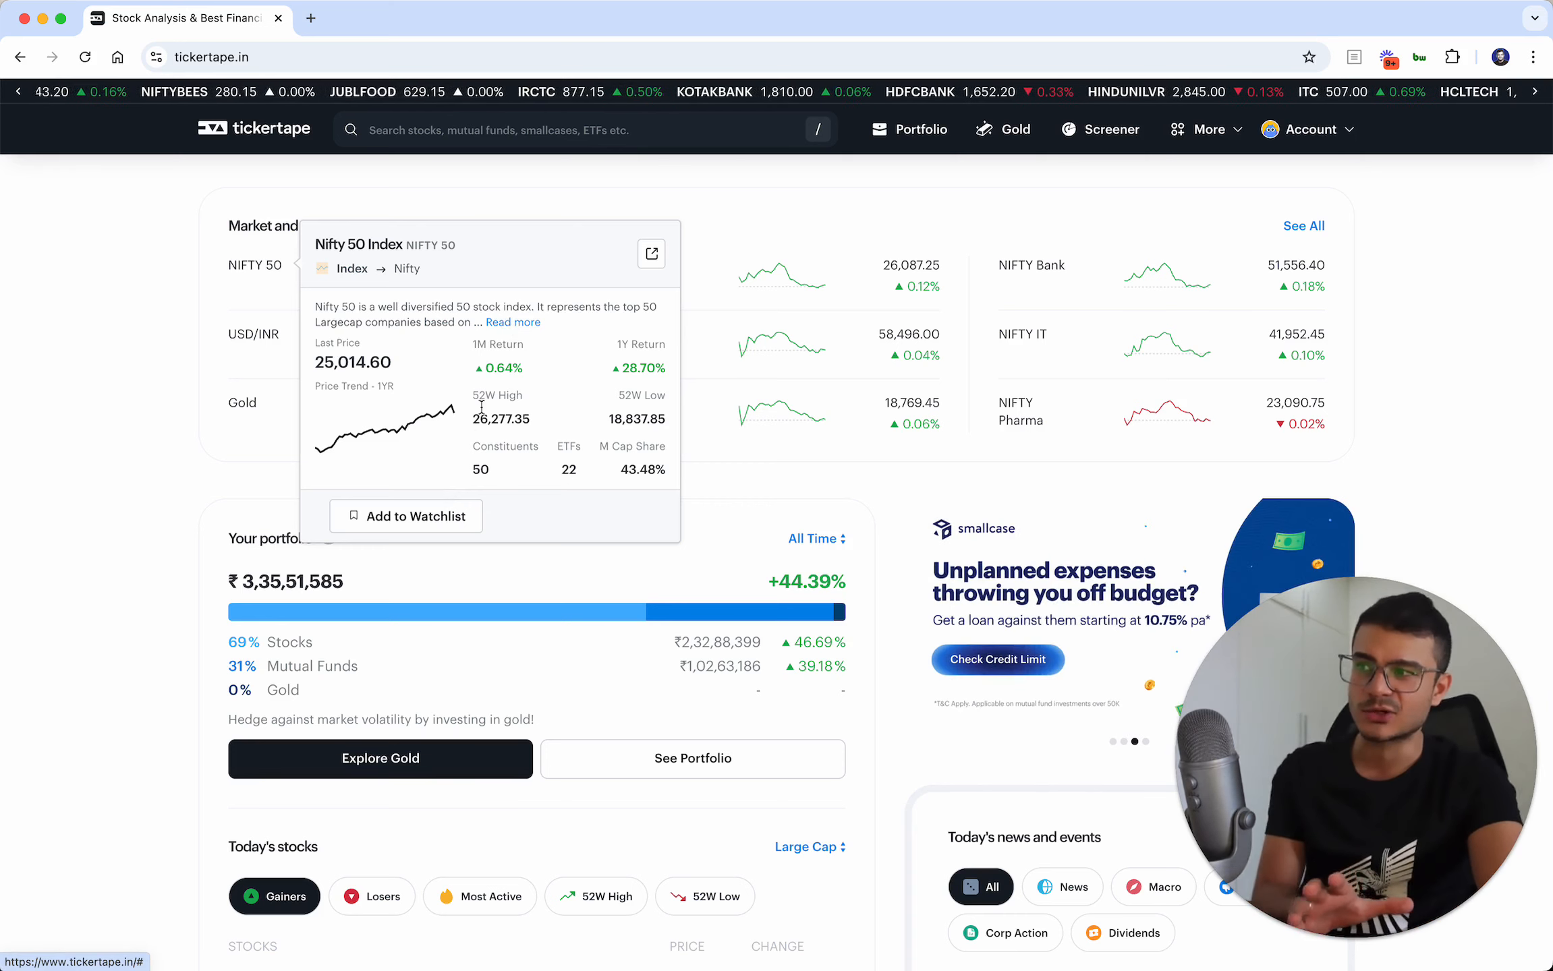
Open the NIFTY 100 Largecap index page from the Market and sectors widget
left_click(513, 322)
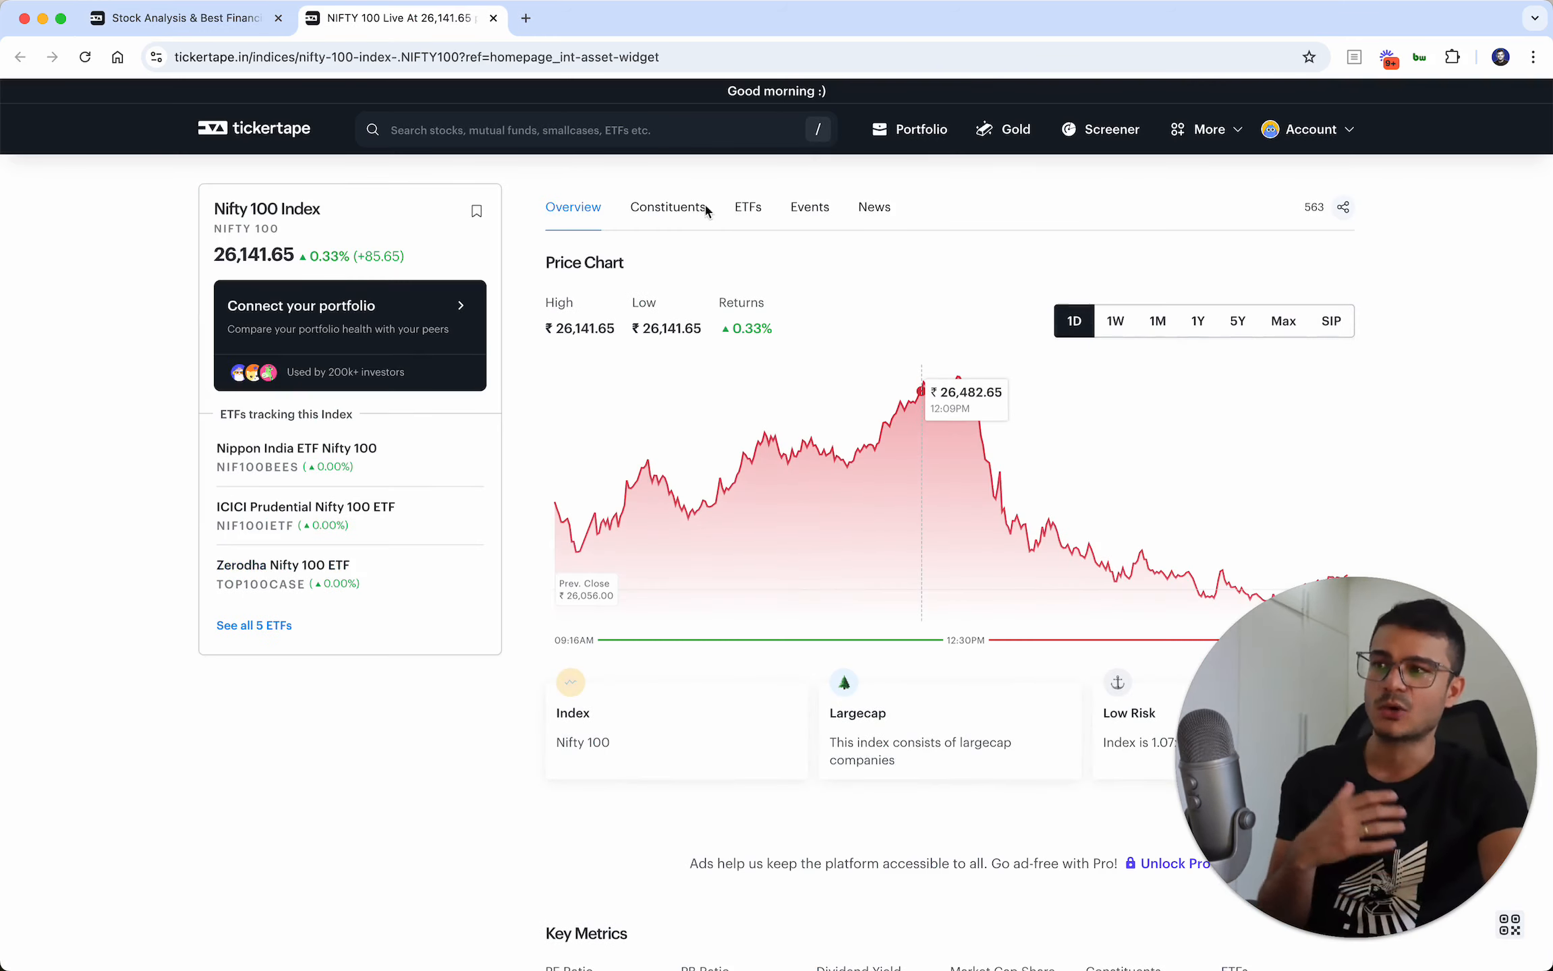
Browse the Nifty 100 key metrics and all constituents, then return to the home page
left_click(667, 207)
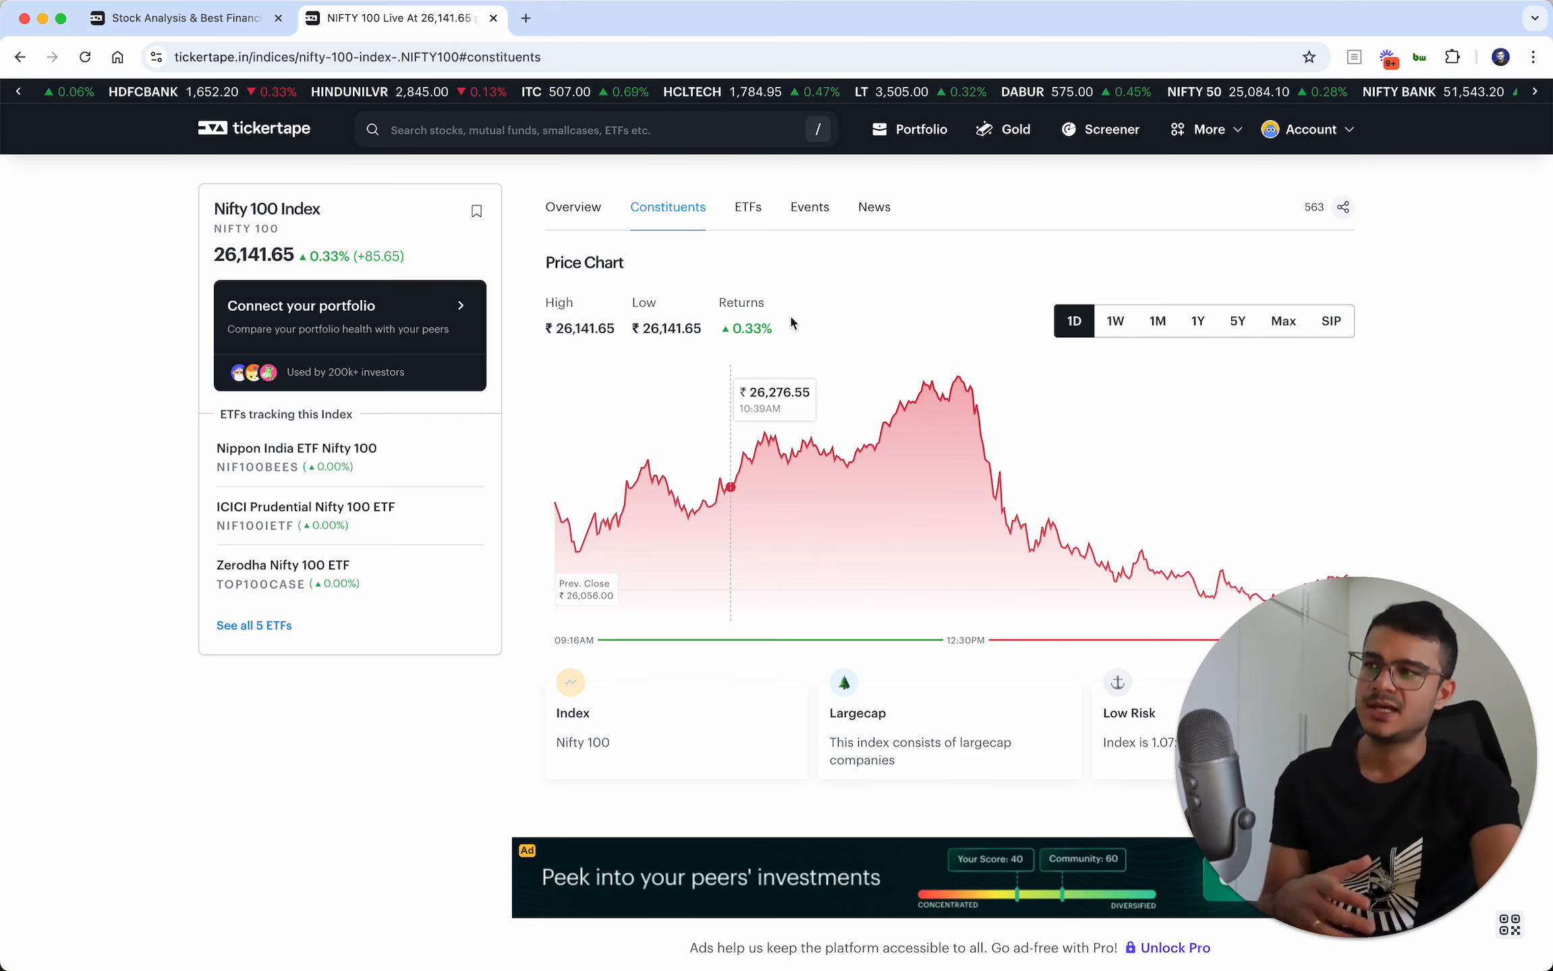
scroll("down", 3)
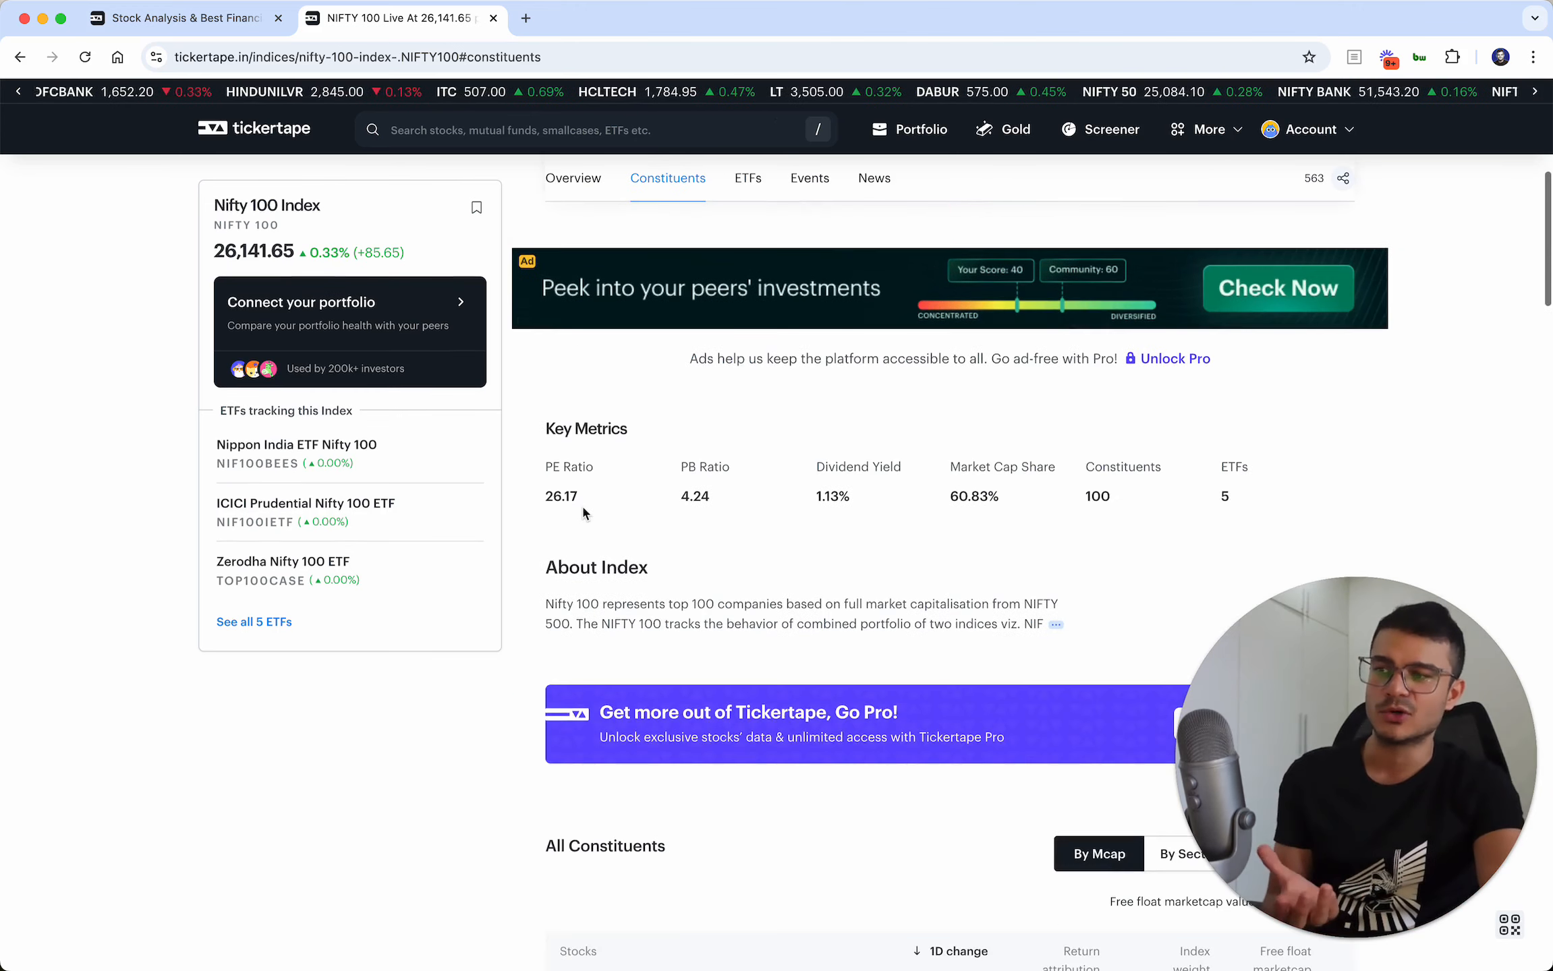
scroll("down", 3)
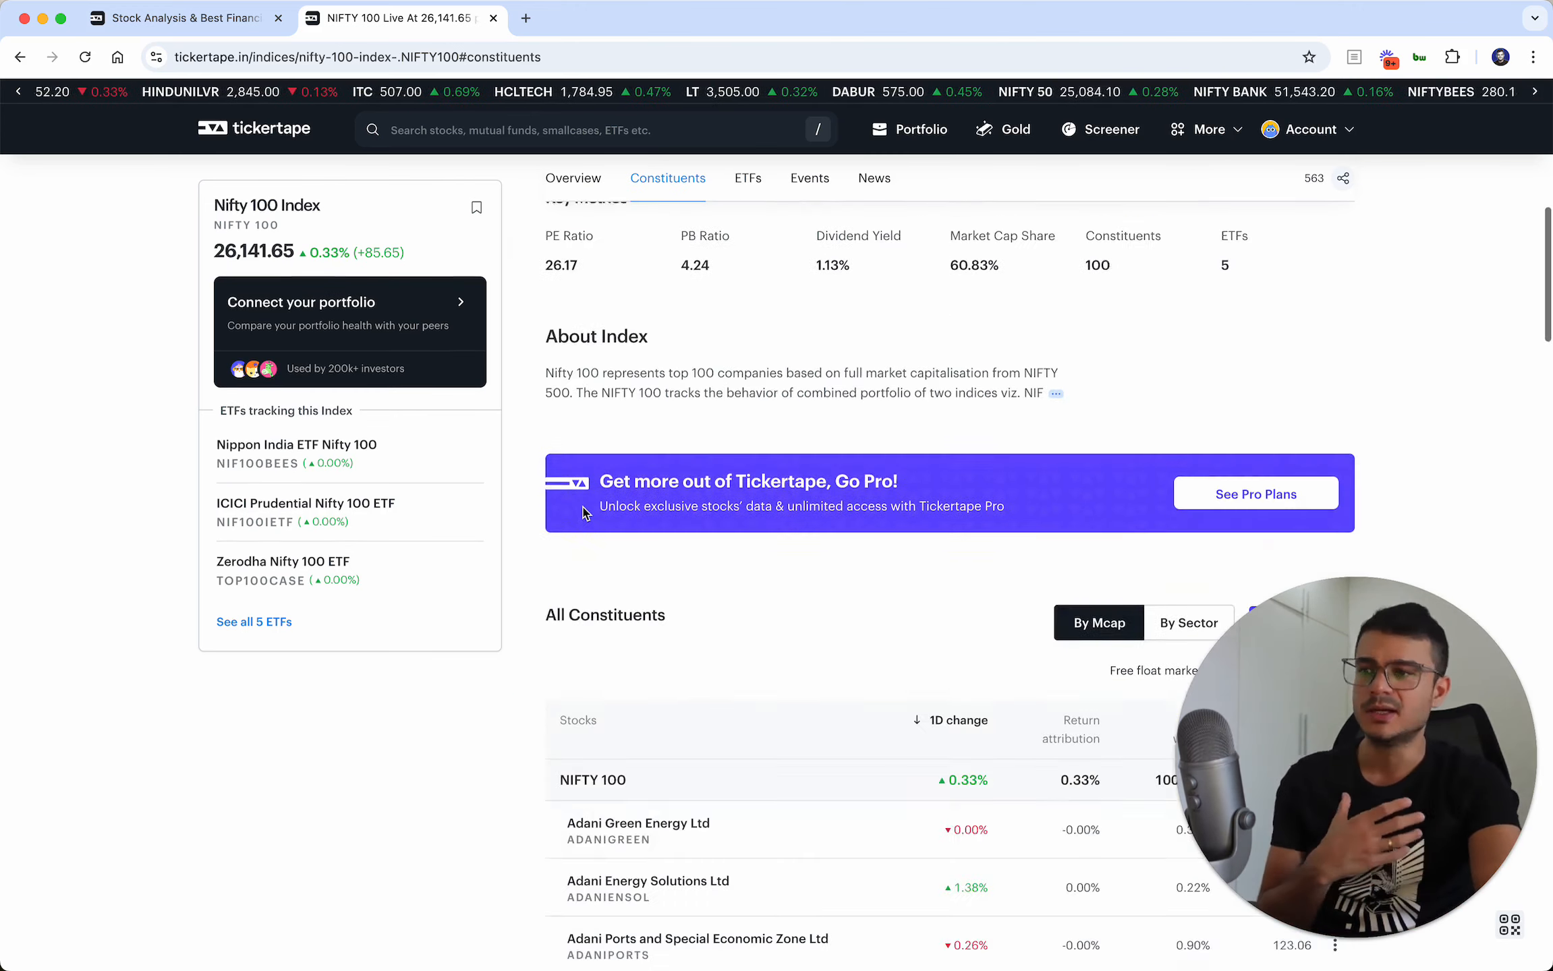
scroll("down", 3)
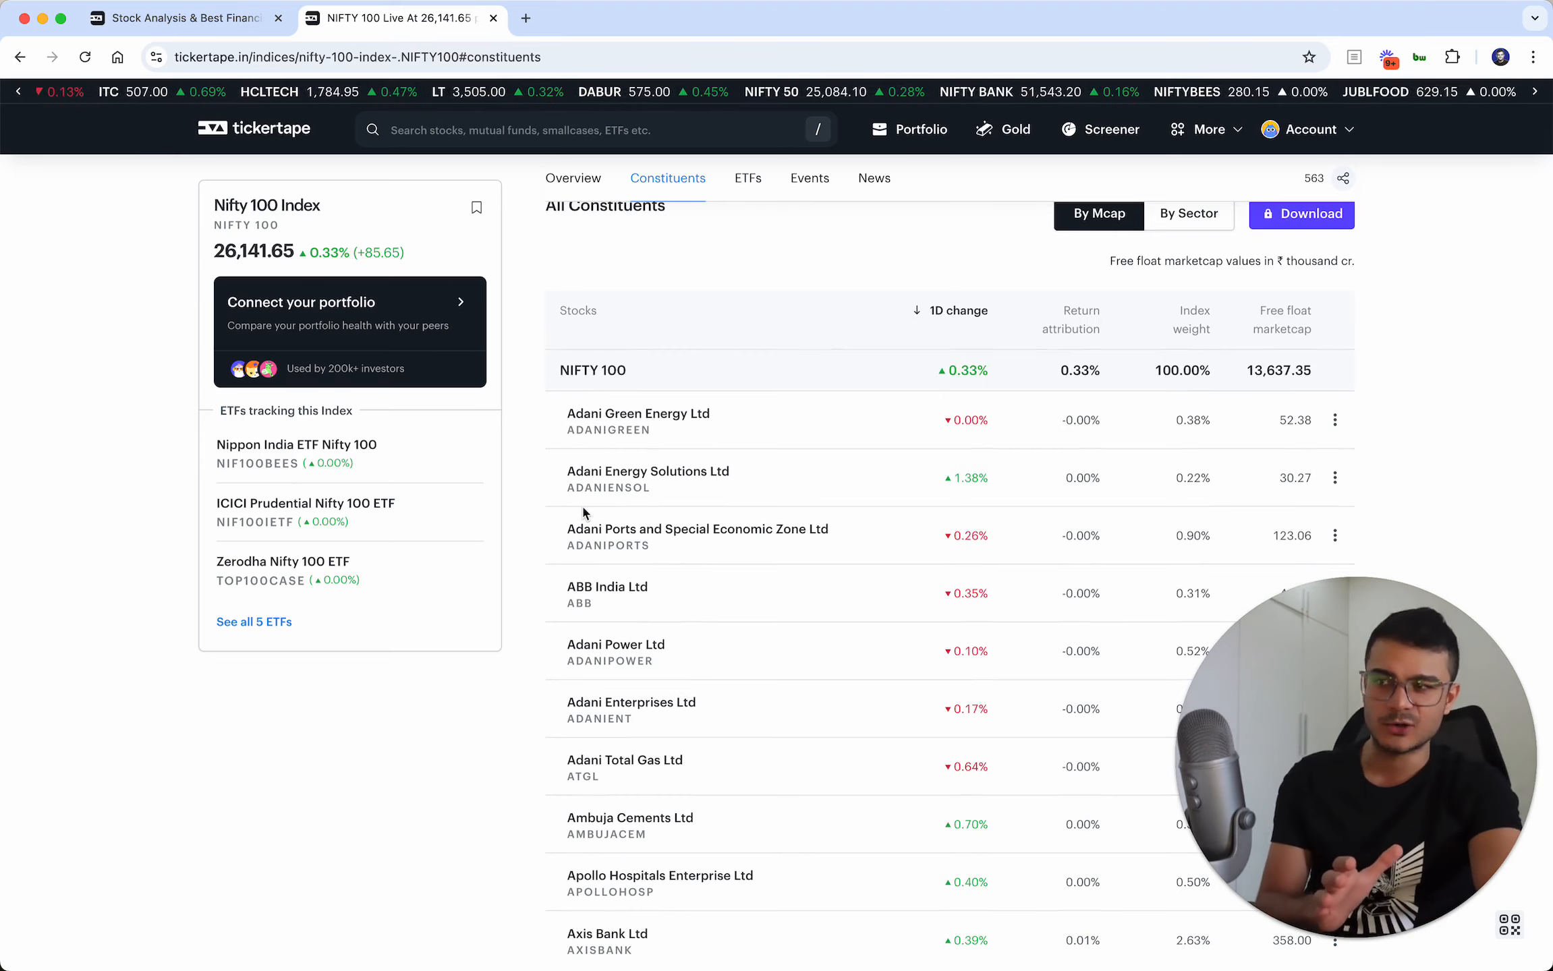
left_click(573, 178)
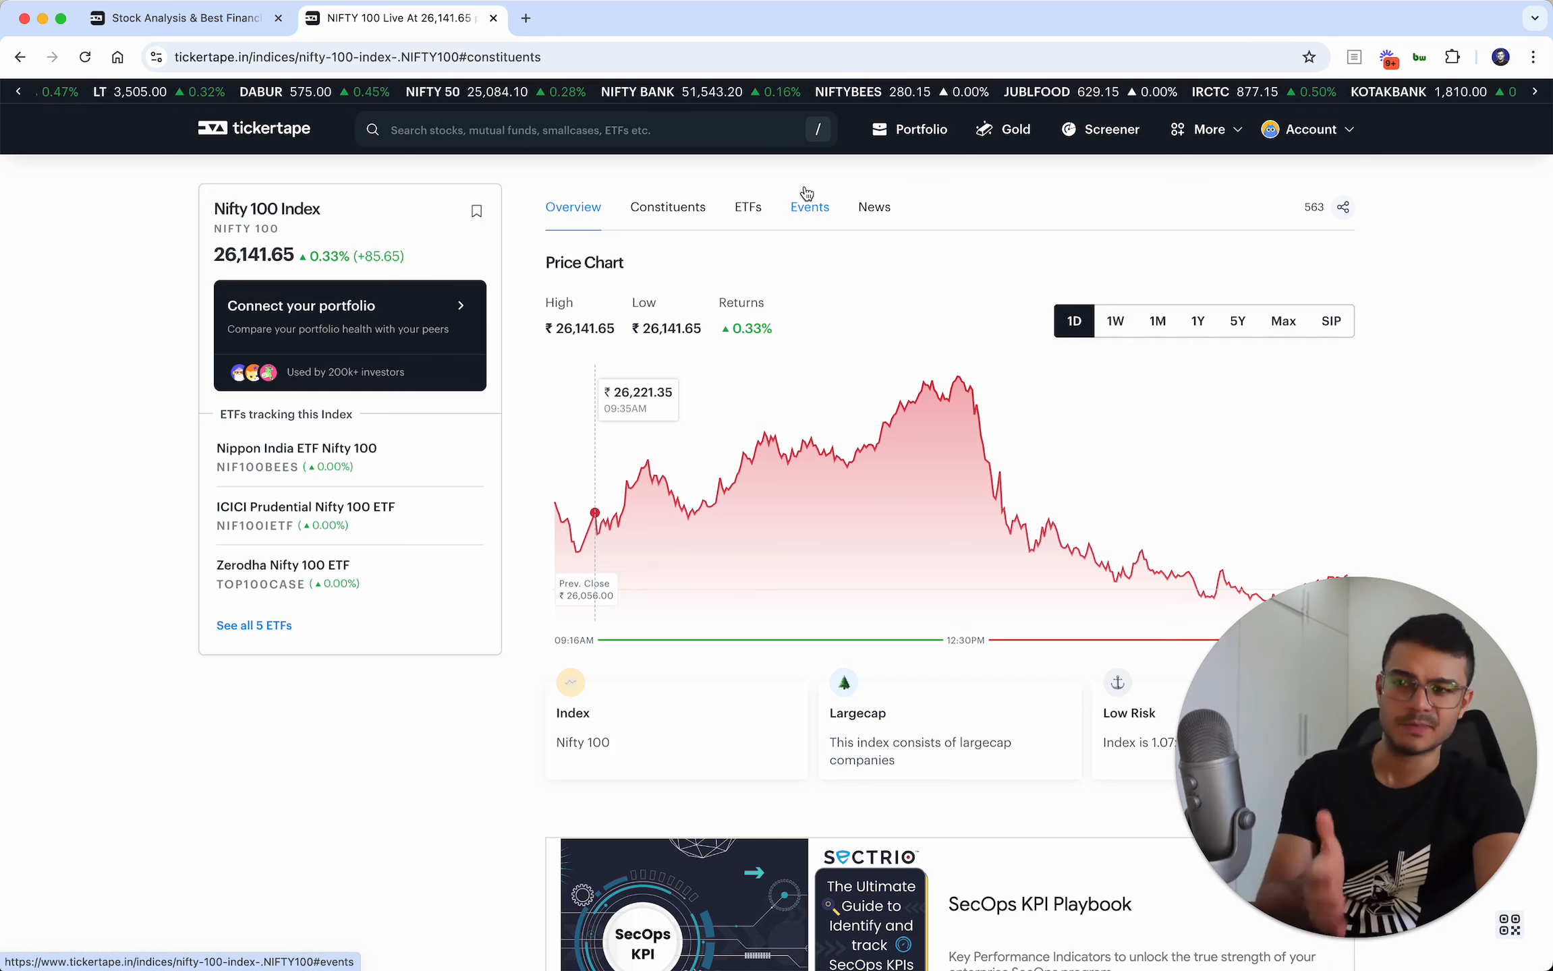
mouse_move(713, 194)
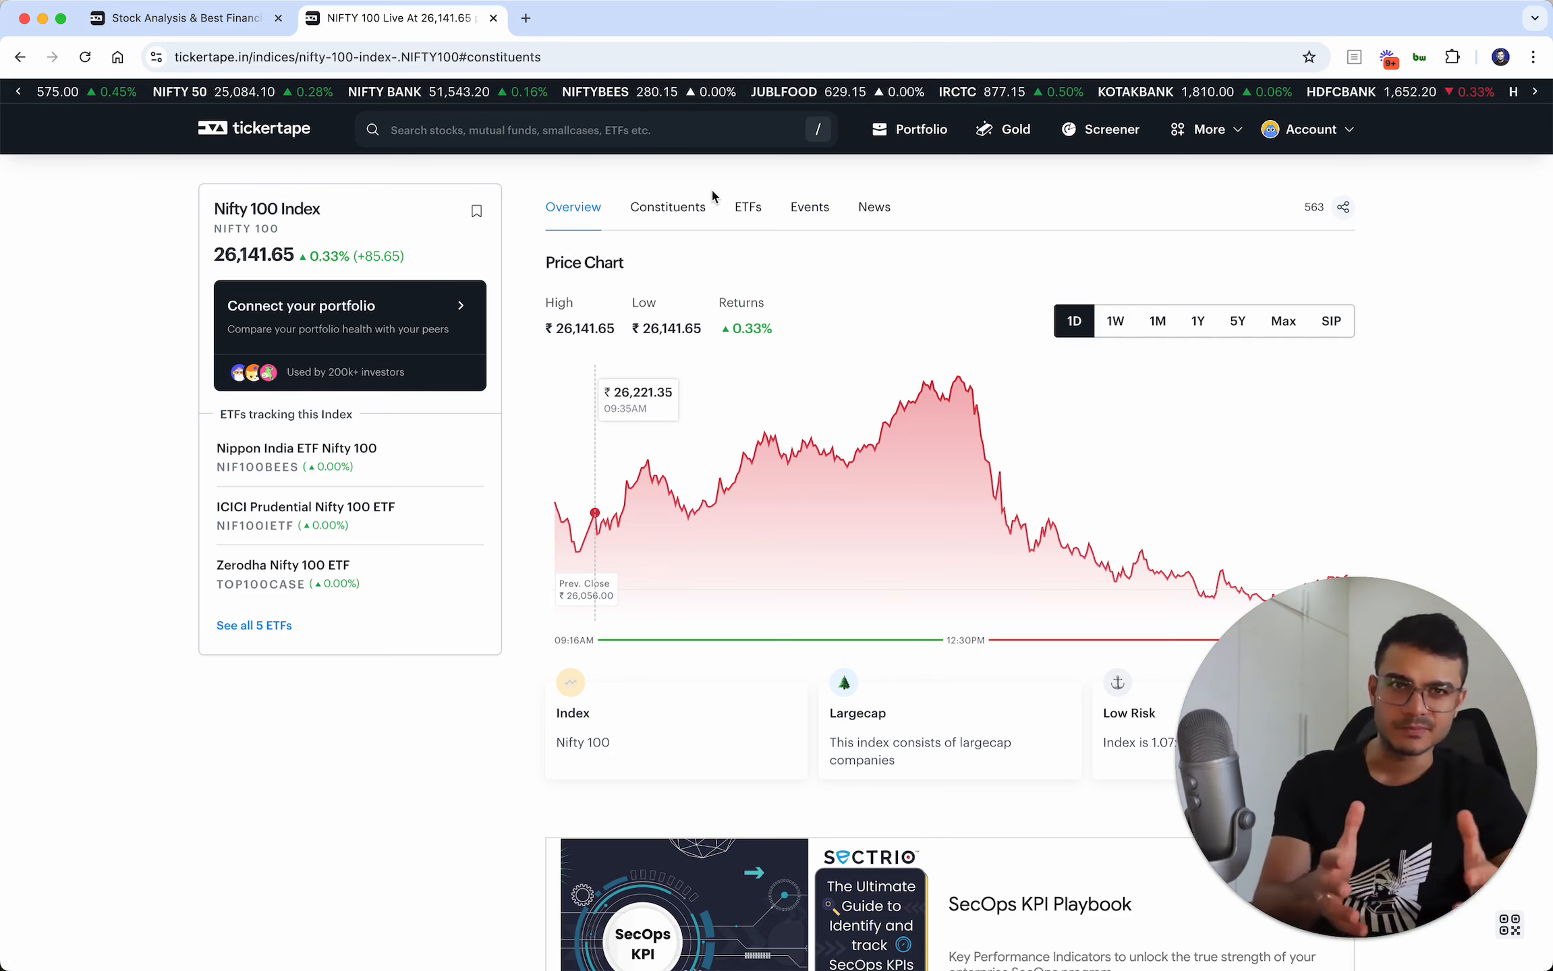
left_click(254, 128)
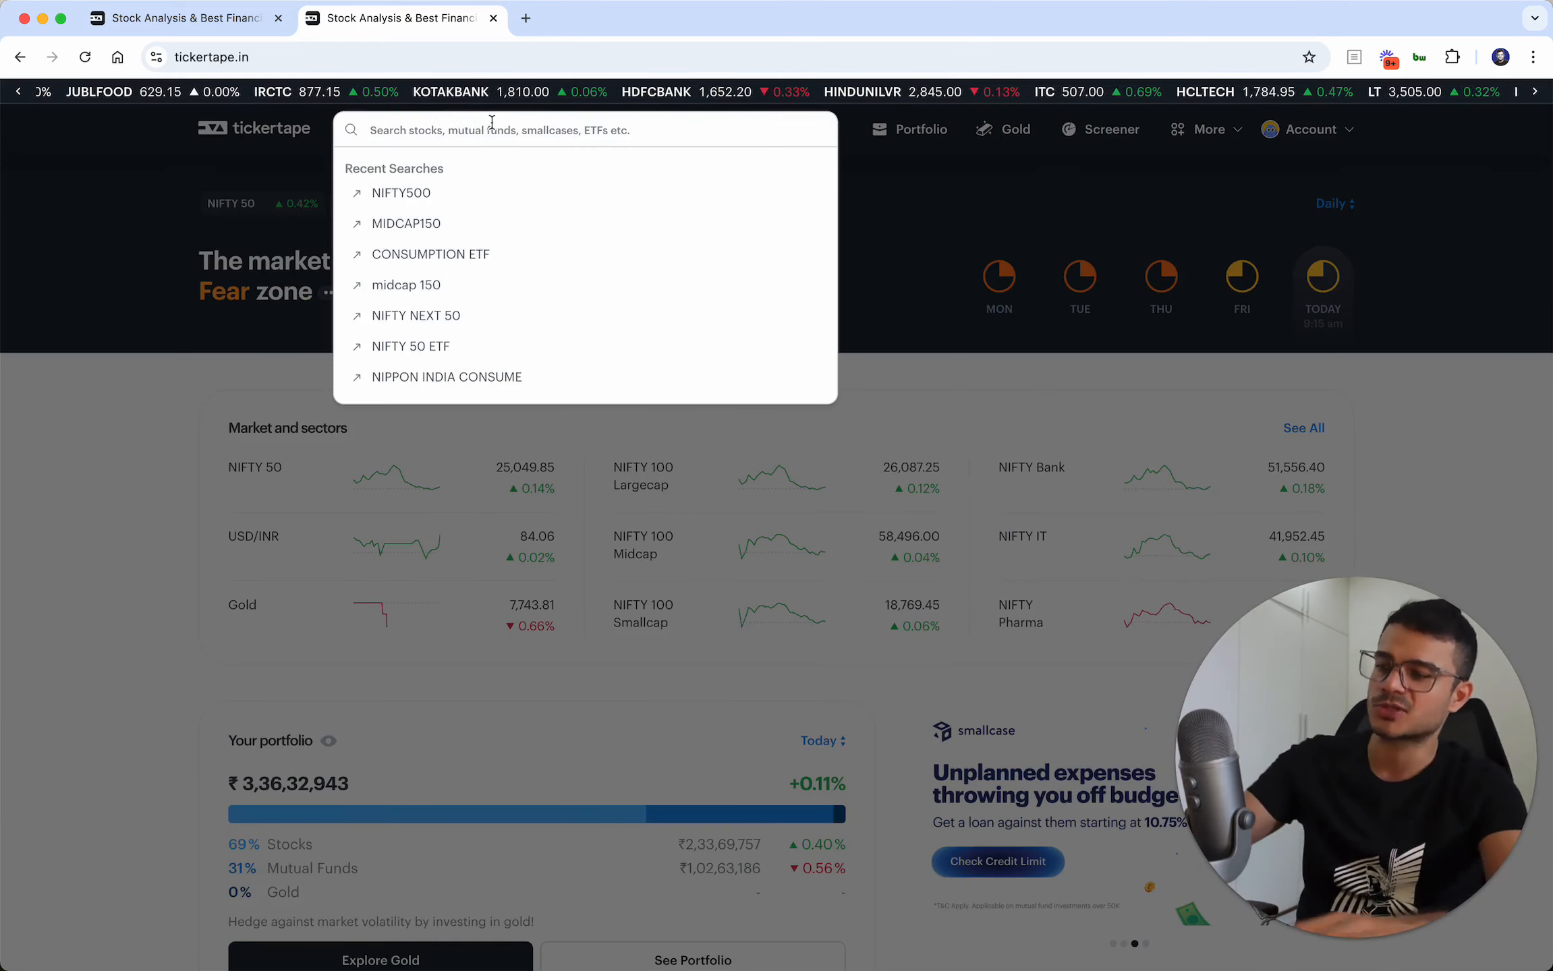
Search 'NIFTY5' and open the Nifty 500 Index page from the results
type("NIFTY5")
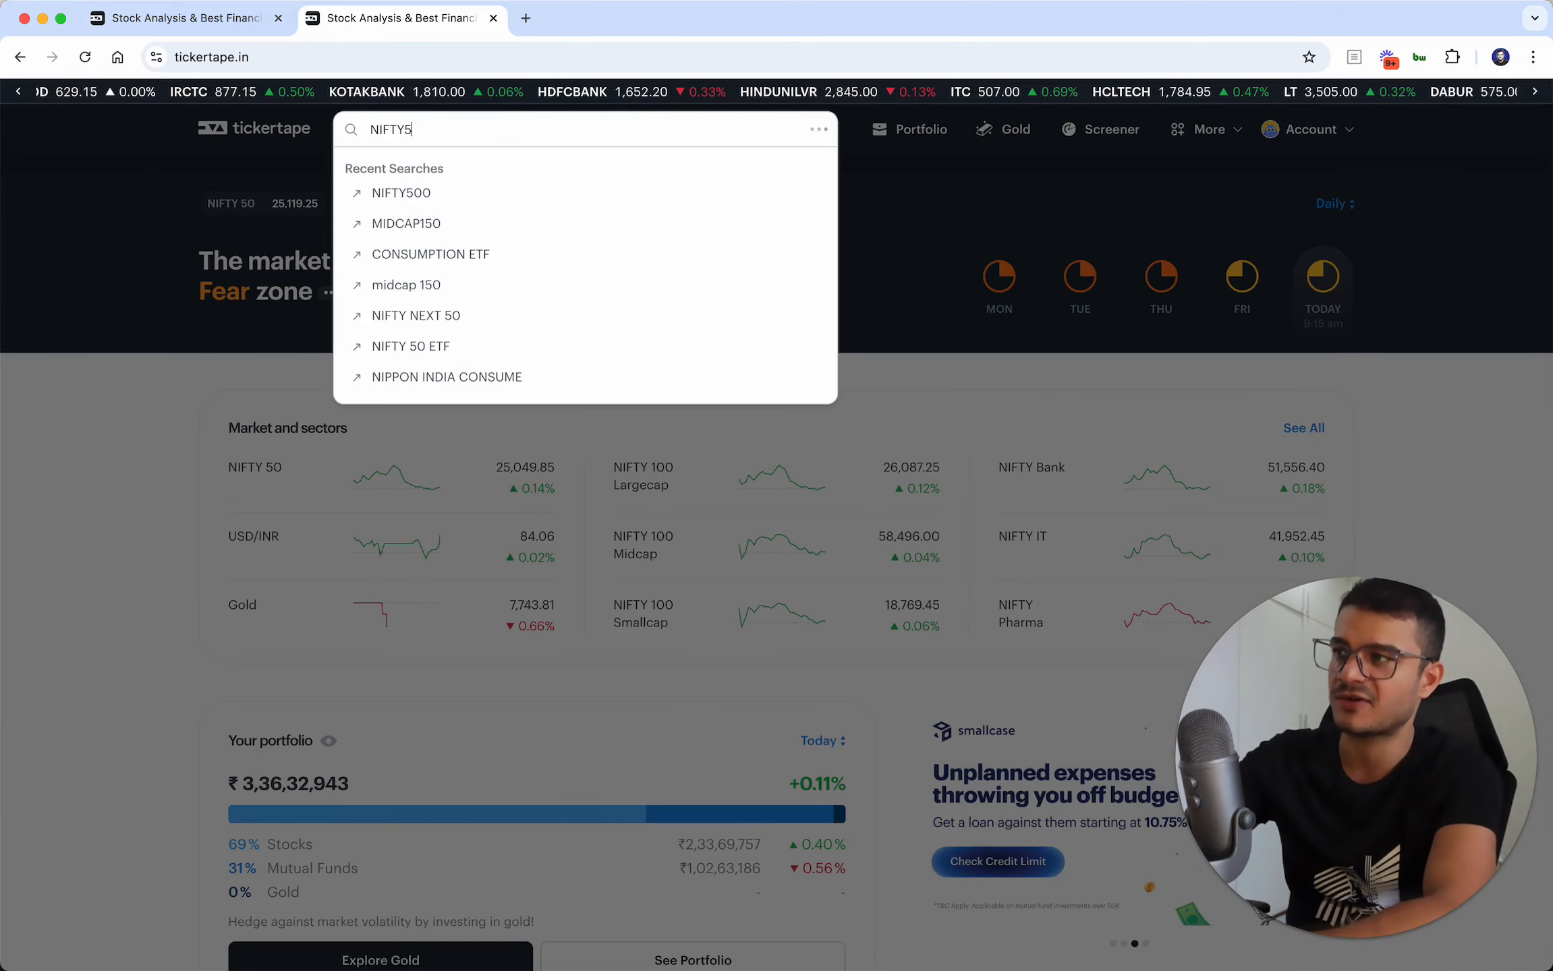
left_click(400, 193)
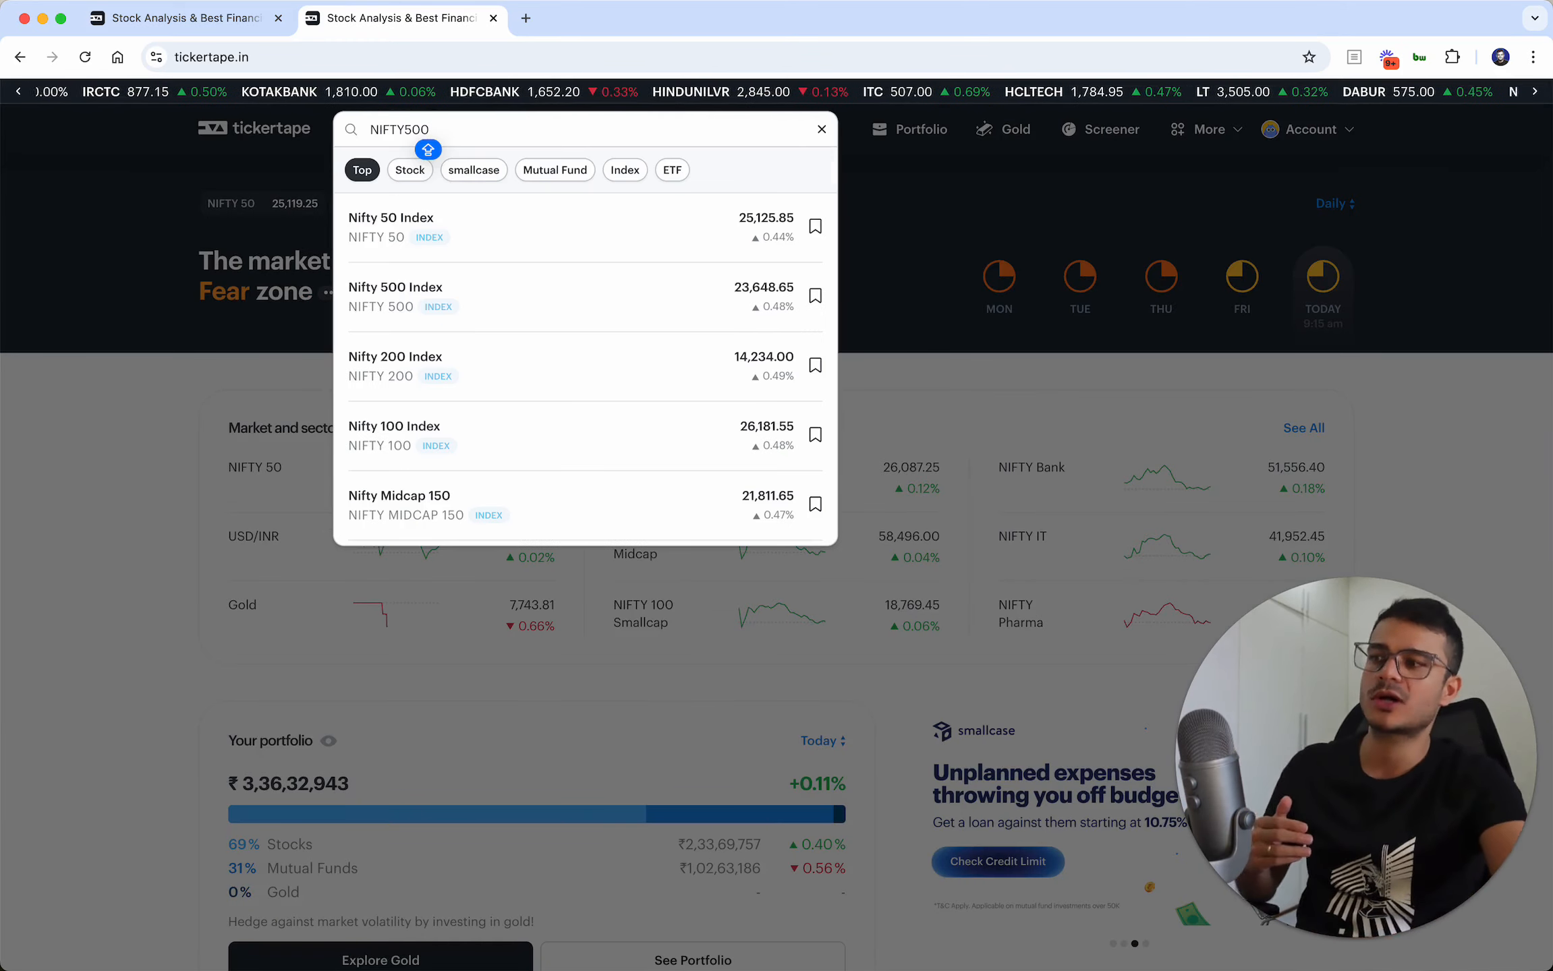
left_click(395, 288)
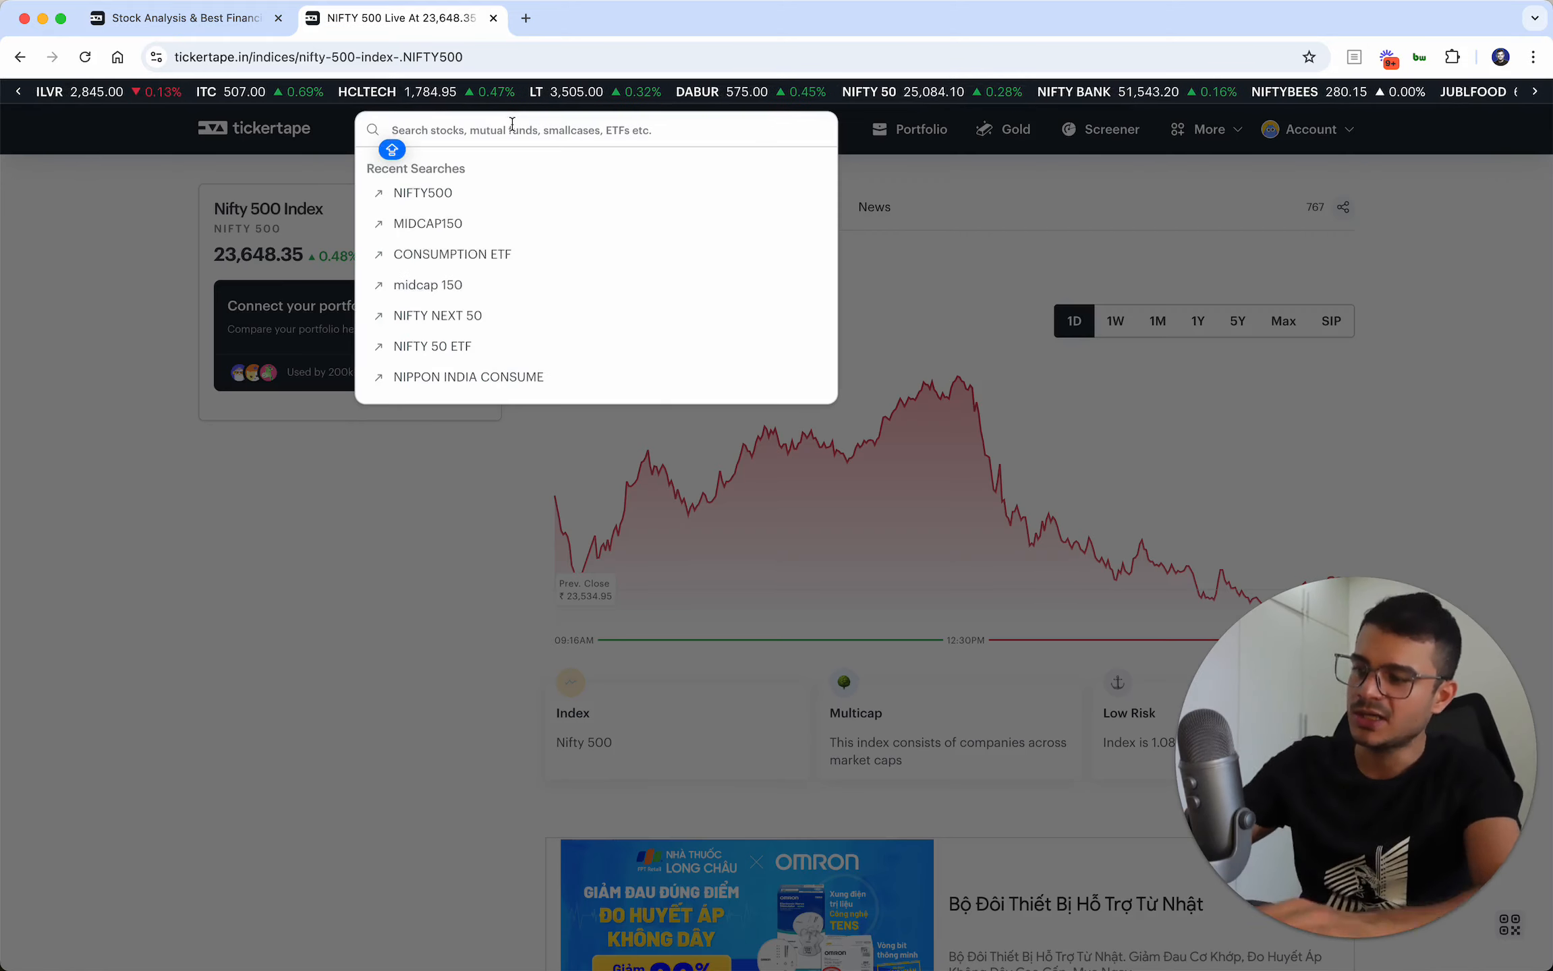
Search 'NIFTY 20', scroll the Nifty 200 constituents, then switch to the home tab
type("NIFTY 20")
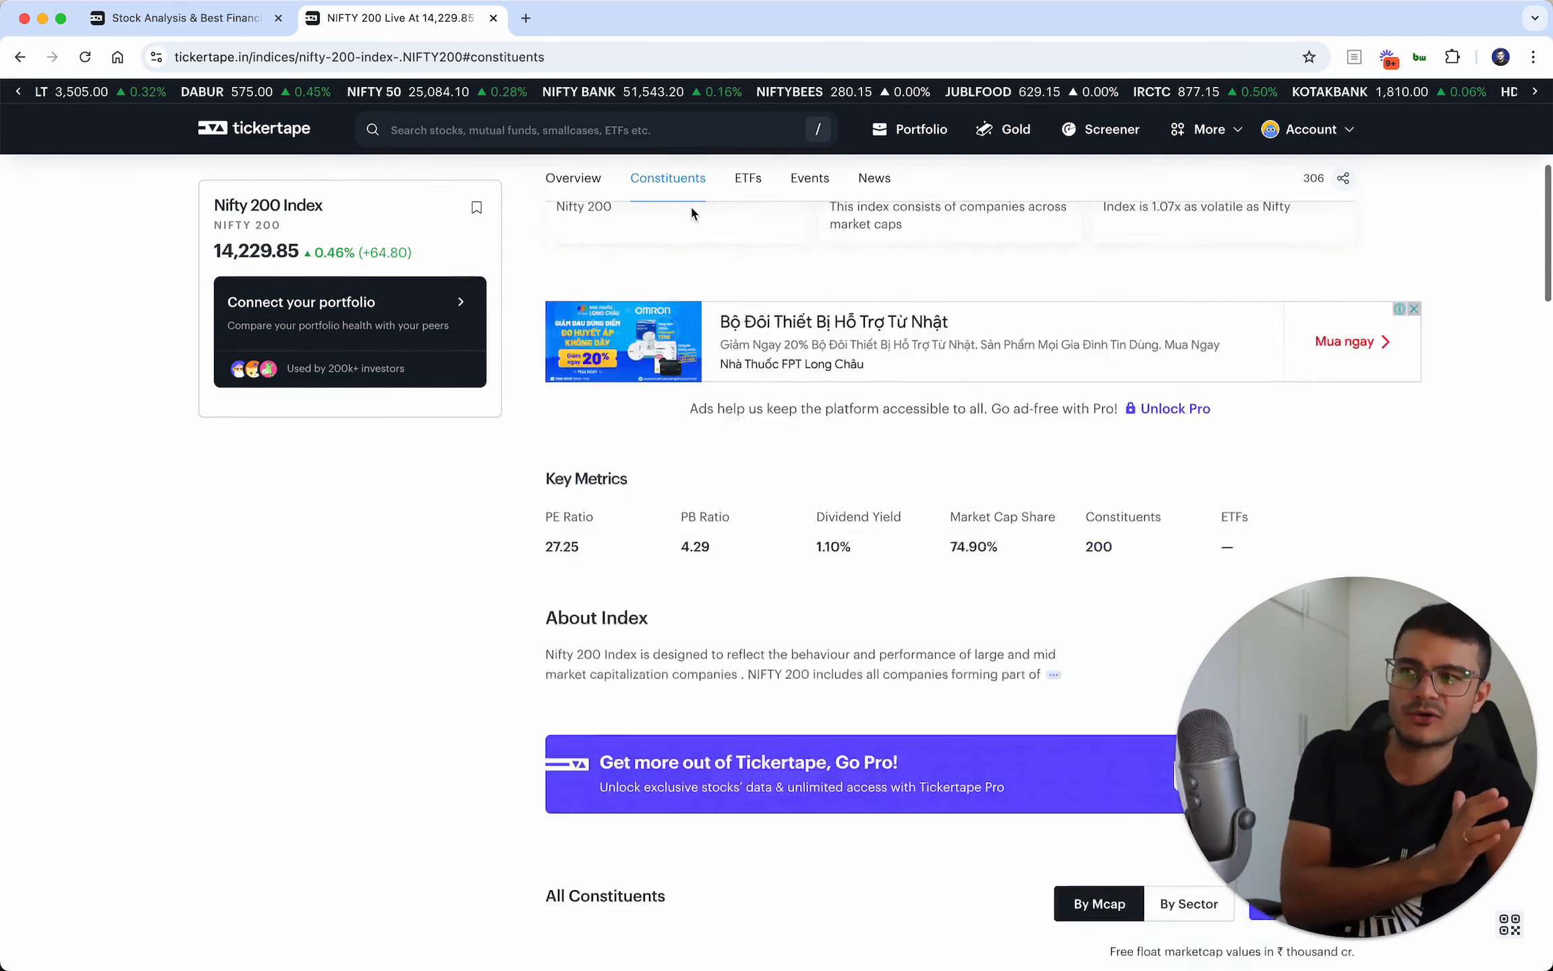
scroll("down", 3)
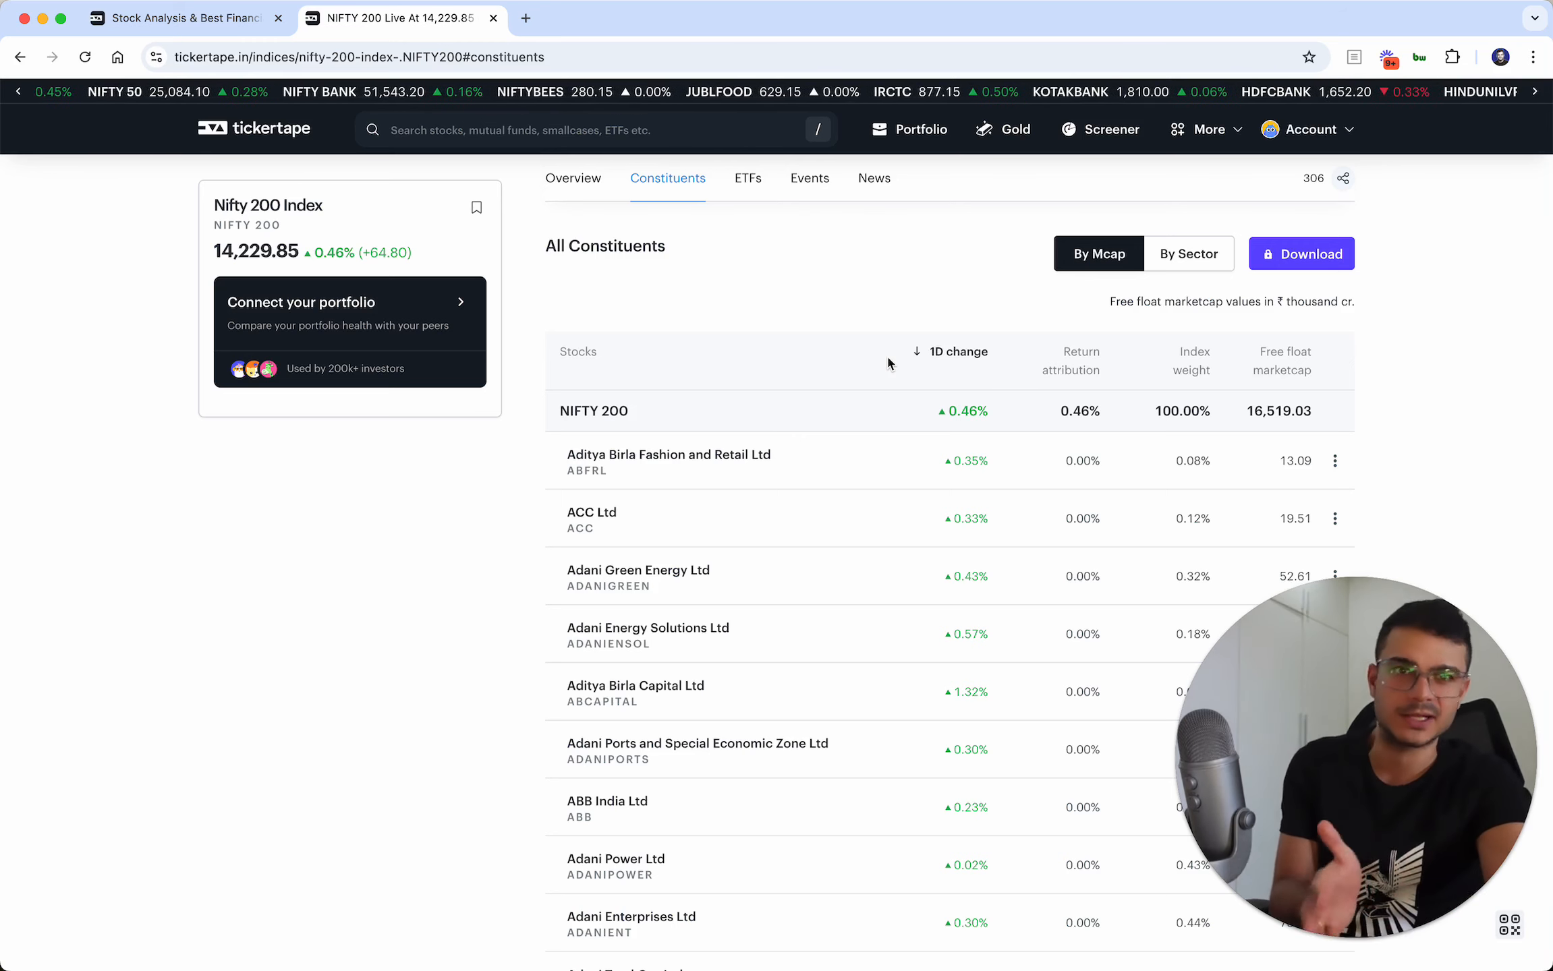
scroll("down", 3)
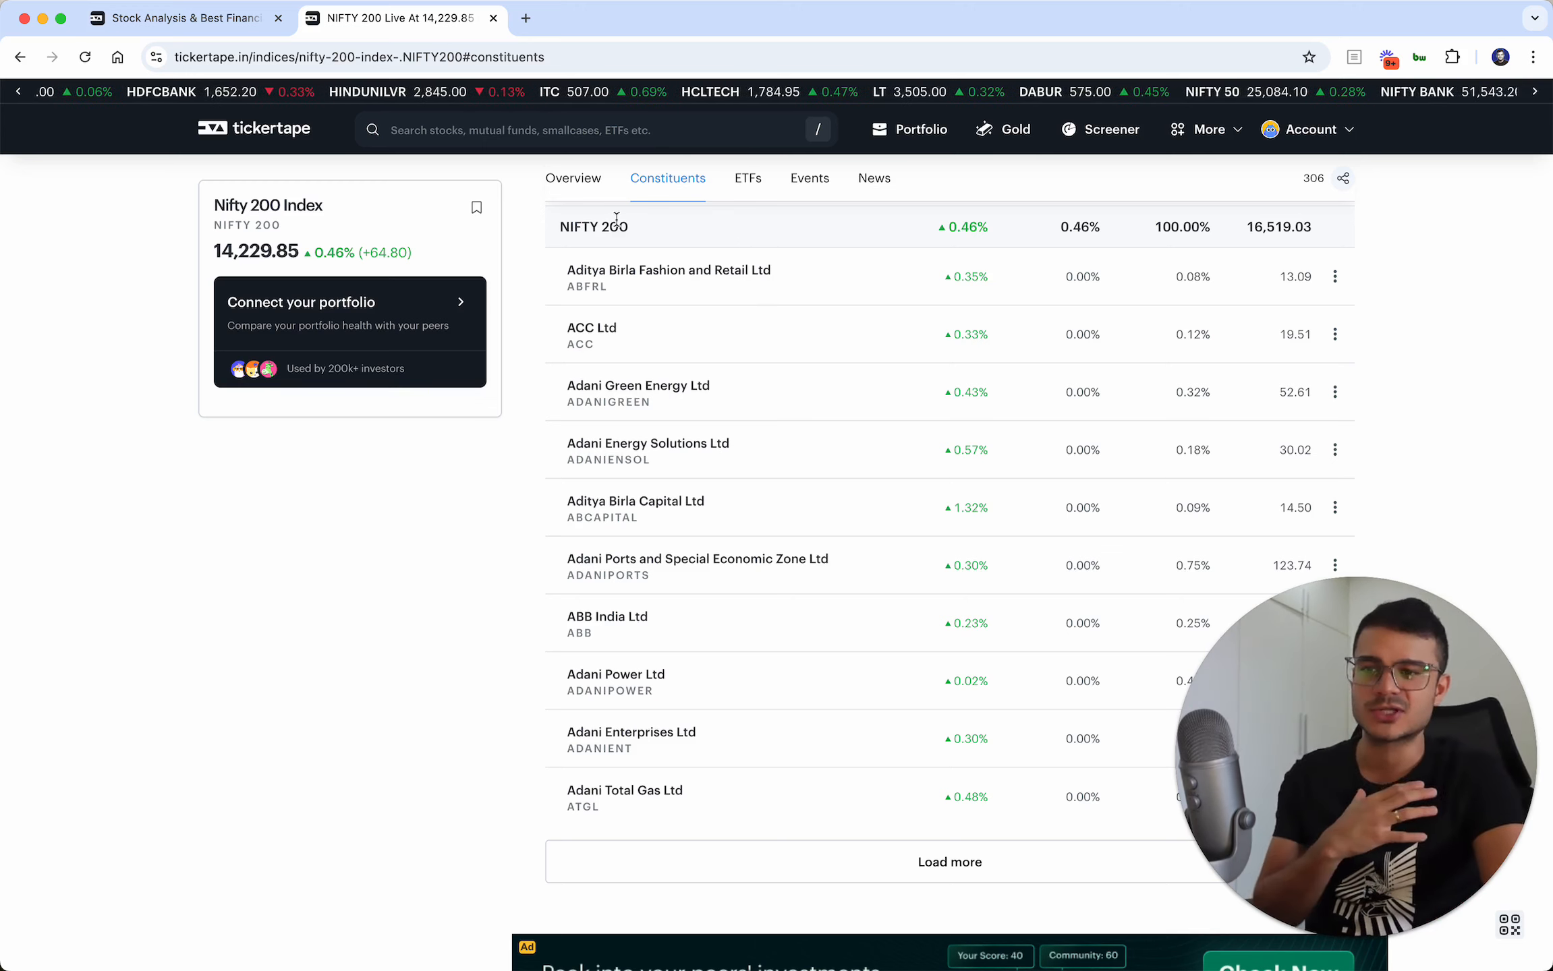
left_click(182, 18)
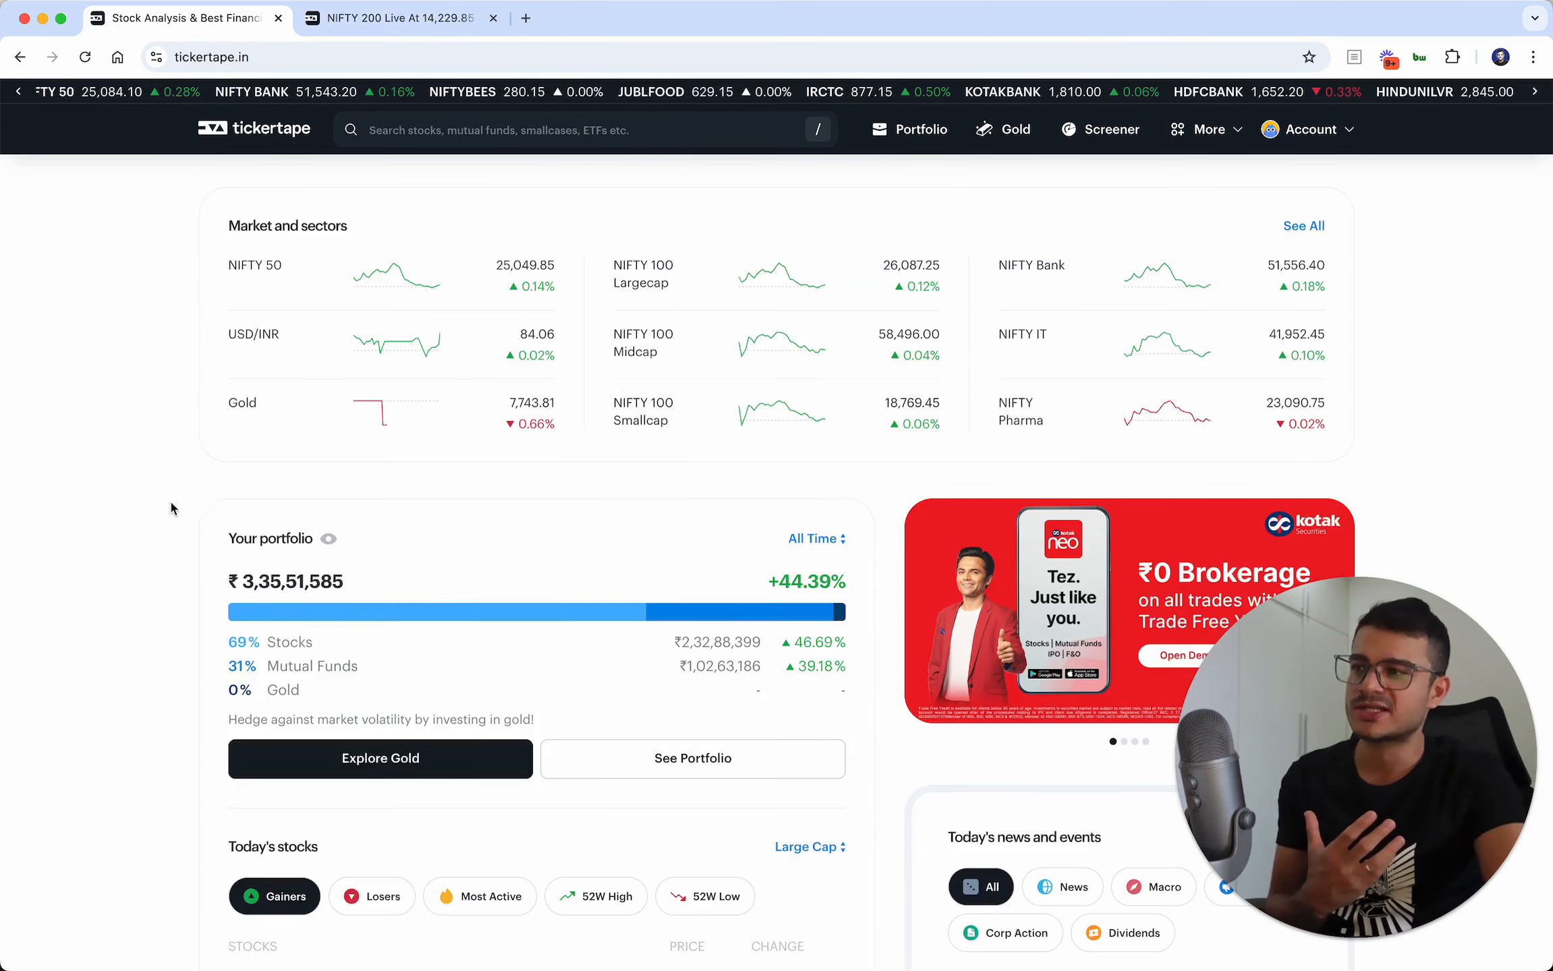
Open See Portfolio from the home page's Your portfolio card
scroll("down", 3)
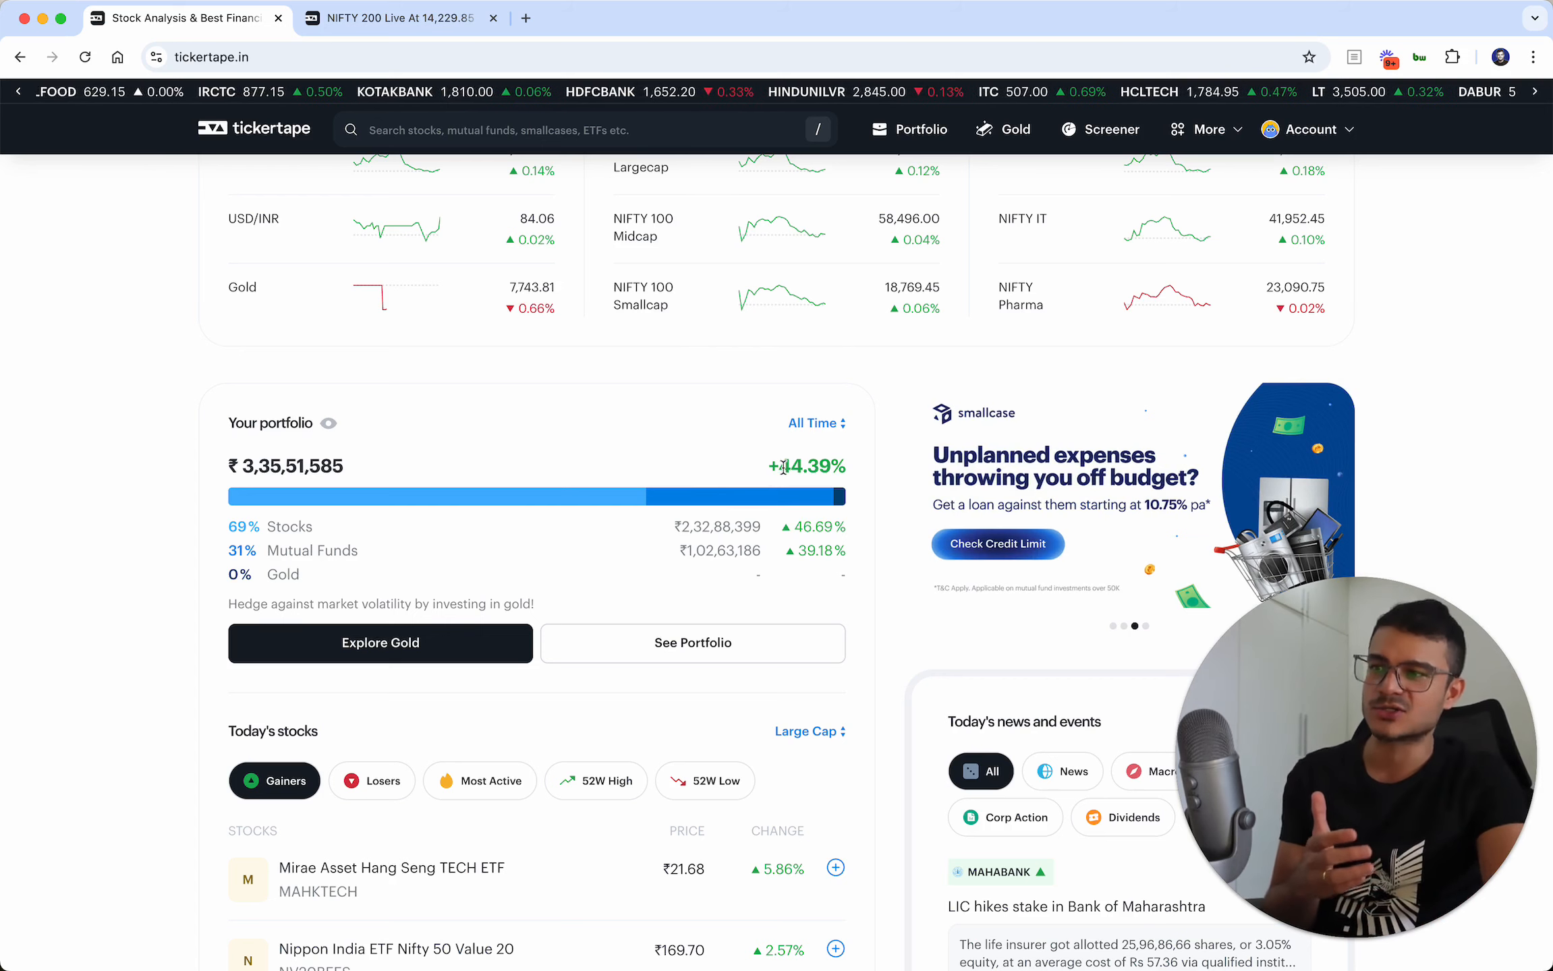
mouse_move(644, 465)
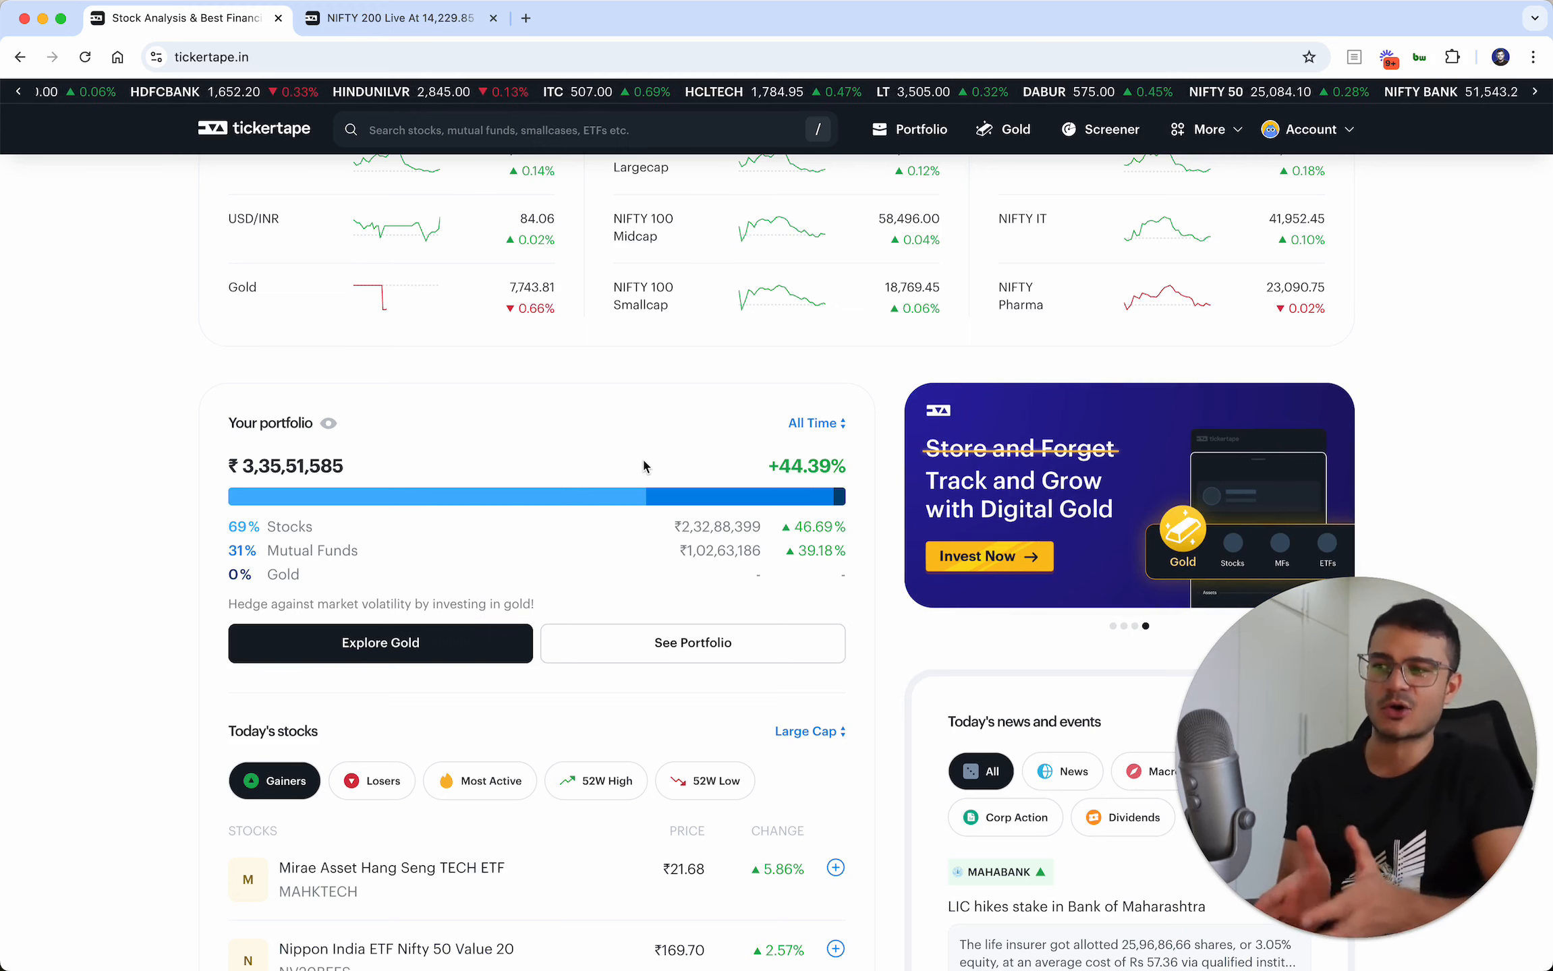
scroll("down", 3)
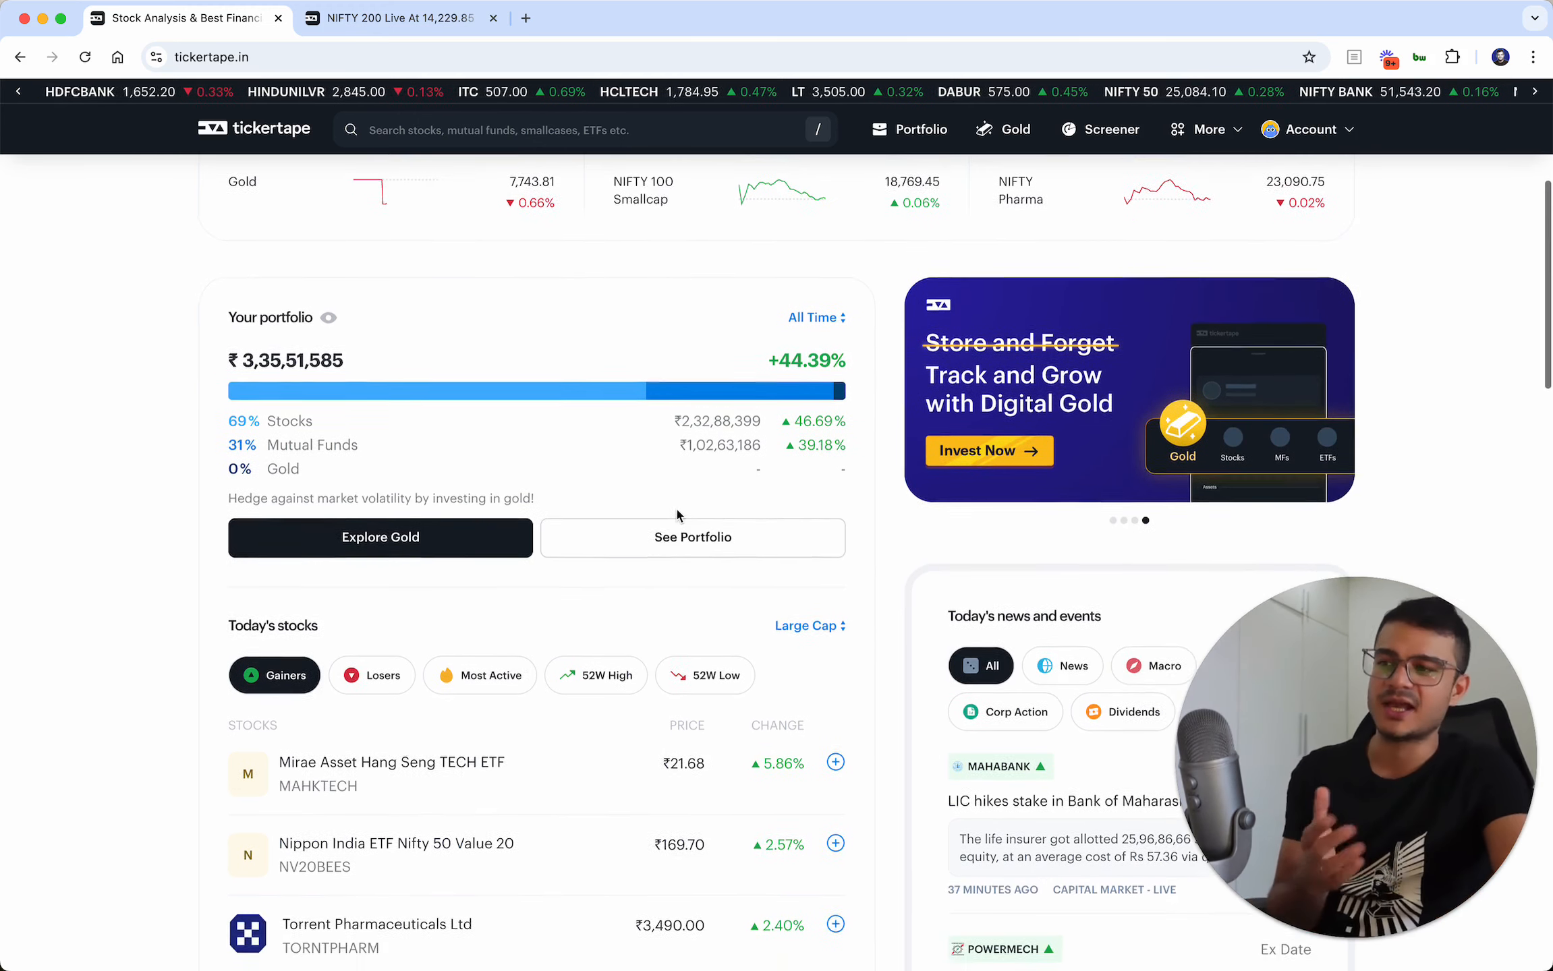
left_click(692, 538)
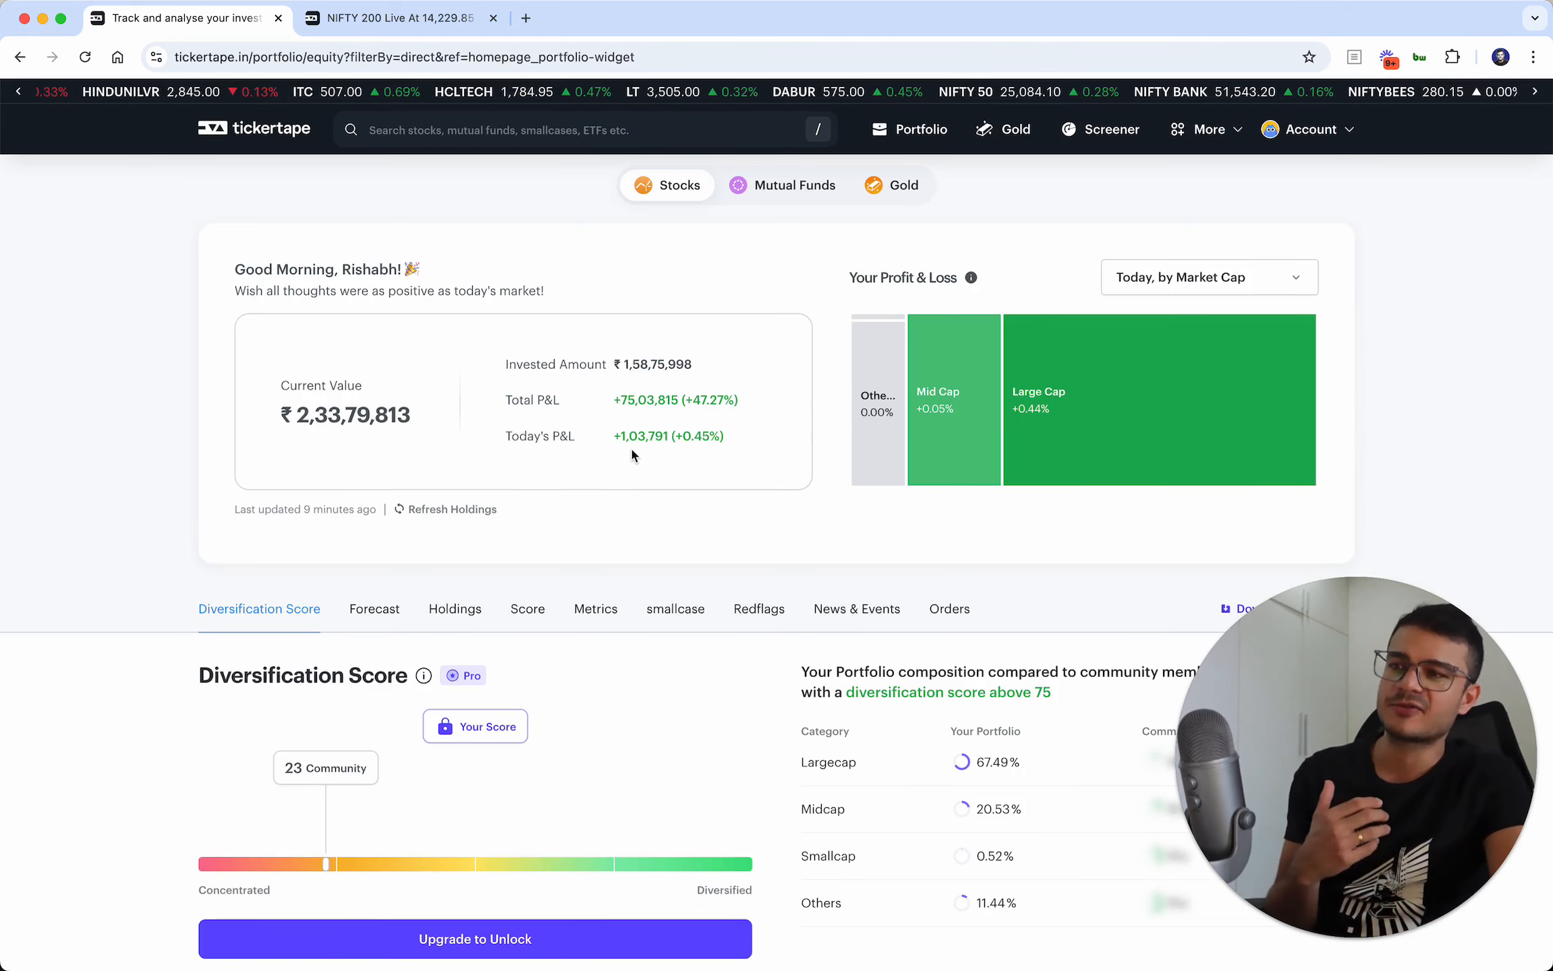
View the Mutual Funds portfolio breakdown, then switch back to Stocks
scroll("down", 3)
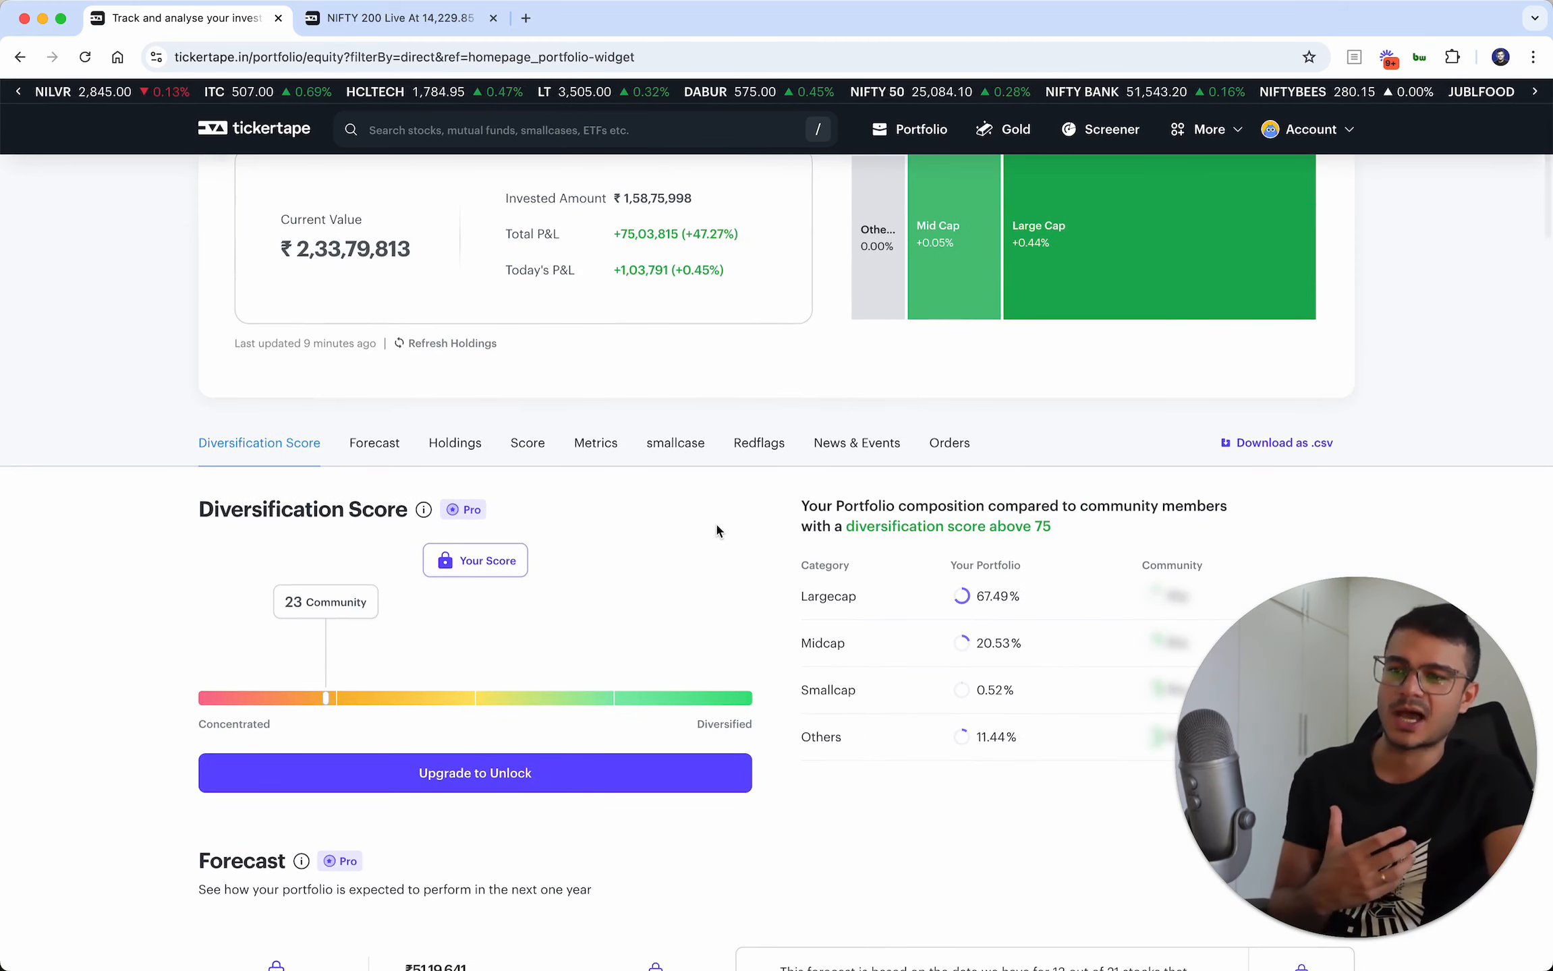
scroll("down", 3)
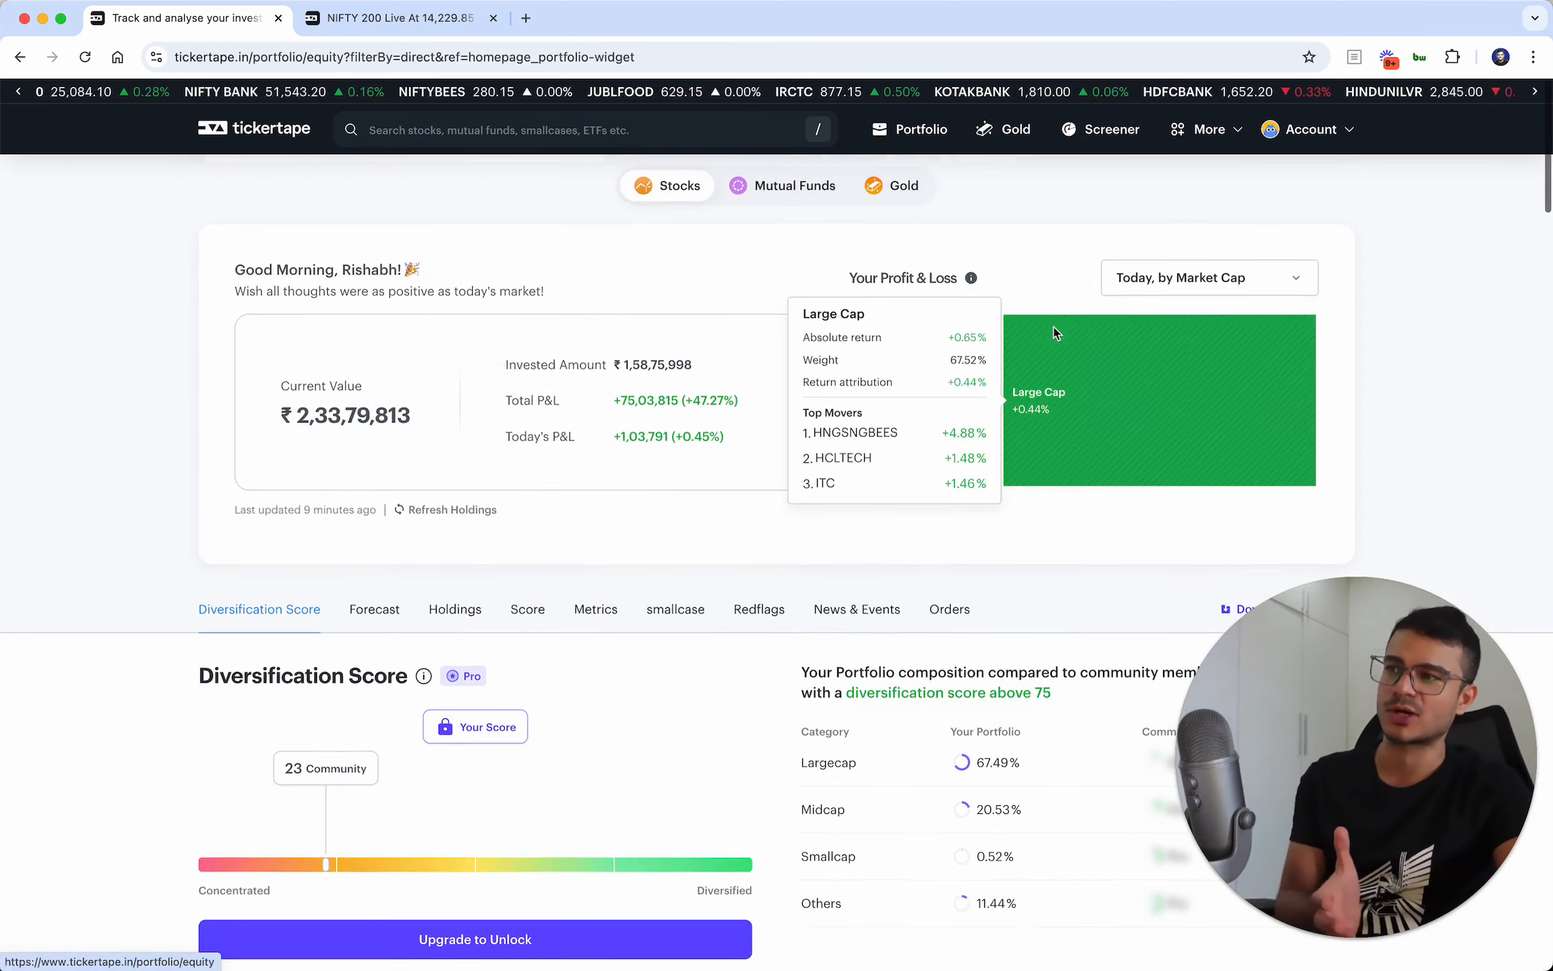
left_click(794, 186)
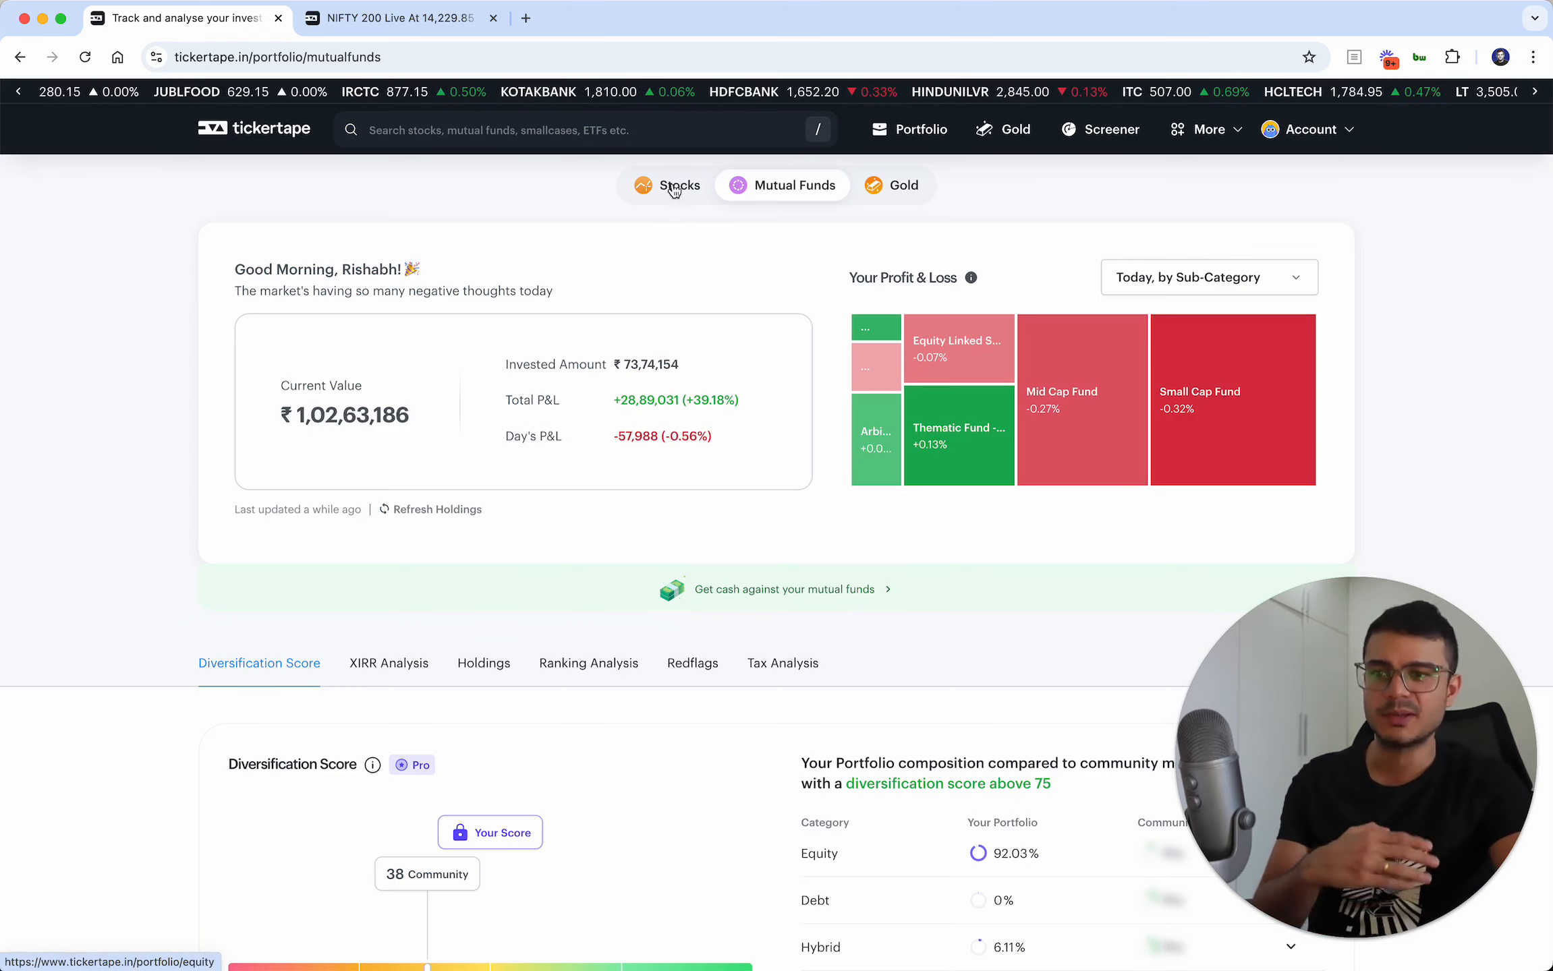
left_click(674, 185)
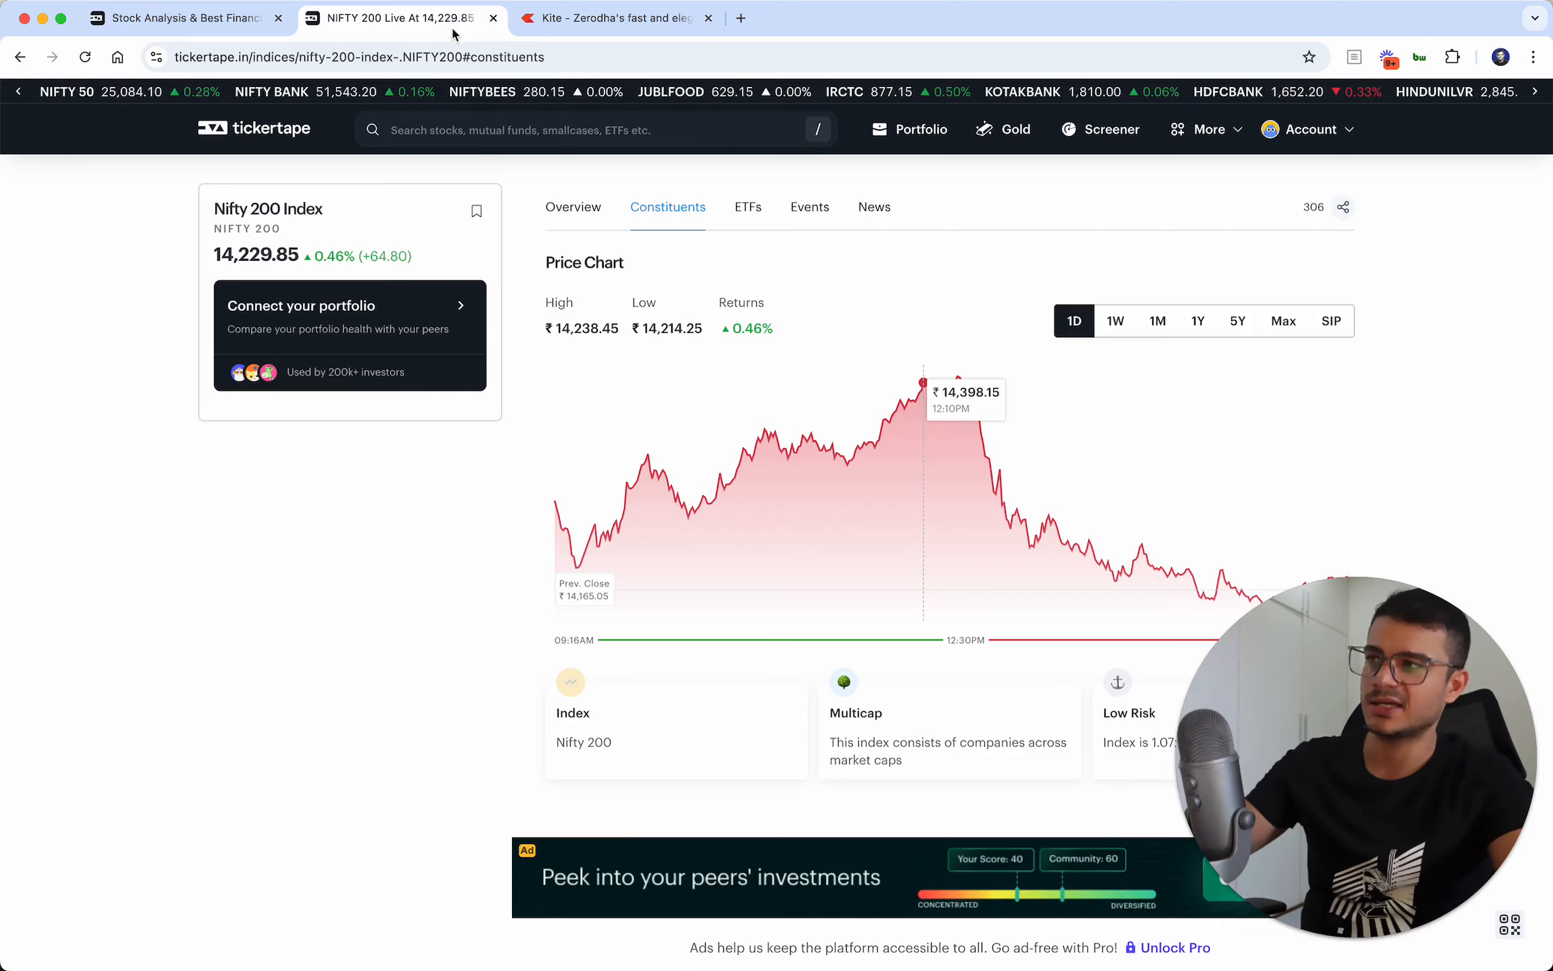
Check Nifty 200 tracking ETFs, open Nifty 50 Index, and view its constituents and ETFs
left_click(747, 207)
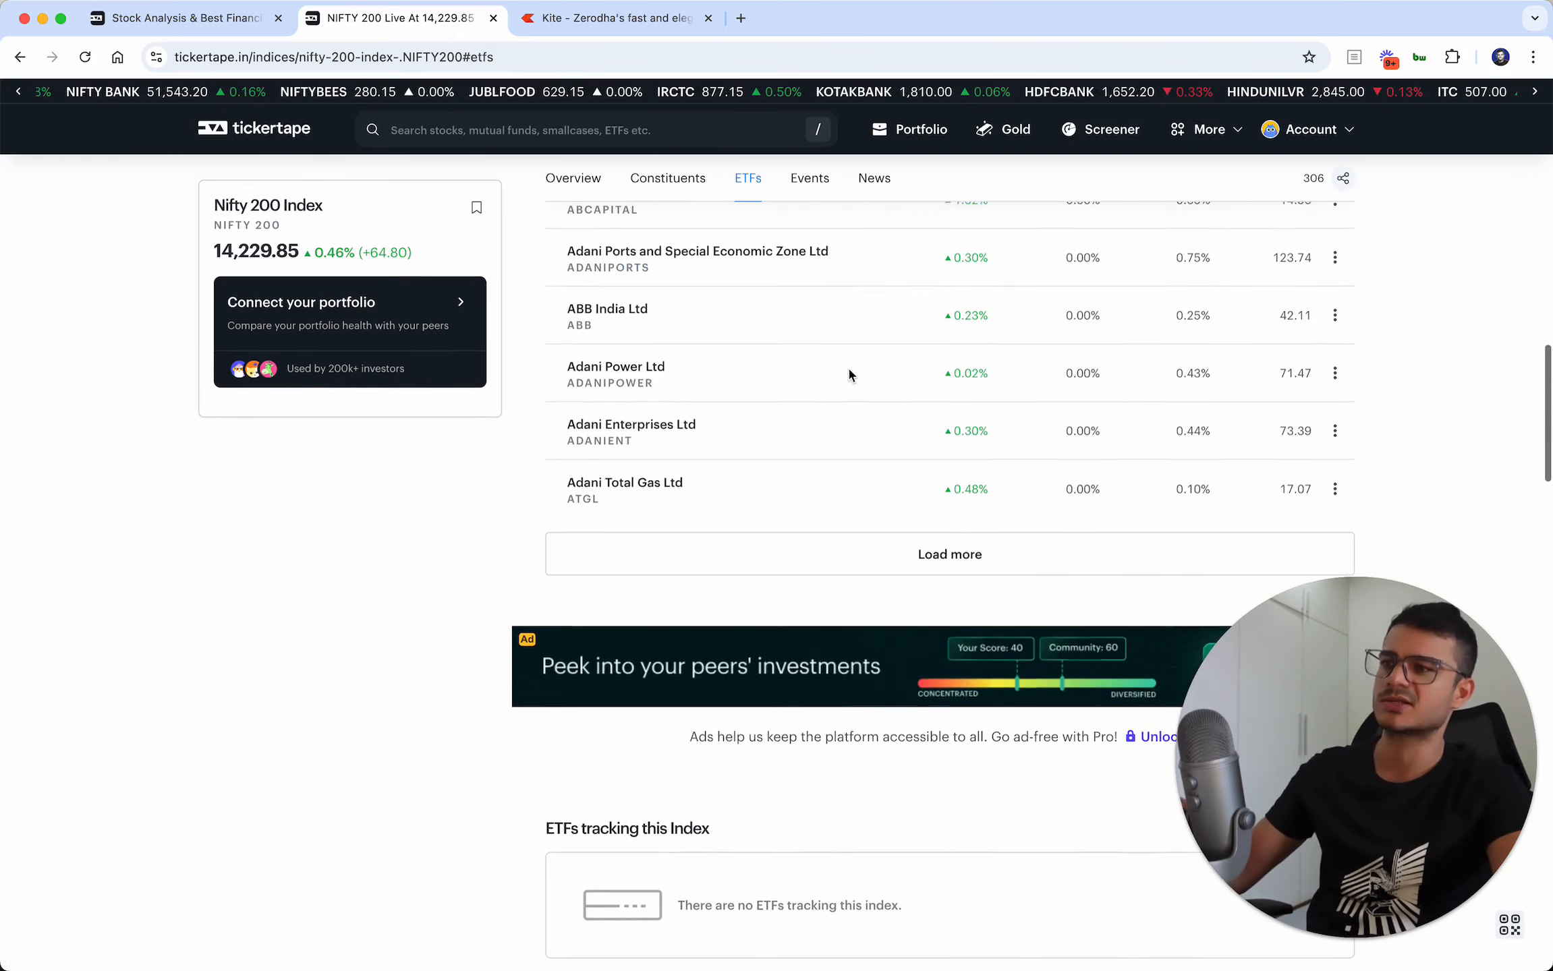
scroll("down", 3)
type("NIFTY 50")
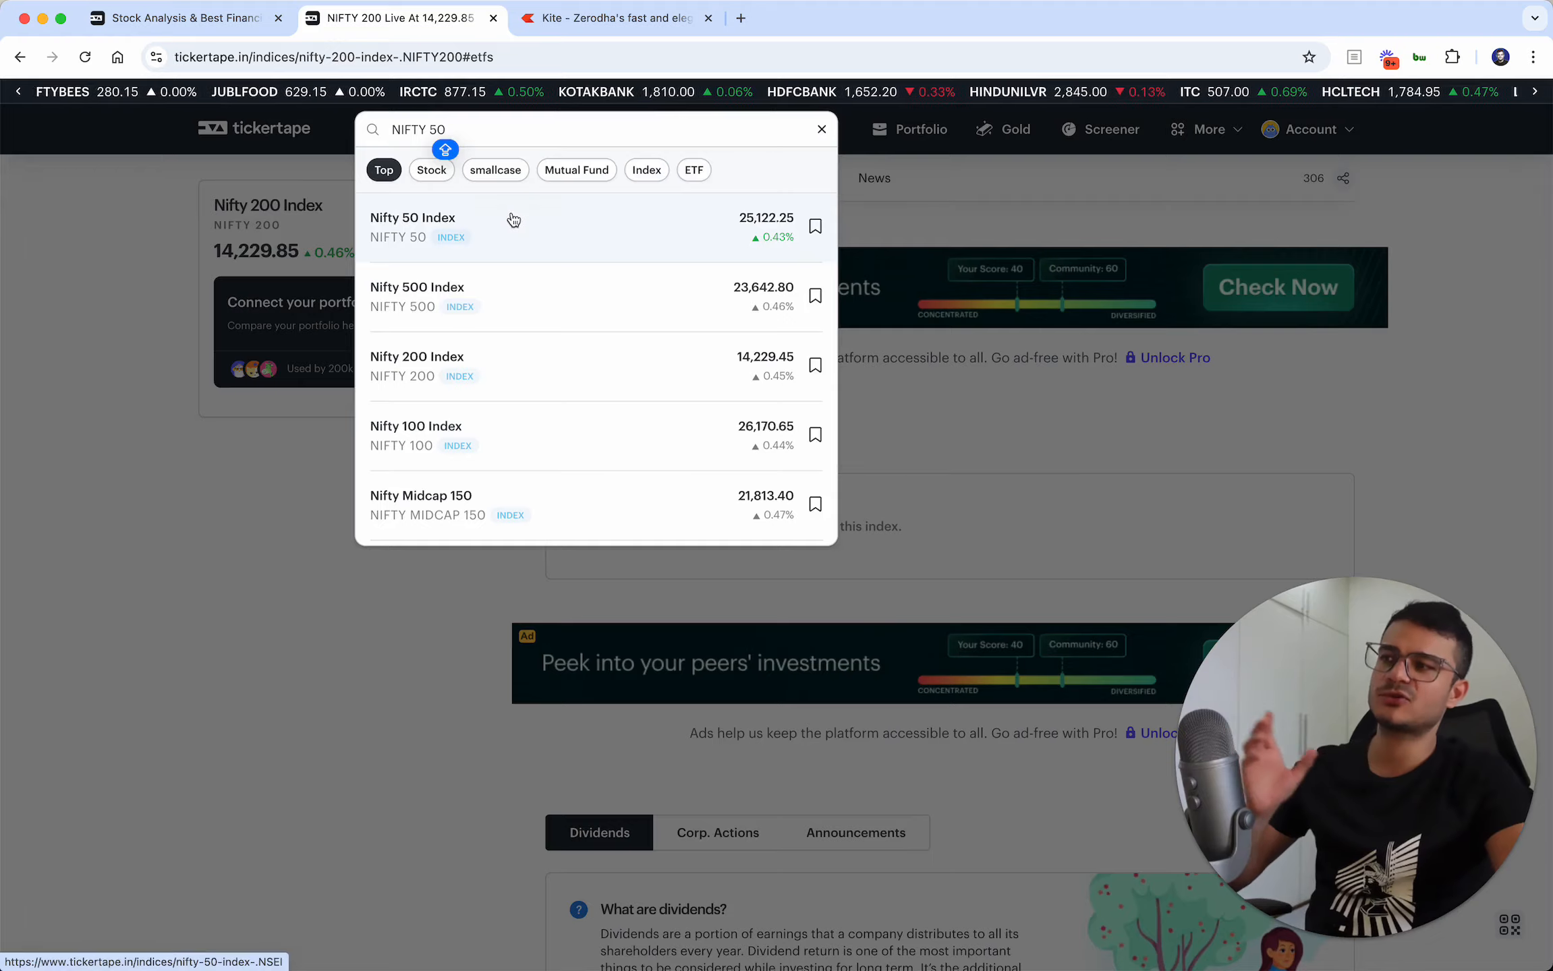
left_click(413, 226)
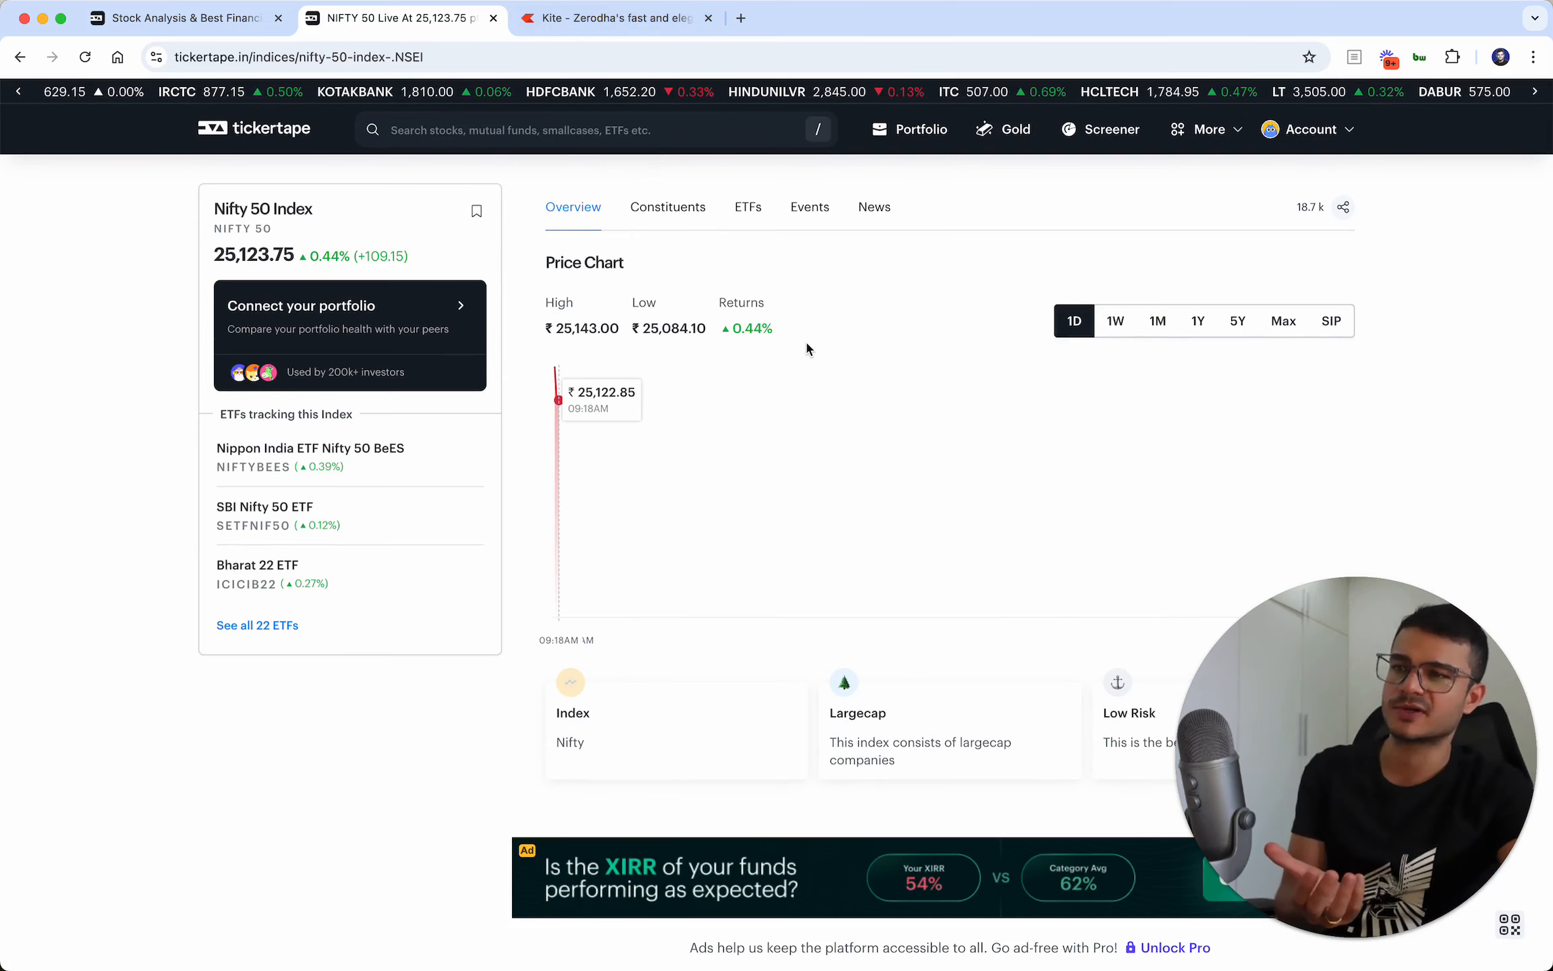
scroll("down", 3)
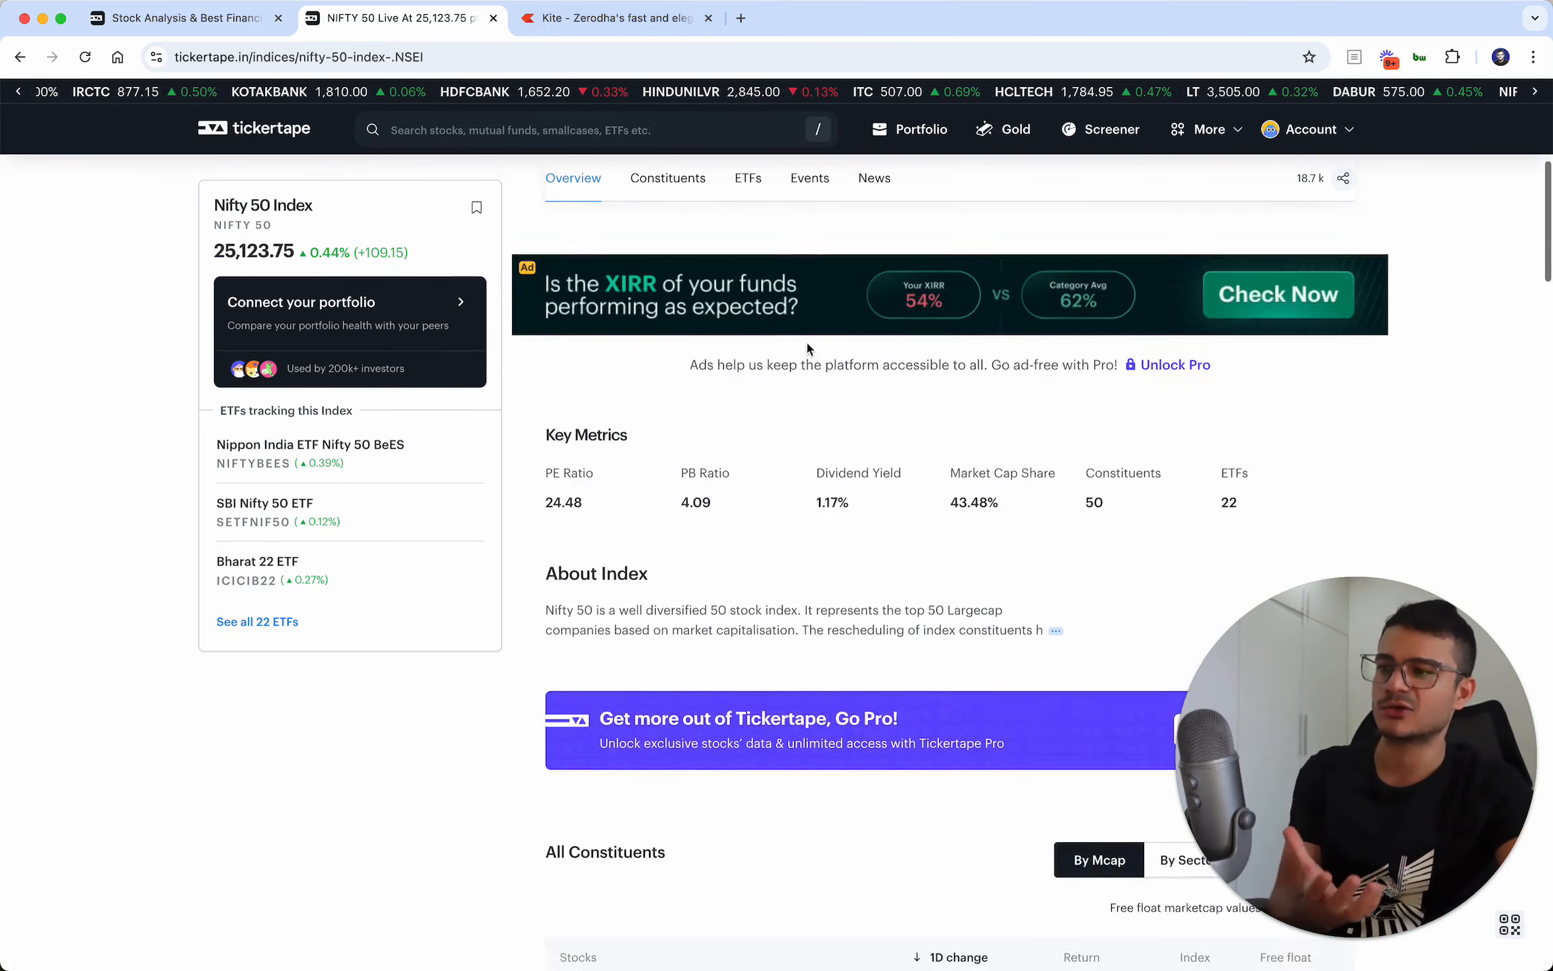
left_click(667, 178)
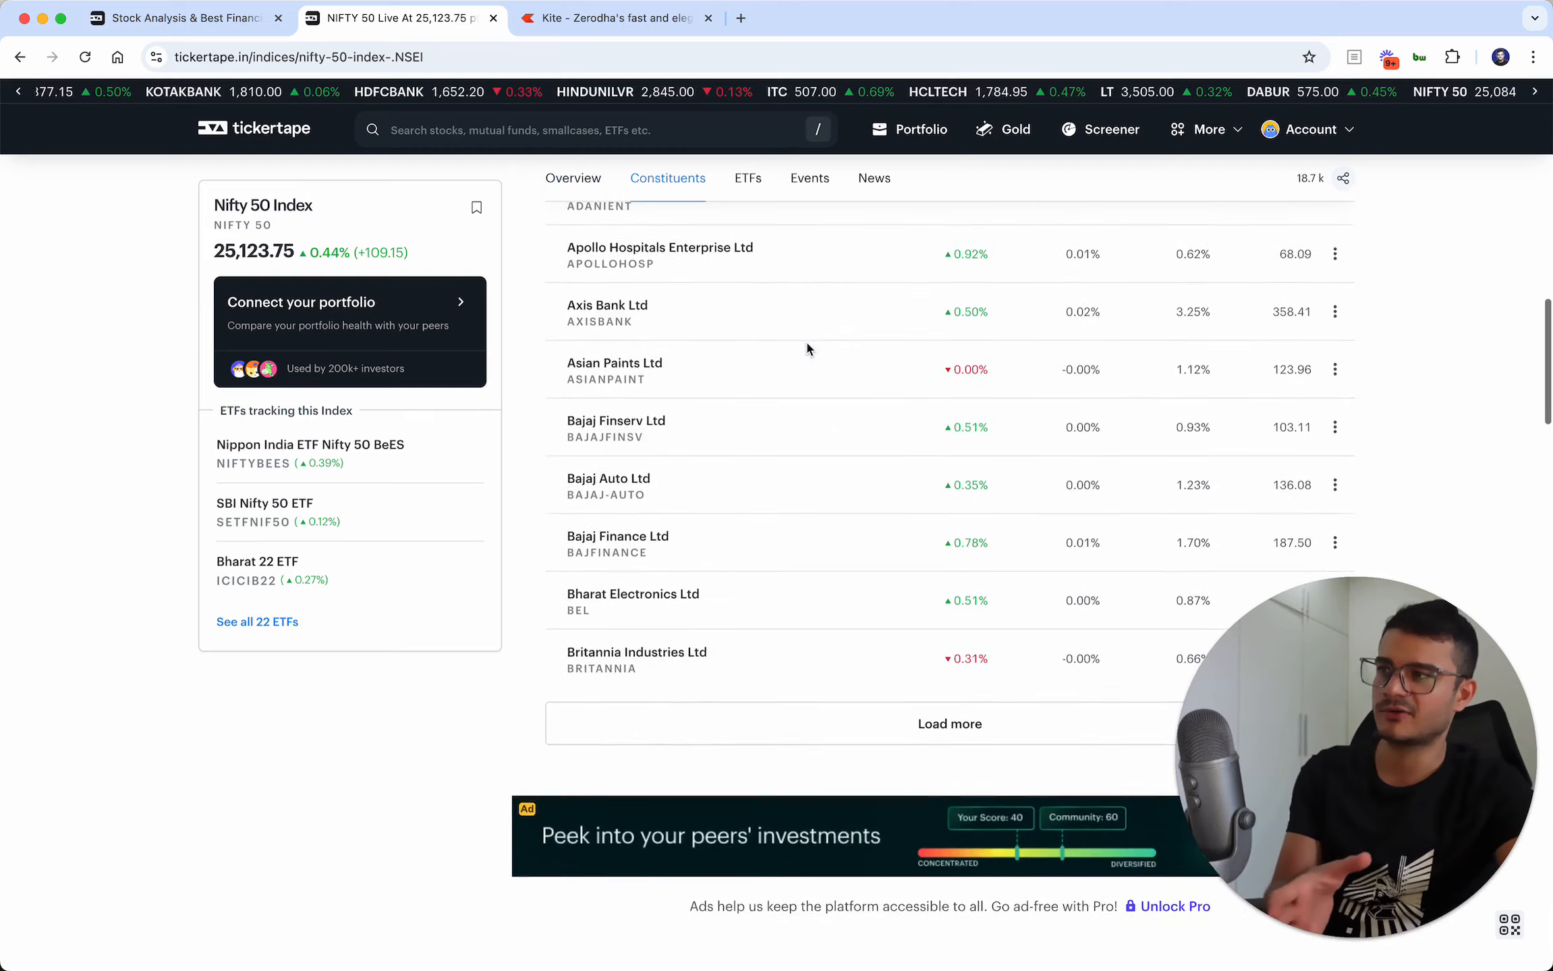
left_click(748, 178)
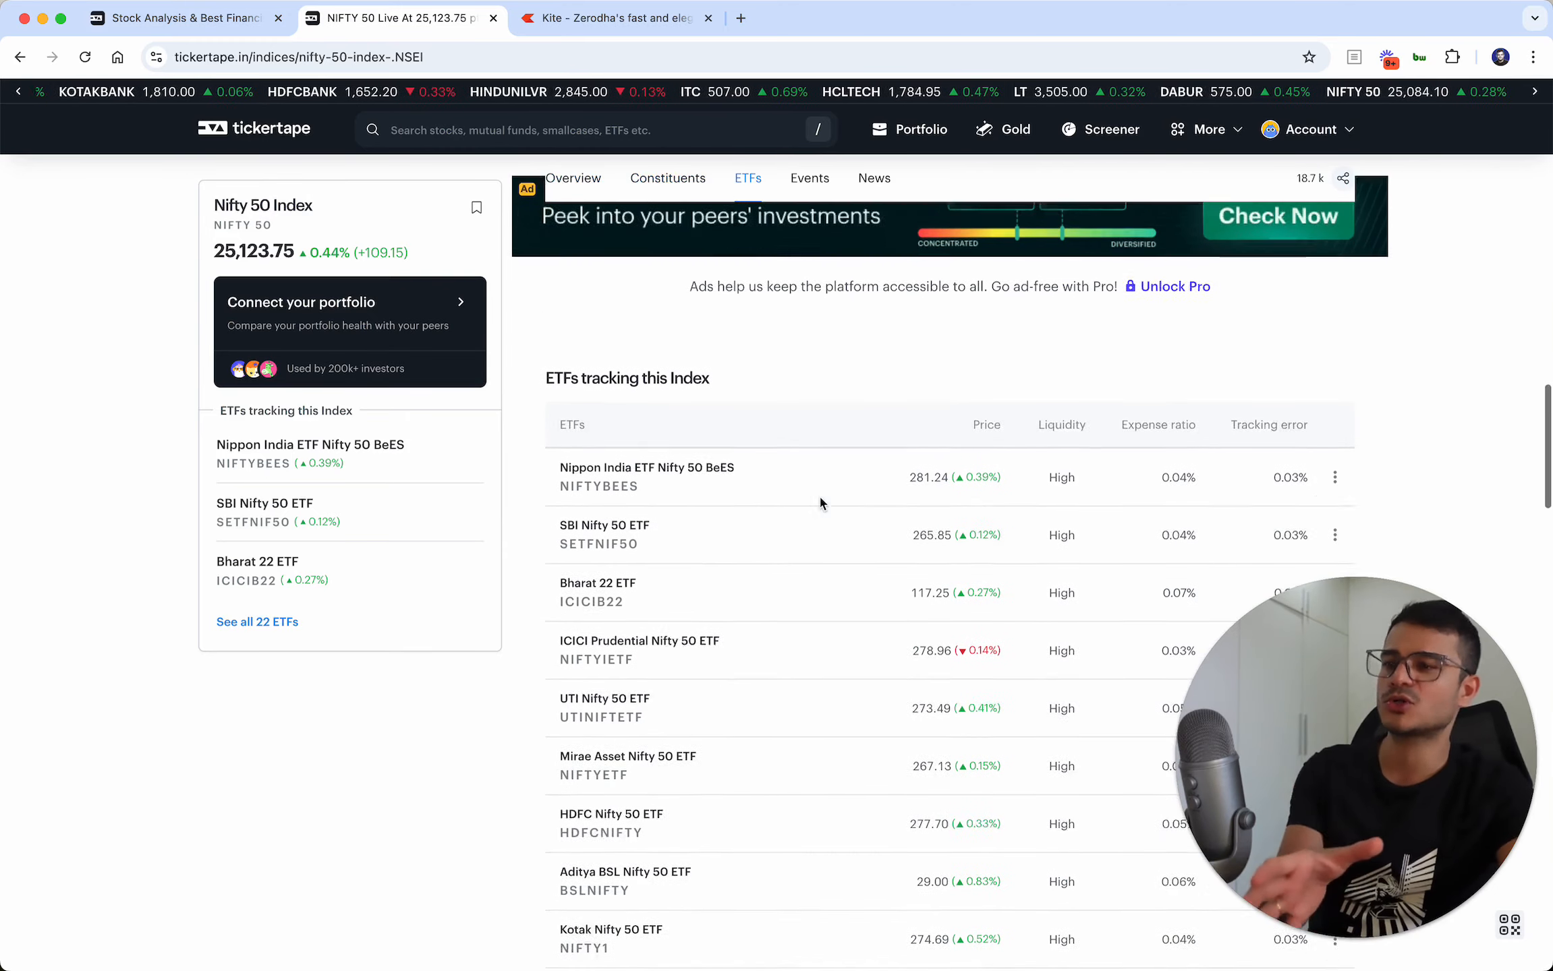
scroll("down", 3)
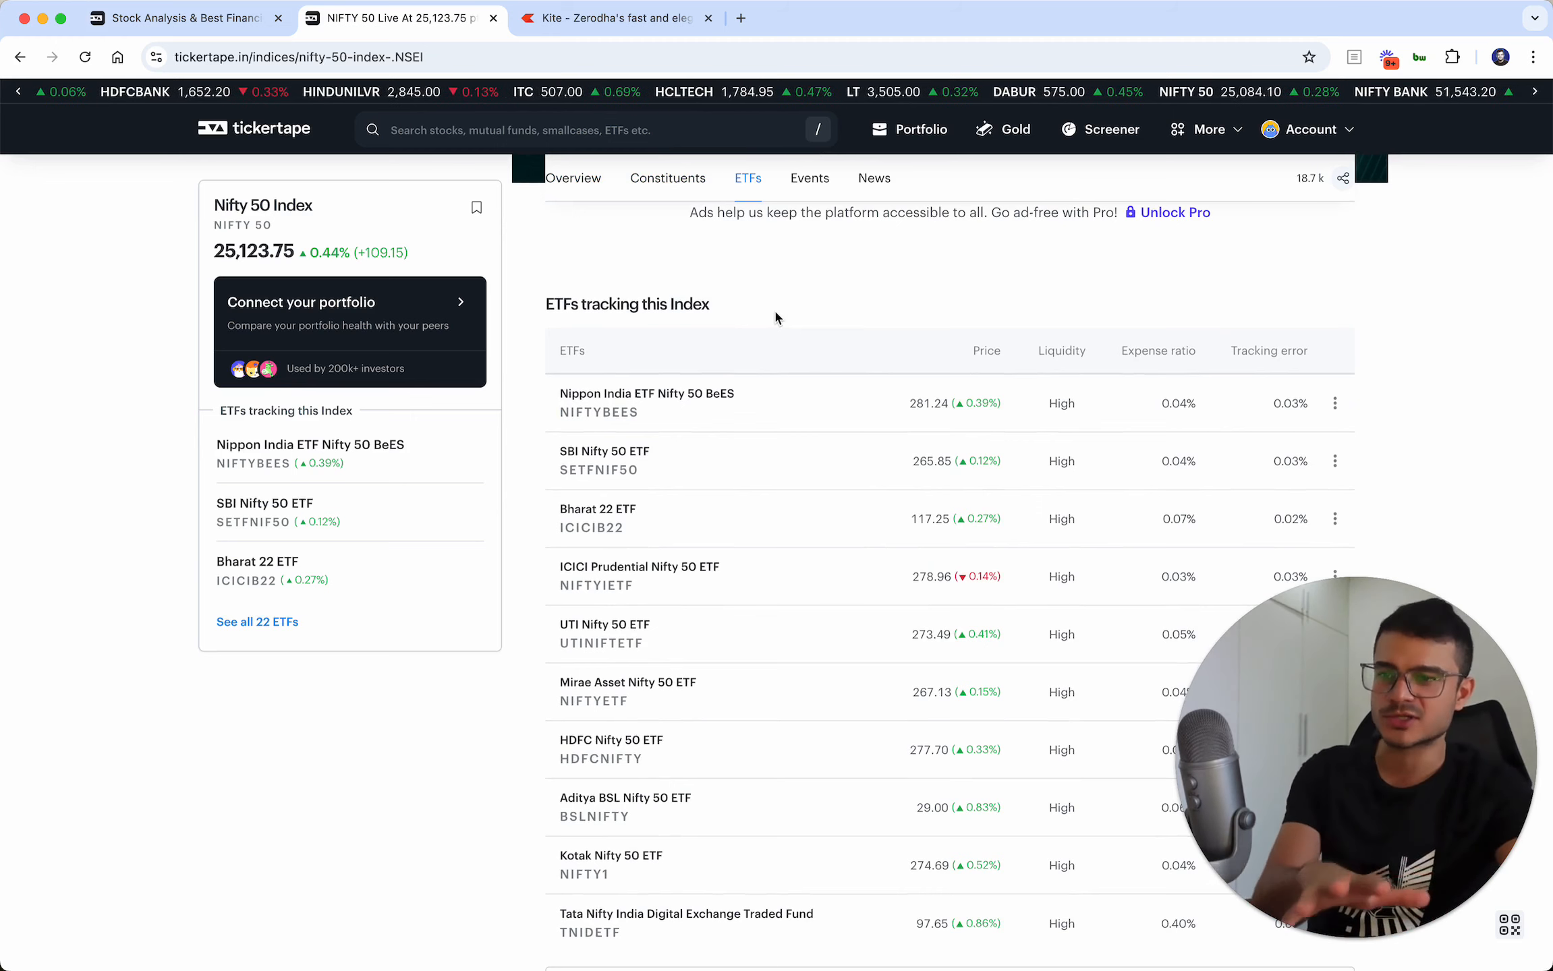
mouse_move(645, 400)
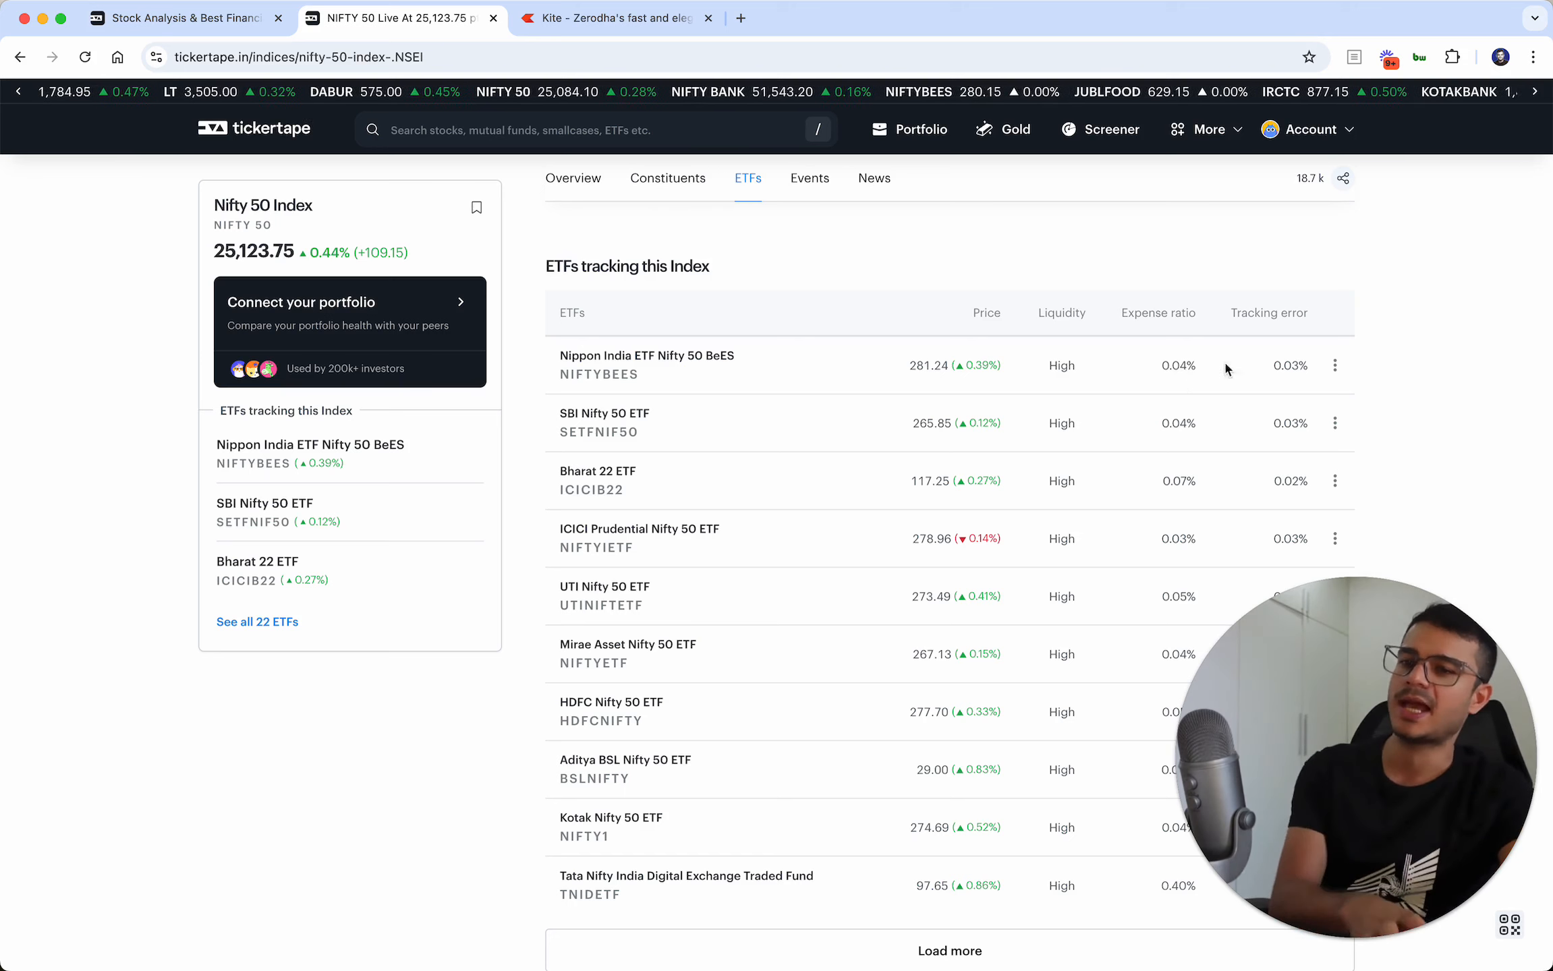
mouse_move(667, 359)
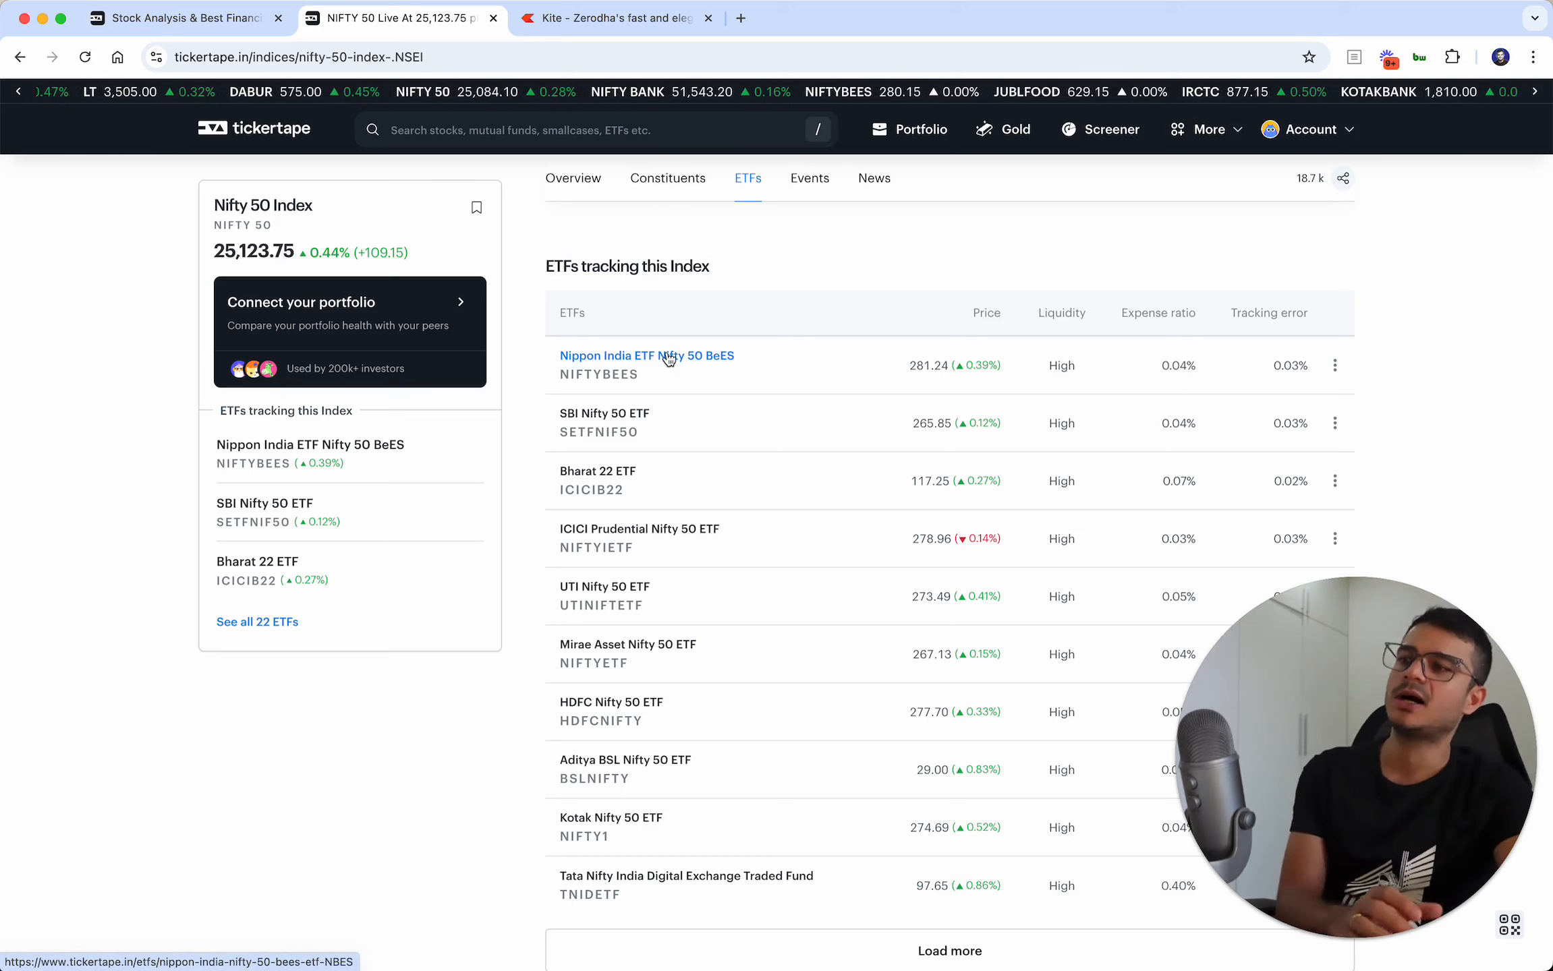
mouse_move(668, 359)
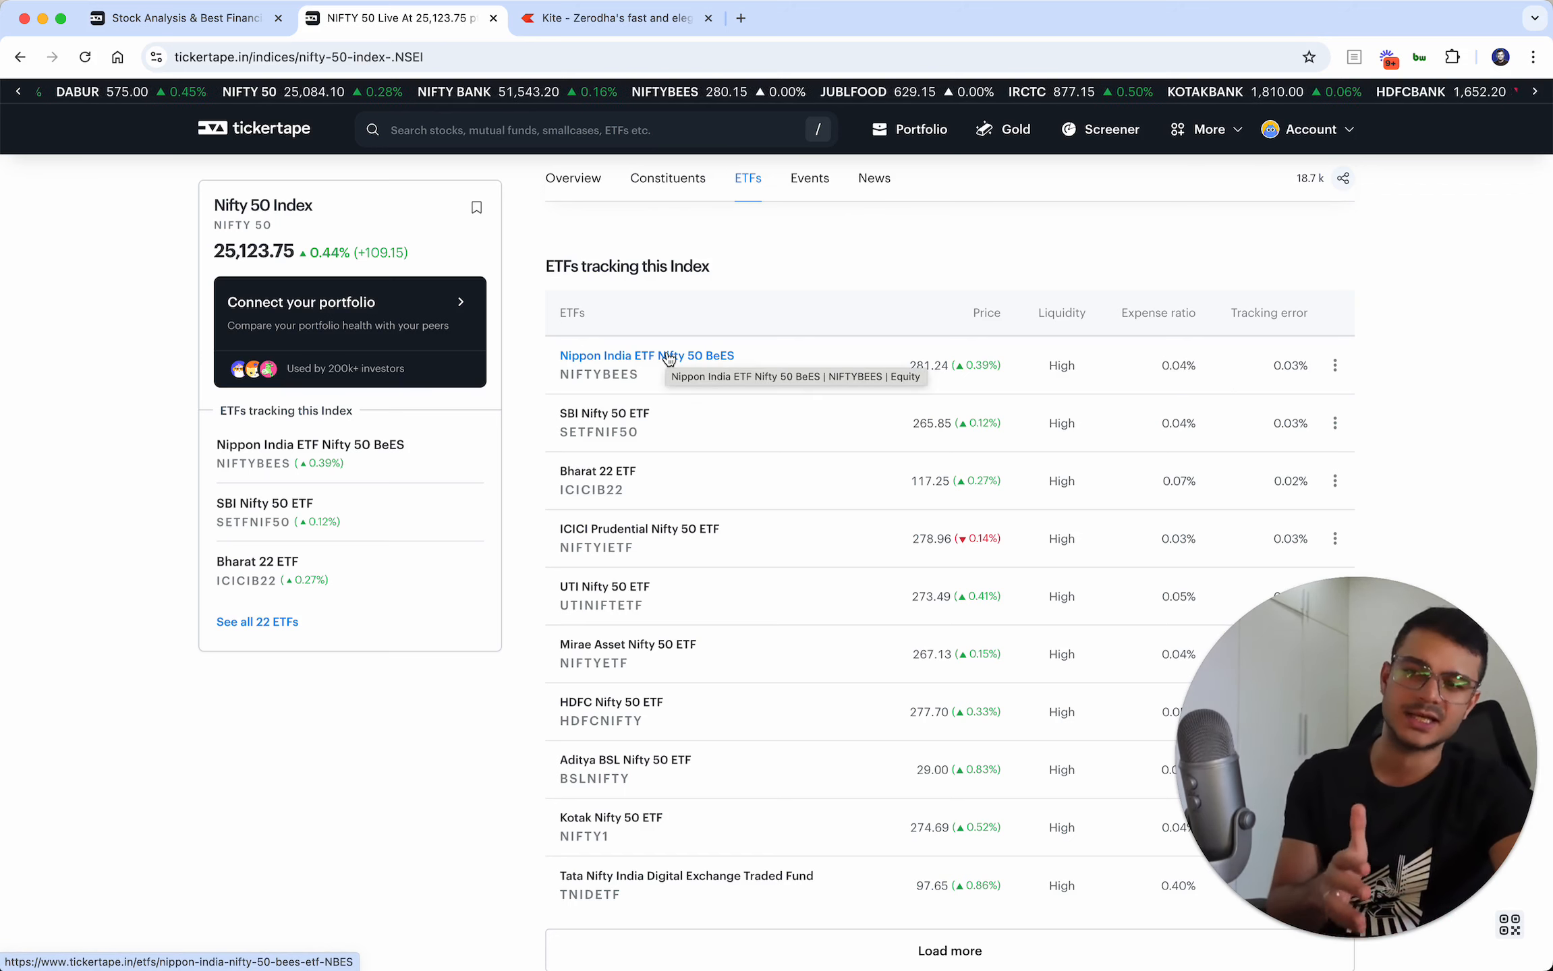
scroll("down", 3)
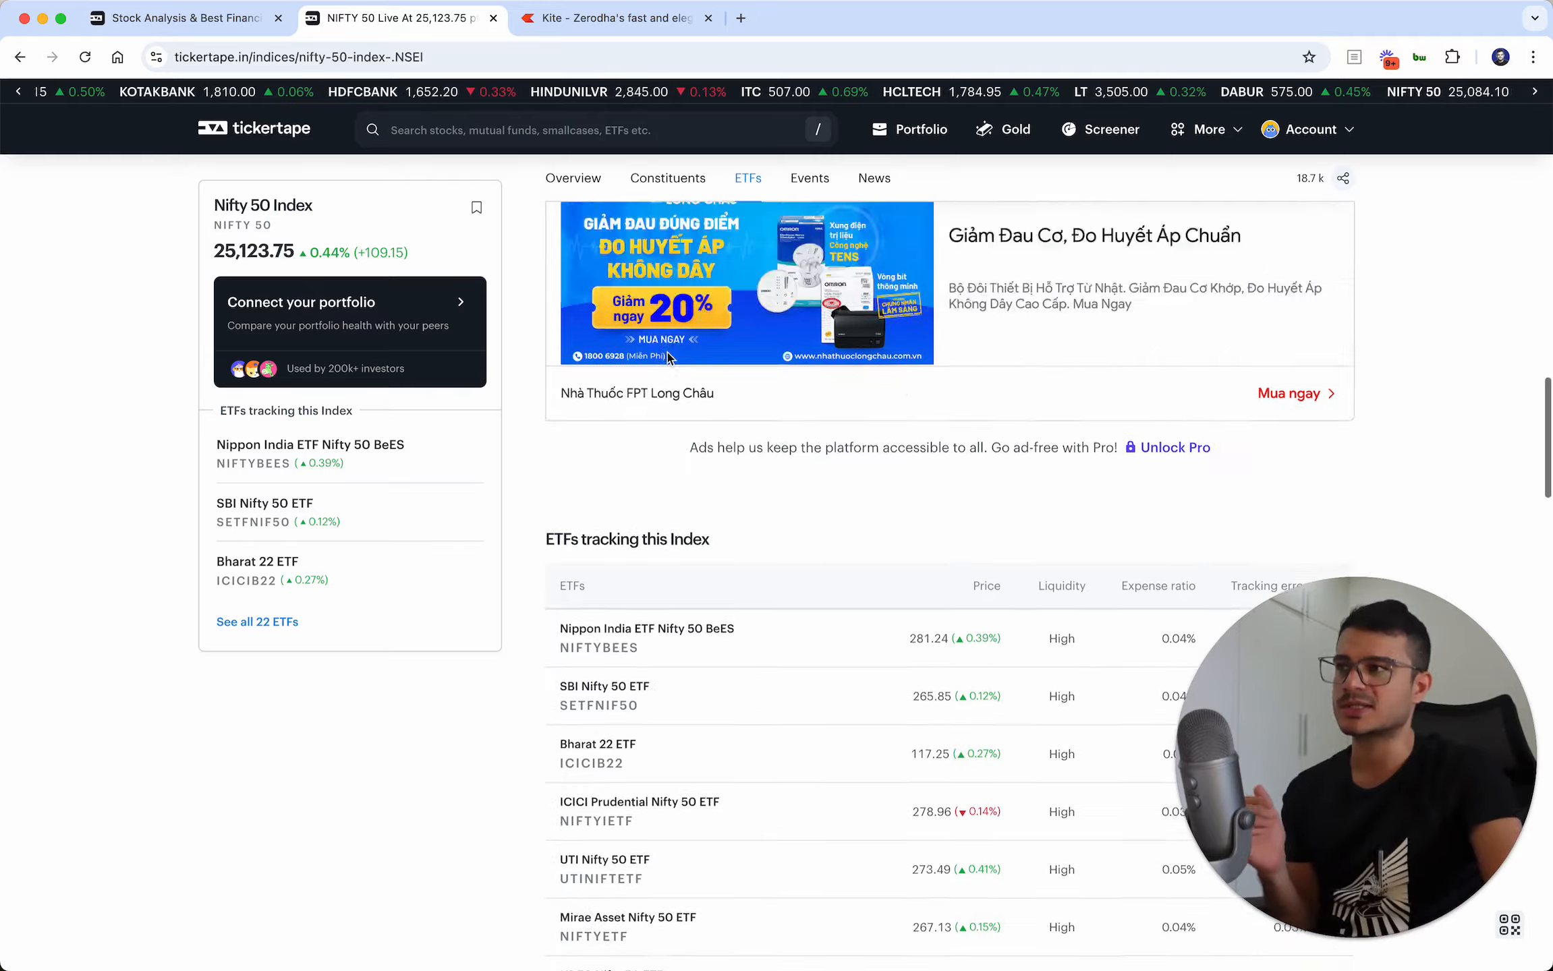
On the home tab, change the portfolio returns period from Today to All Time
scroll("down", 3)
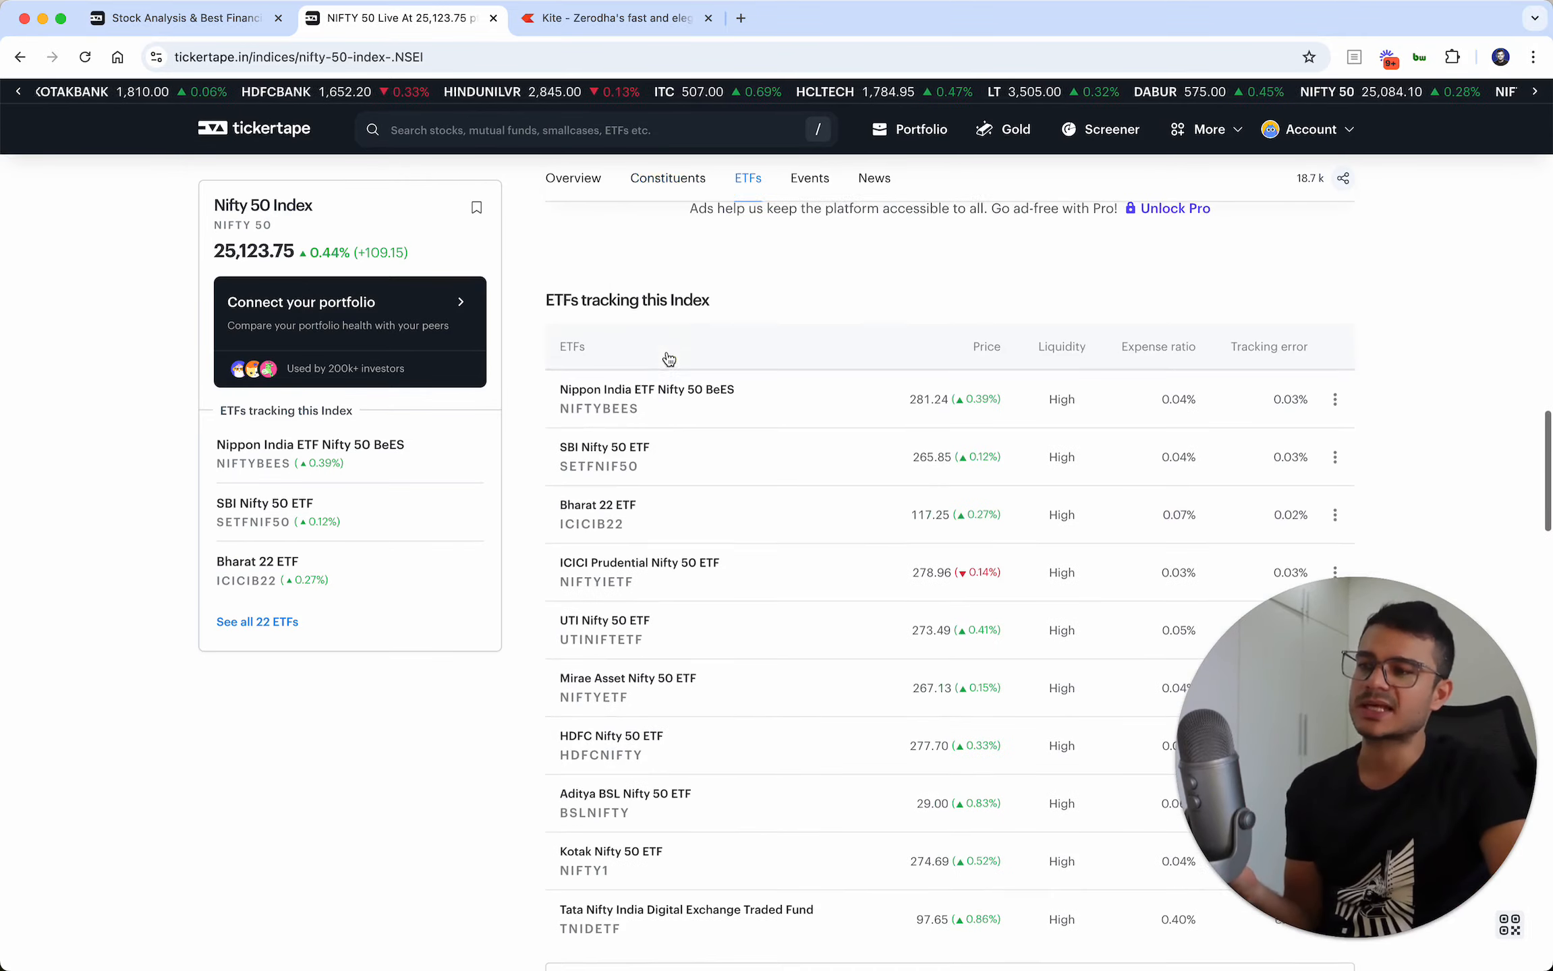
left_click(182, 19)
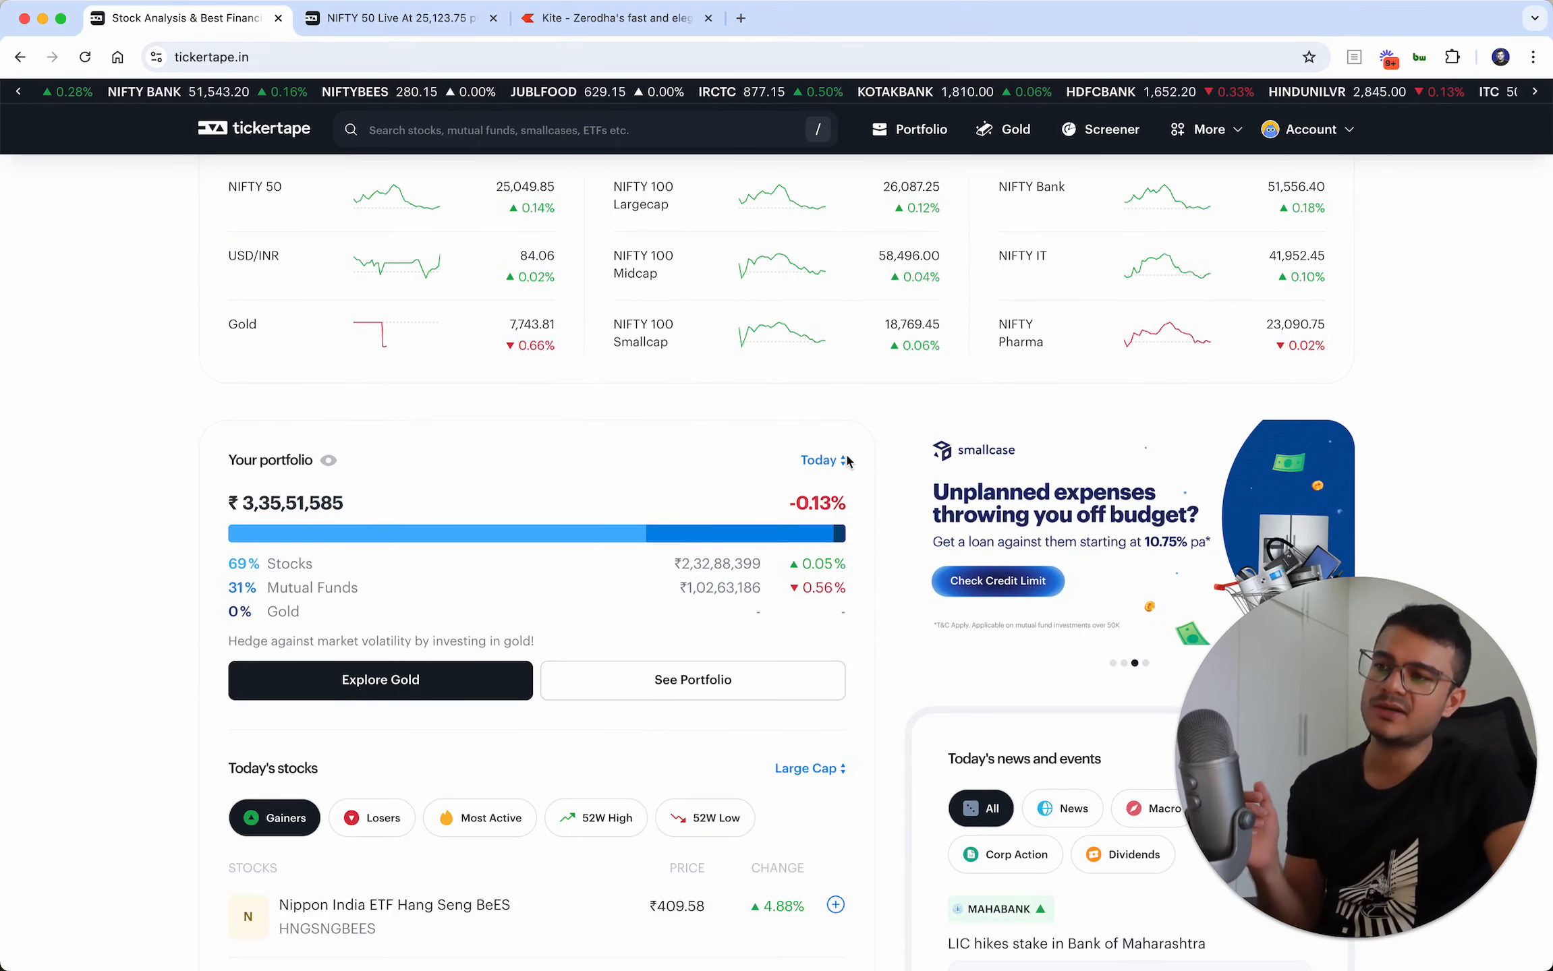
left_click(829, 459)
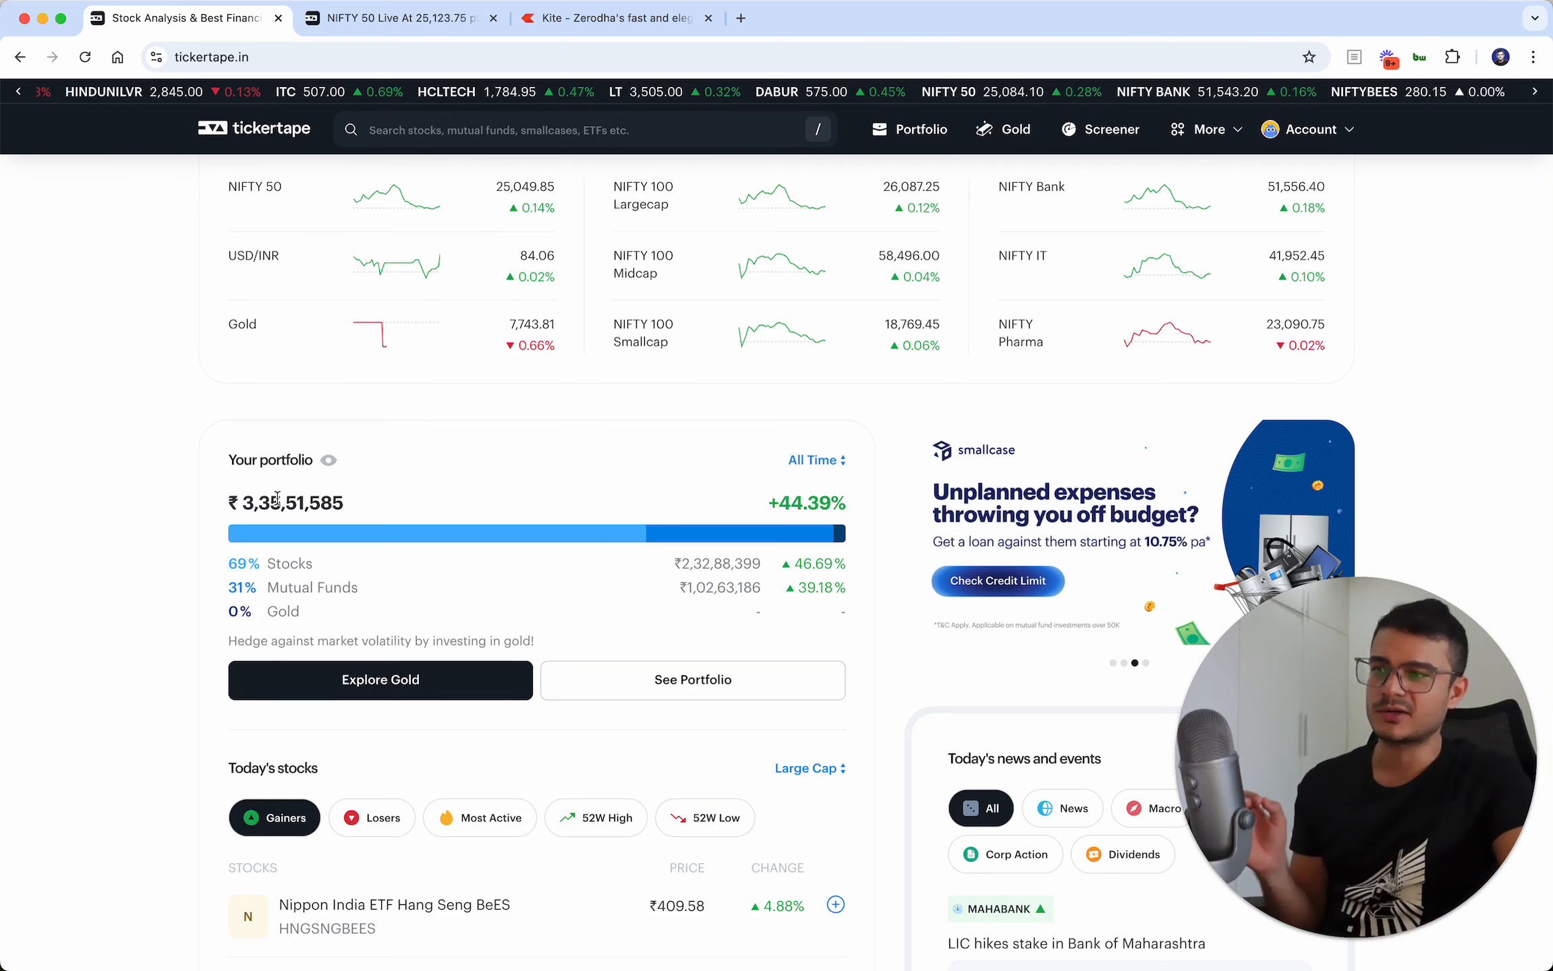
Return to the Nifty 50 tab and open the search box's recent searches
left_click(394, 18)
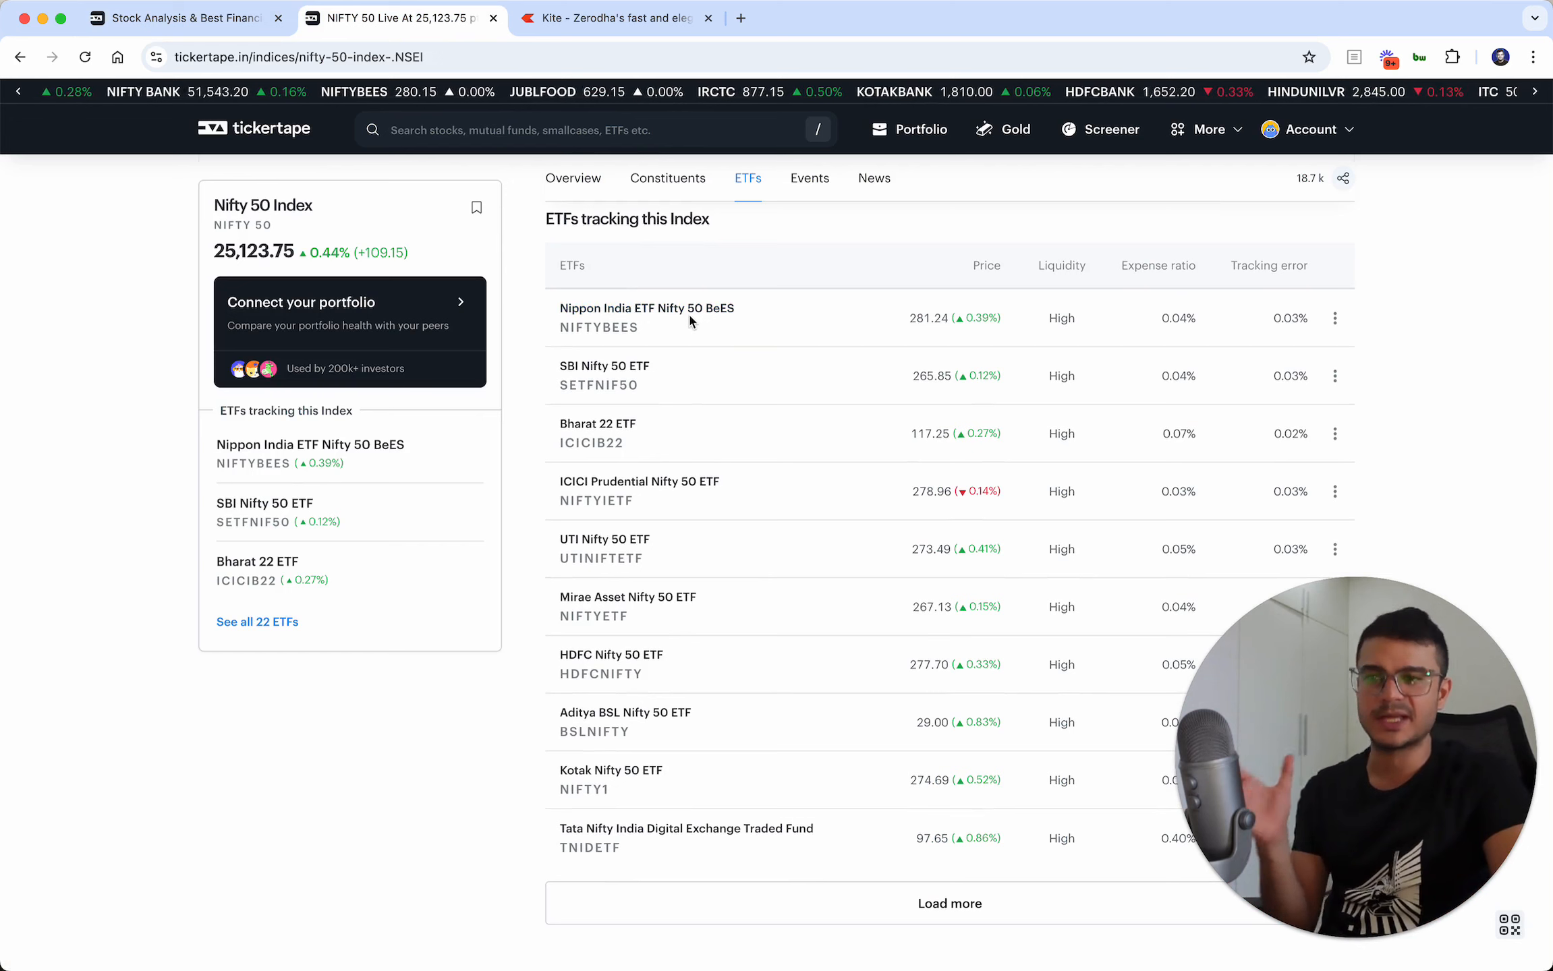
mouse_move(668, 459)
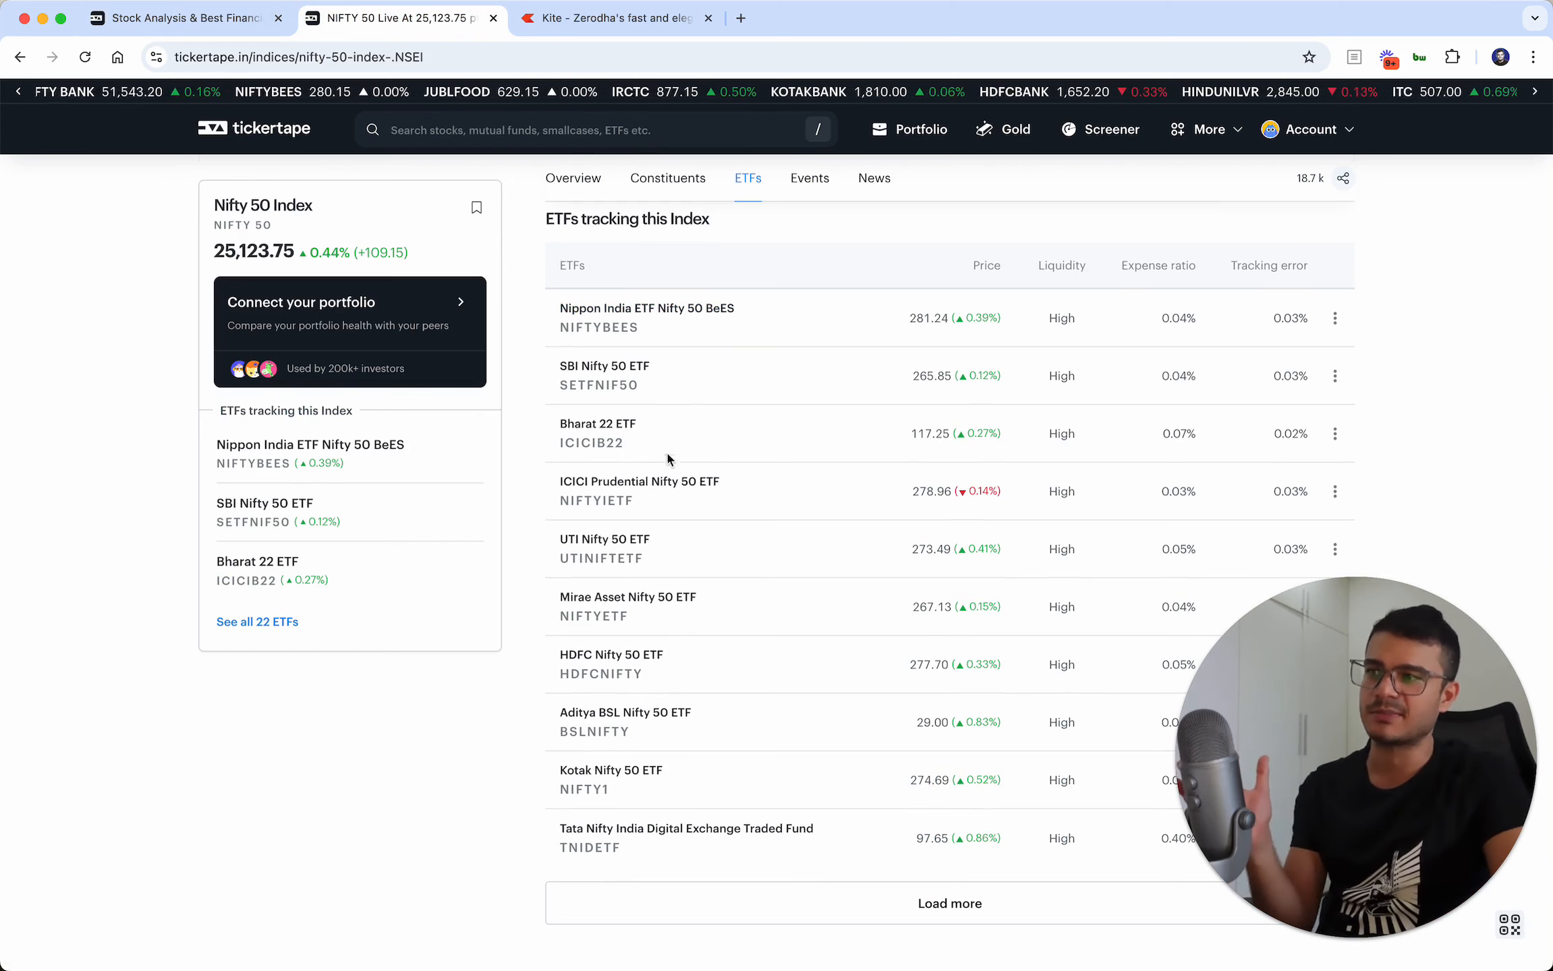
mouse_move(645, 513)
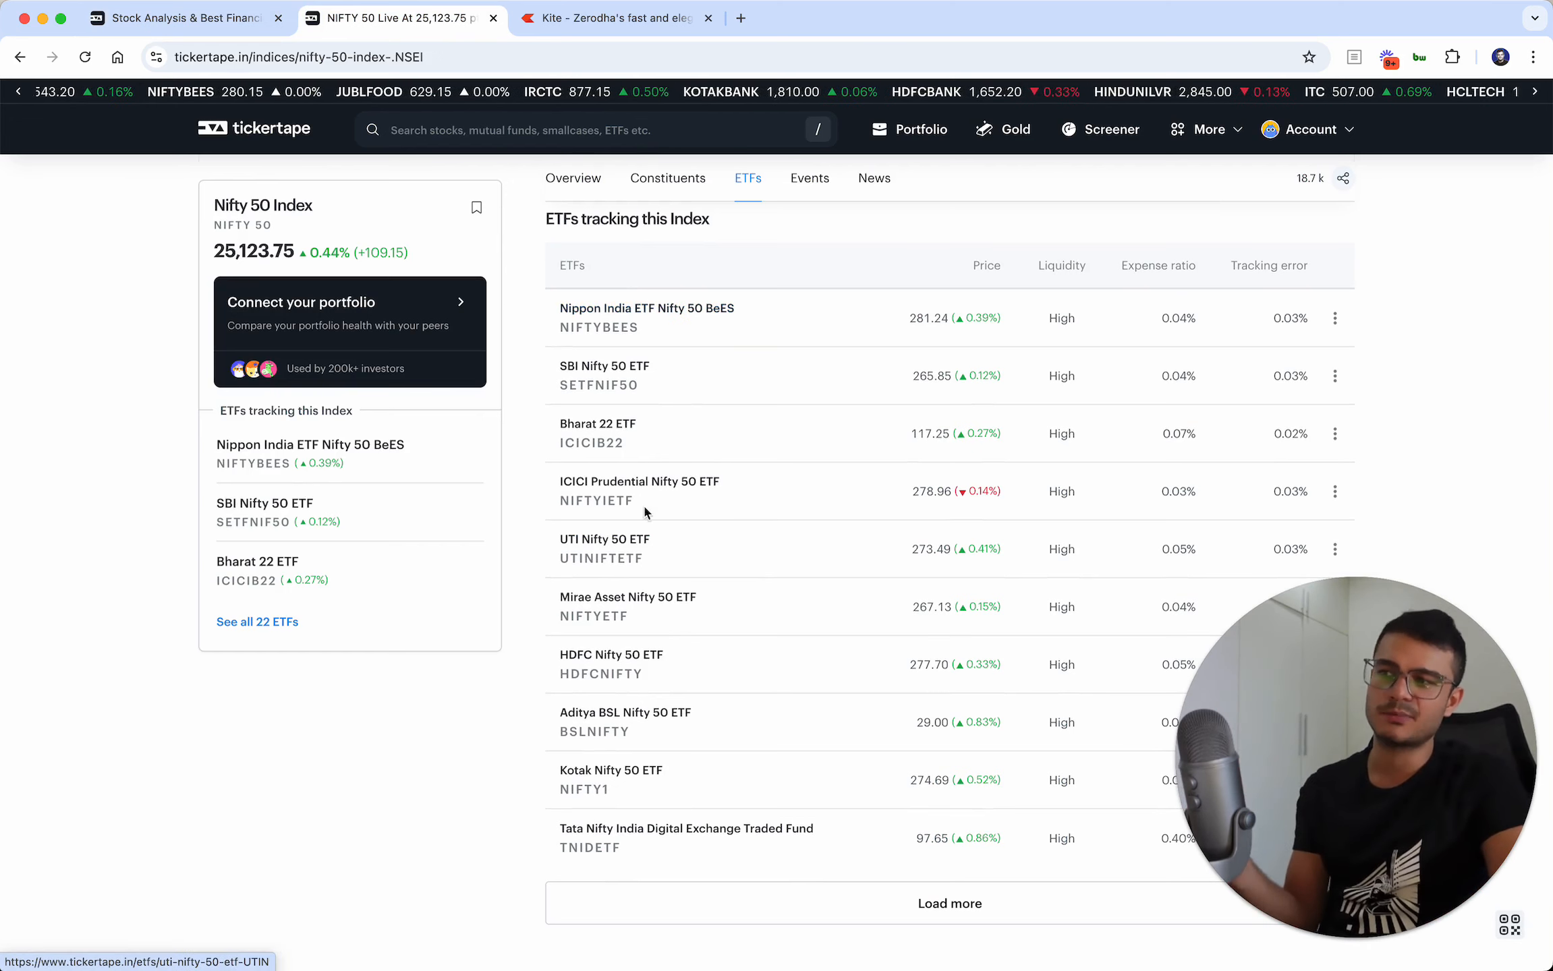
mouse_move(1230, 504)
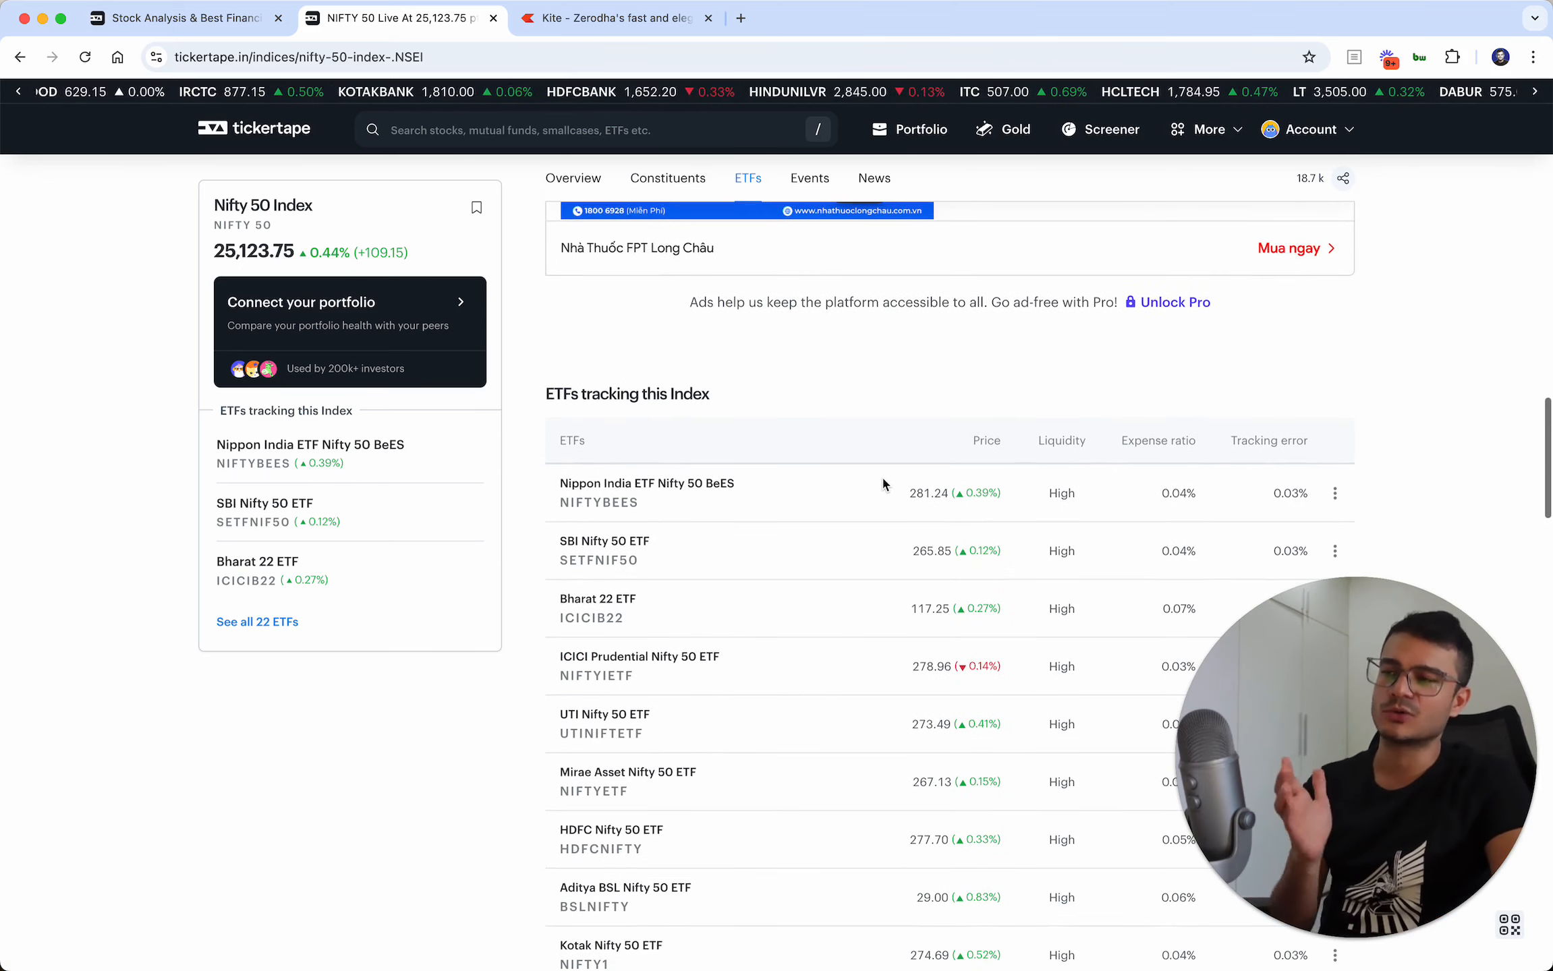
left_click(574, 178)
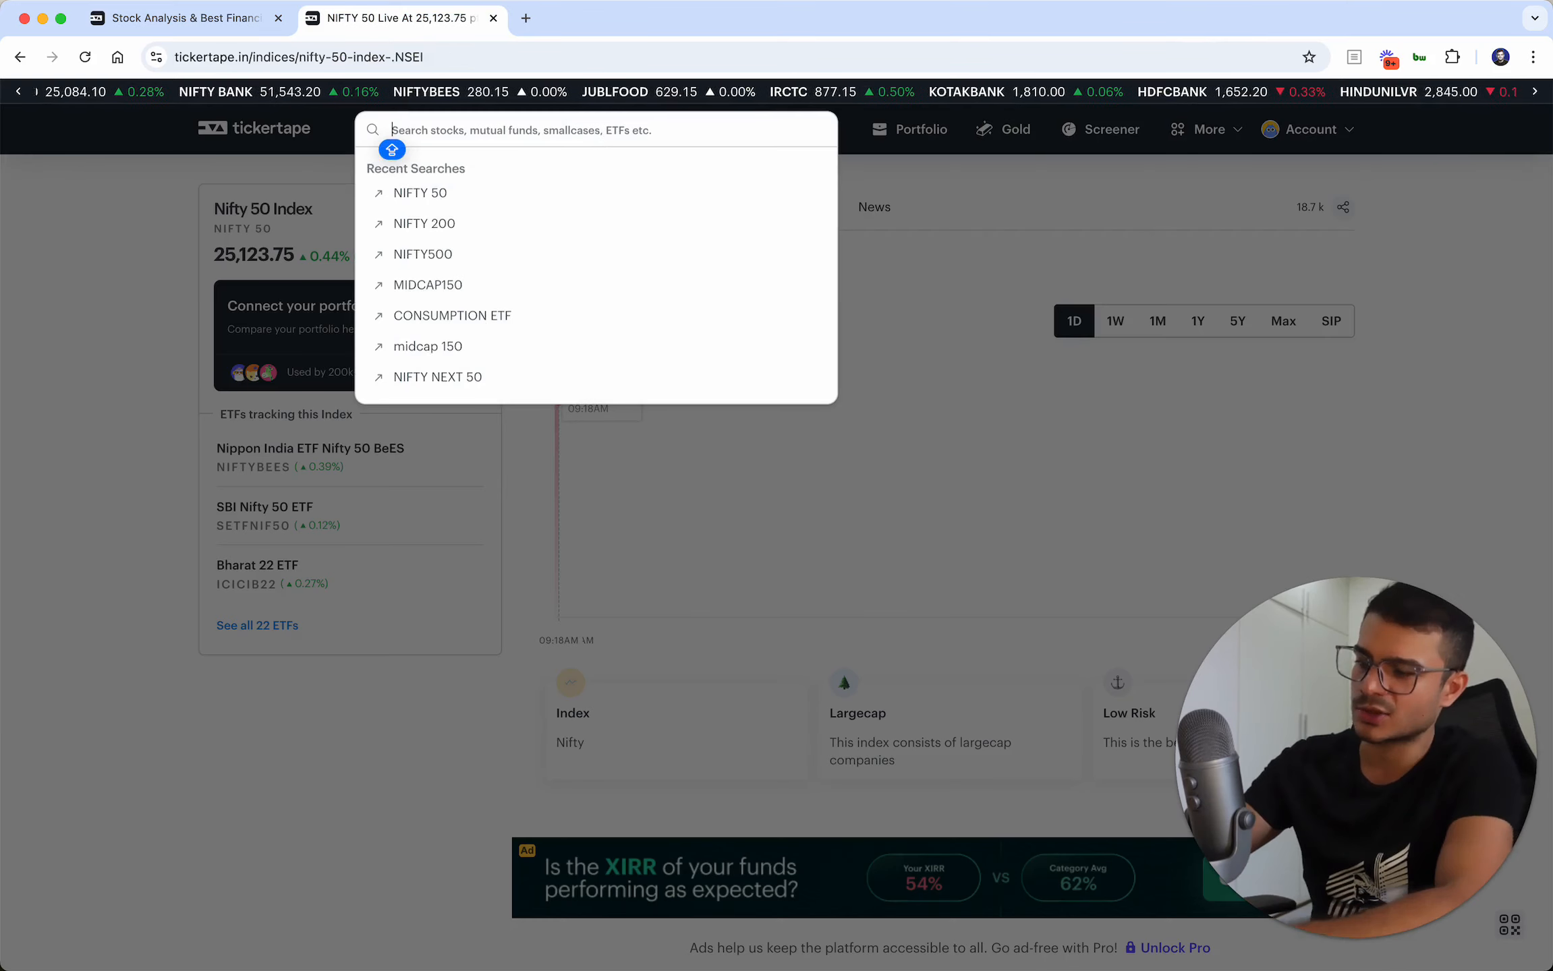
Search 'NIFTY 100', open Nifty 100 Index, and list its five tracking ETFs
type("NIFTY 100")
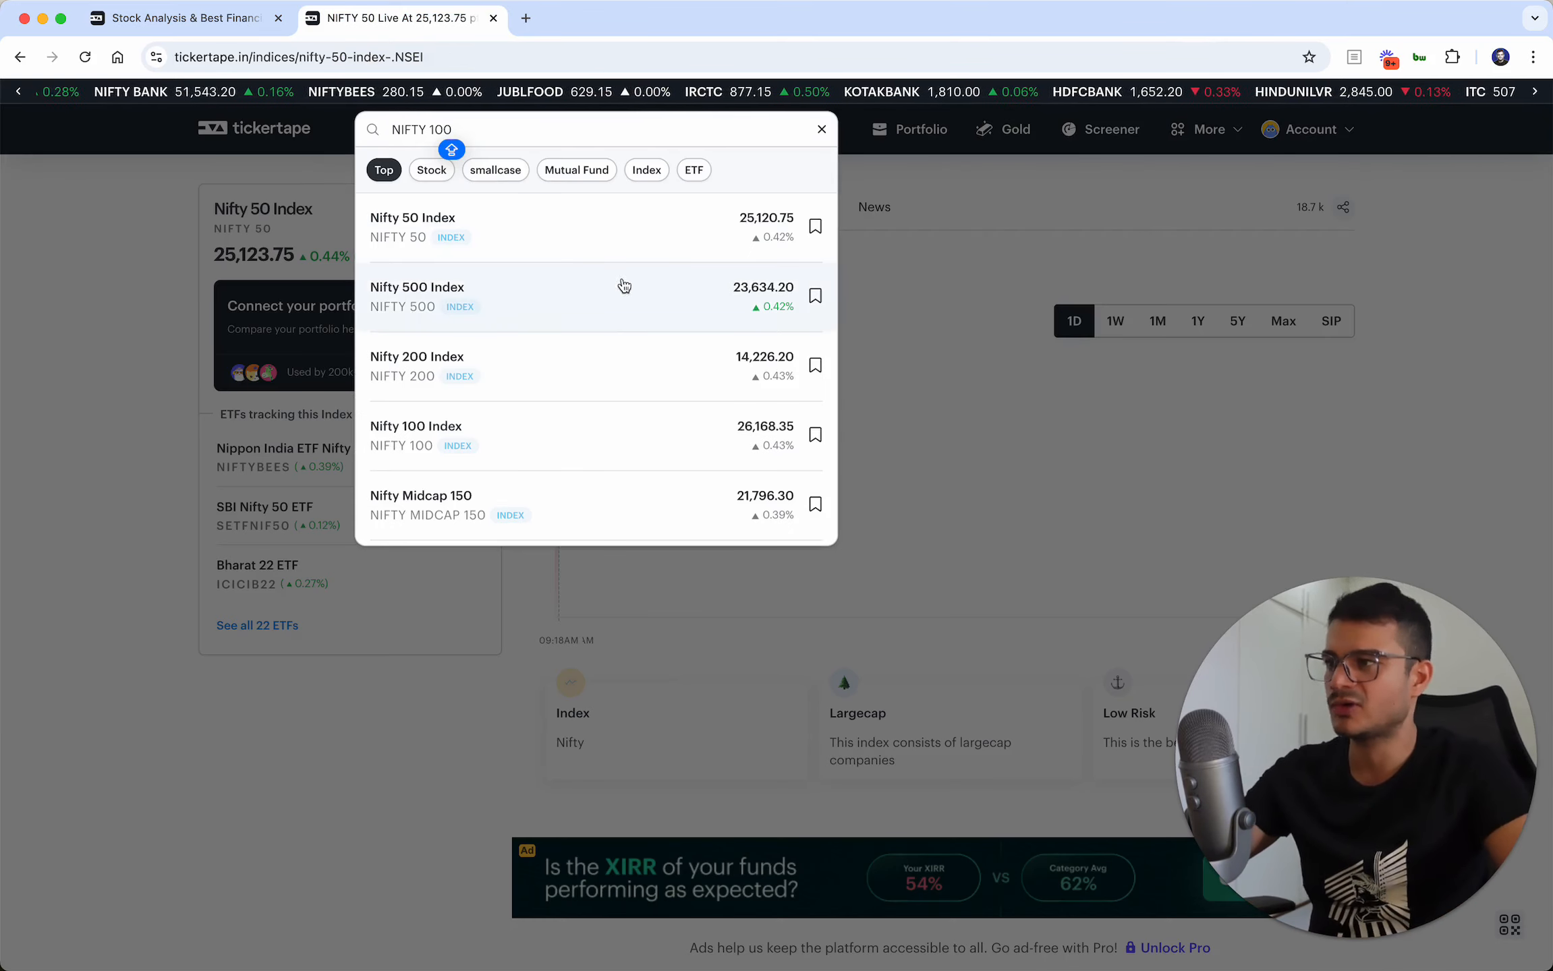
left_click(415, 427)
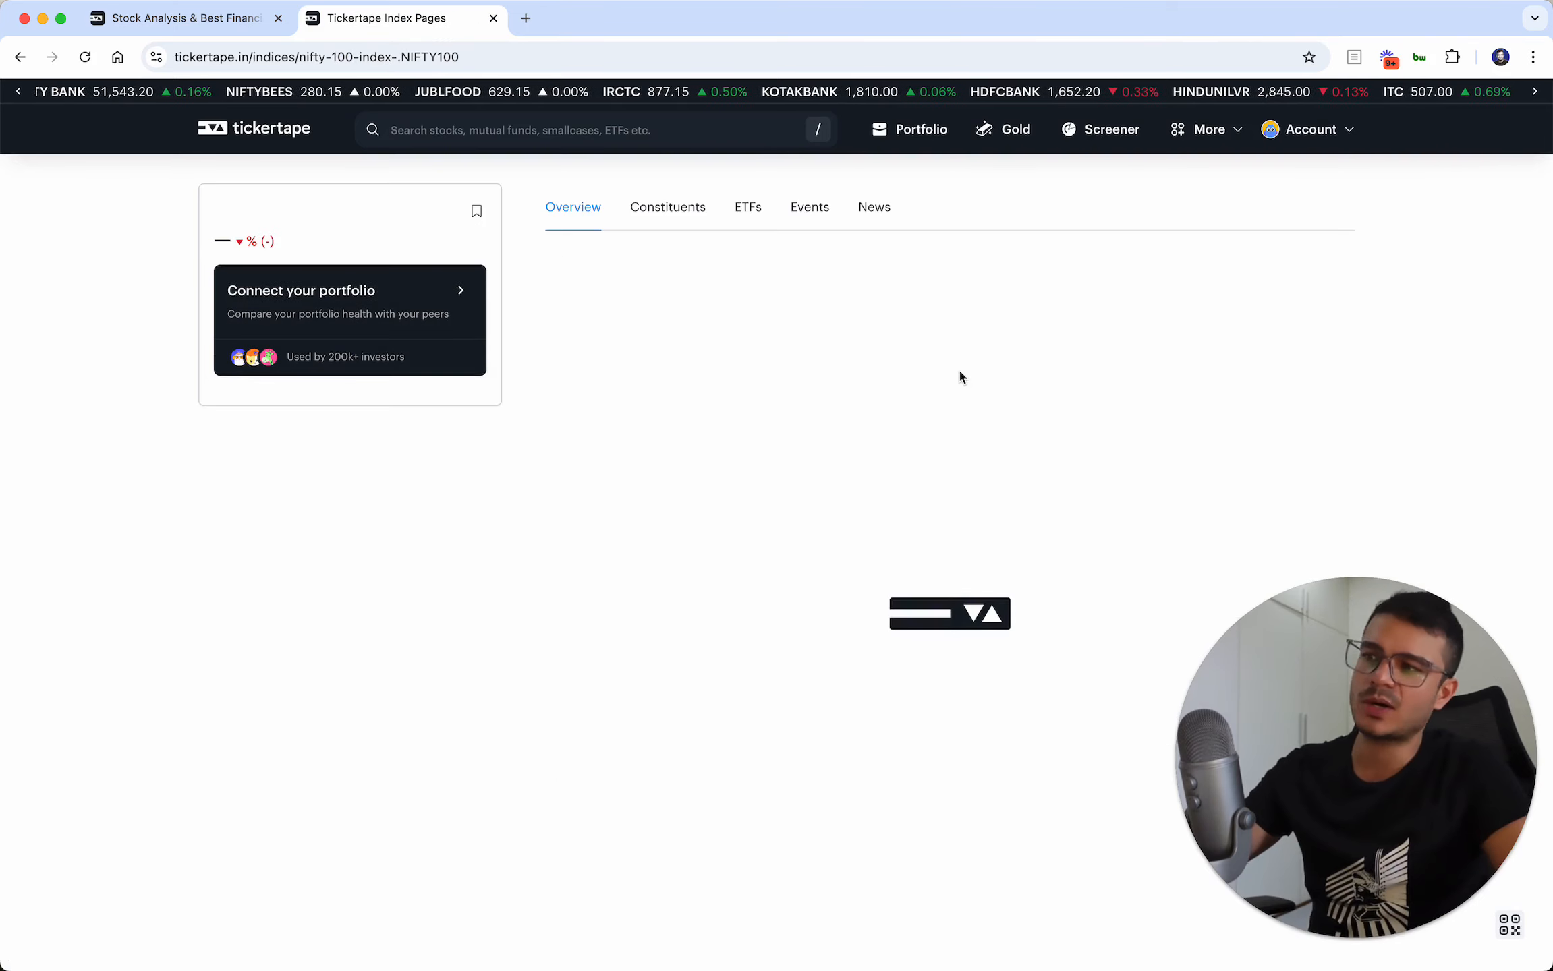
left_click(748, 207)
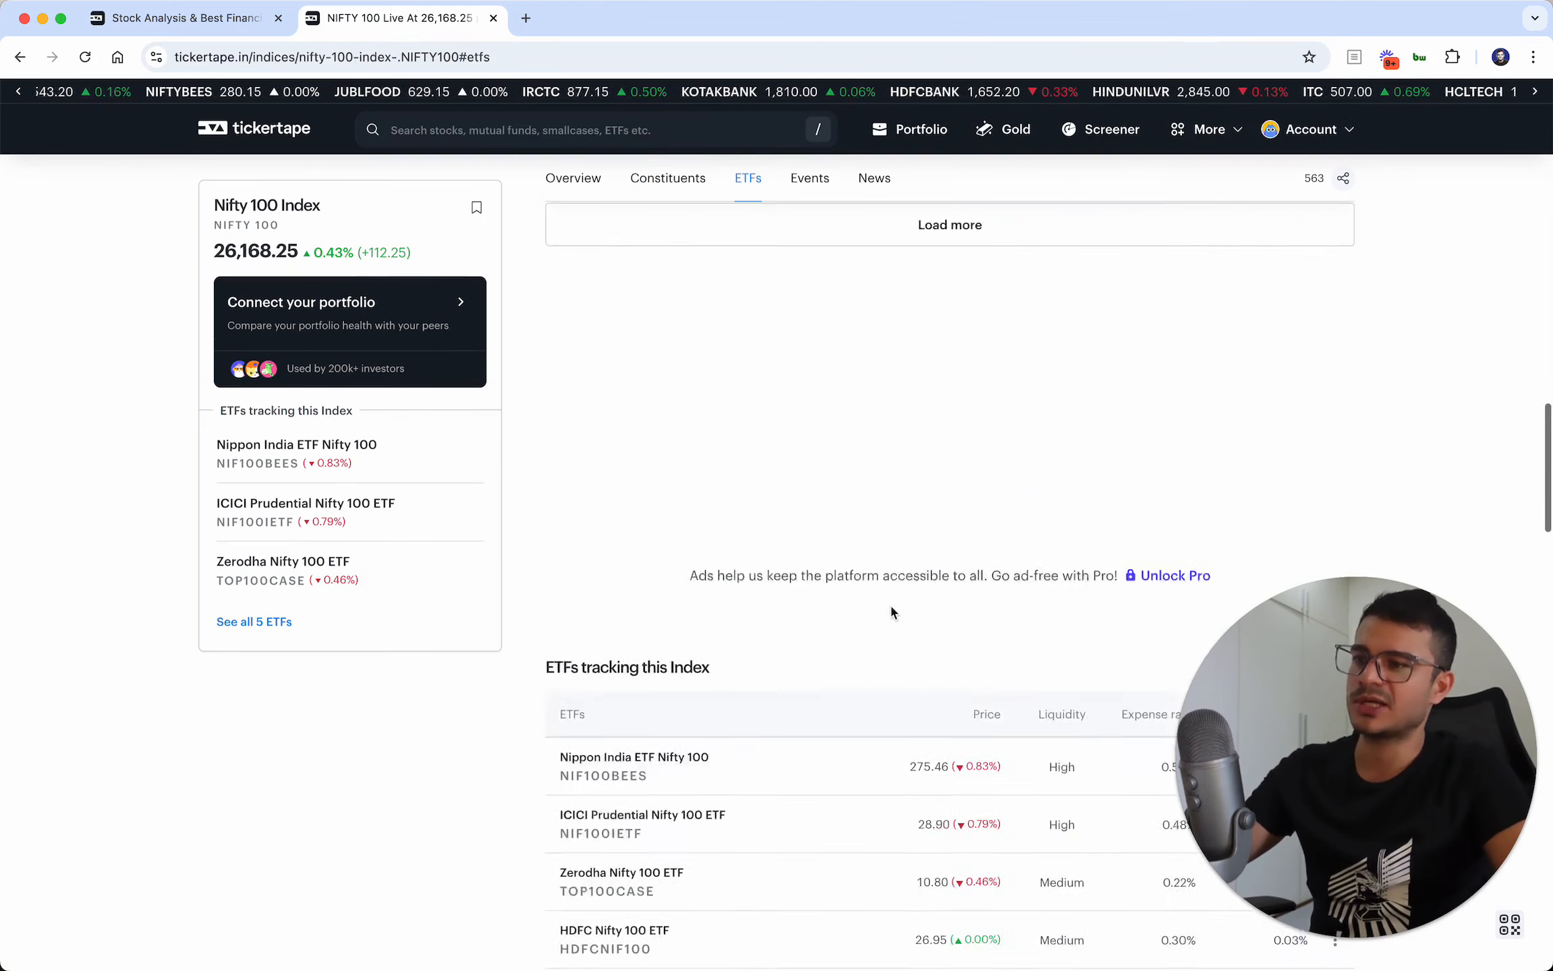
scroll("down", 3)
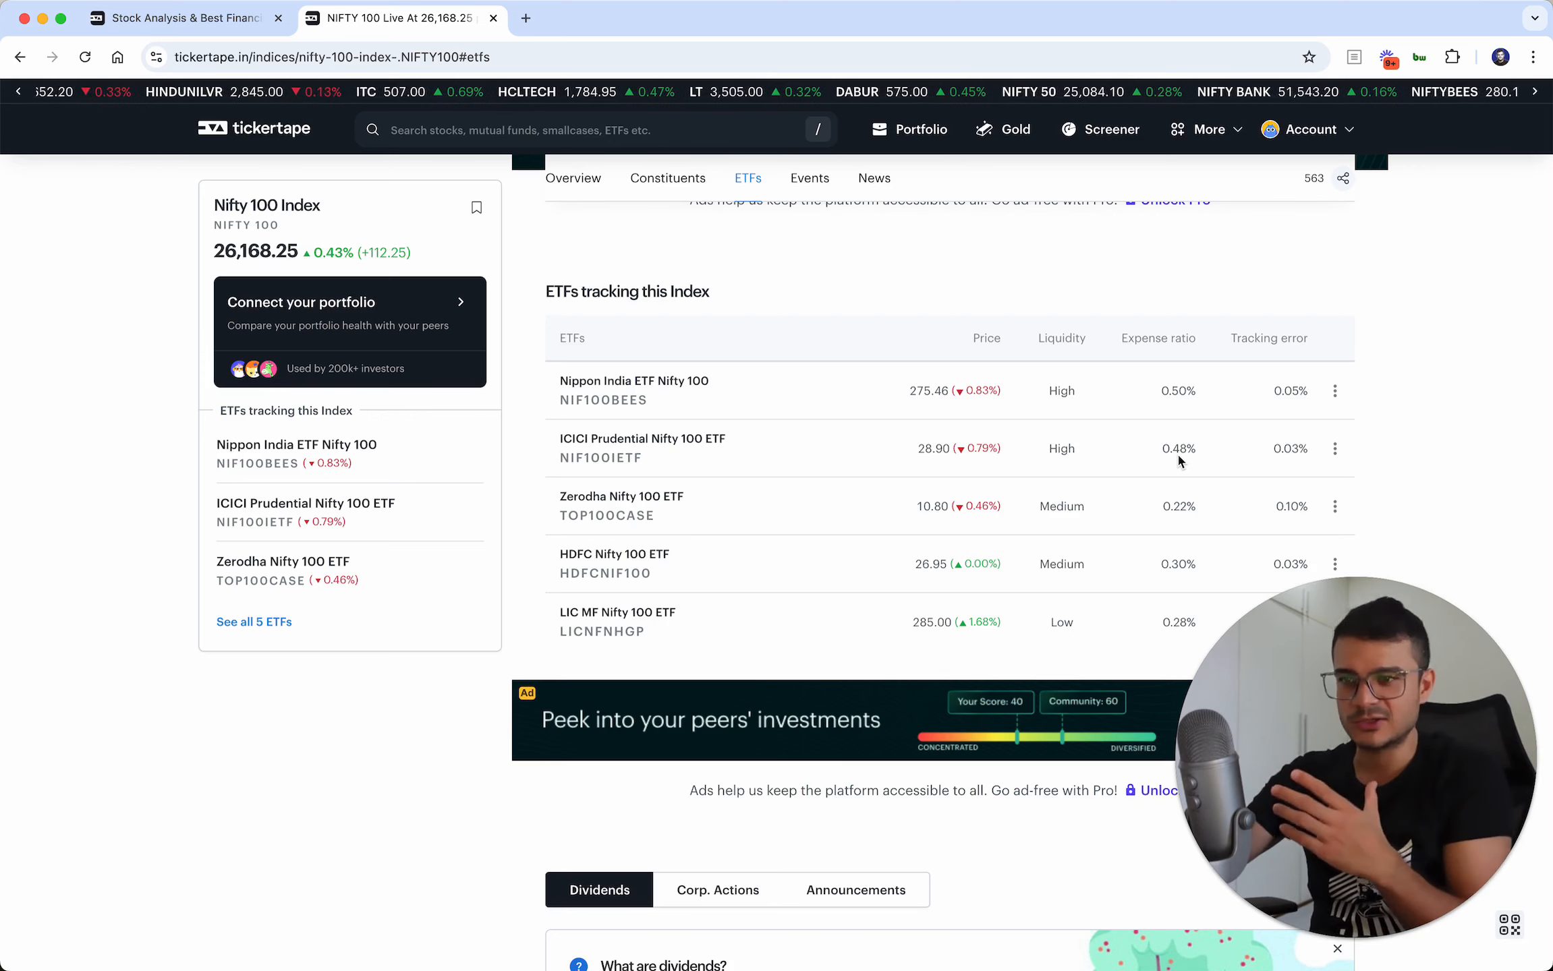
Show the Nifty 100 constituents sorted by index weight and scroll through them
left_click(668, 178)
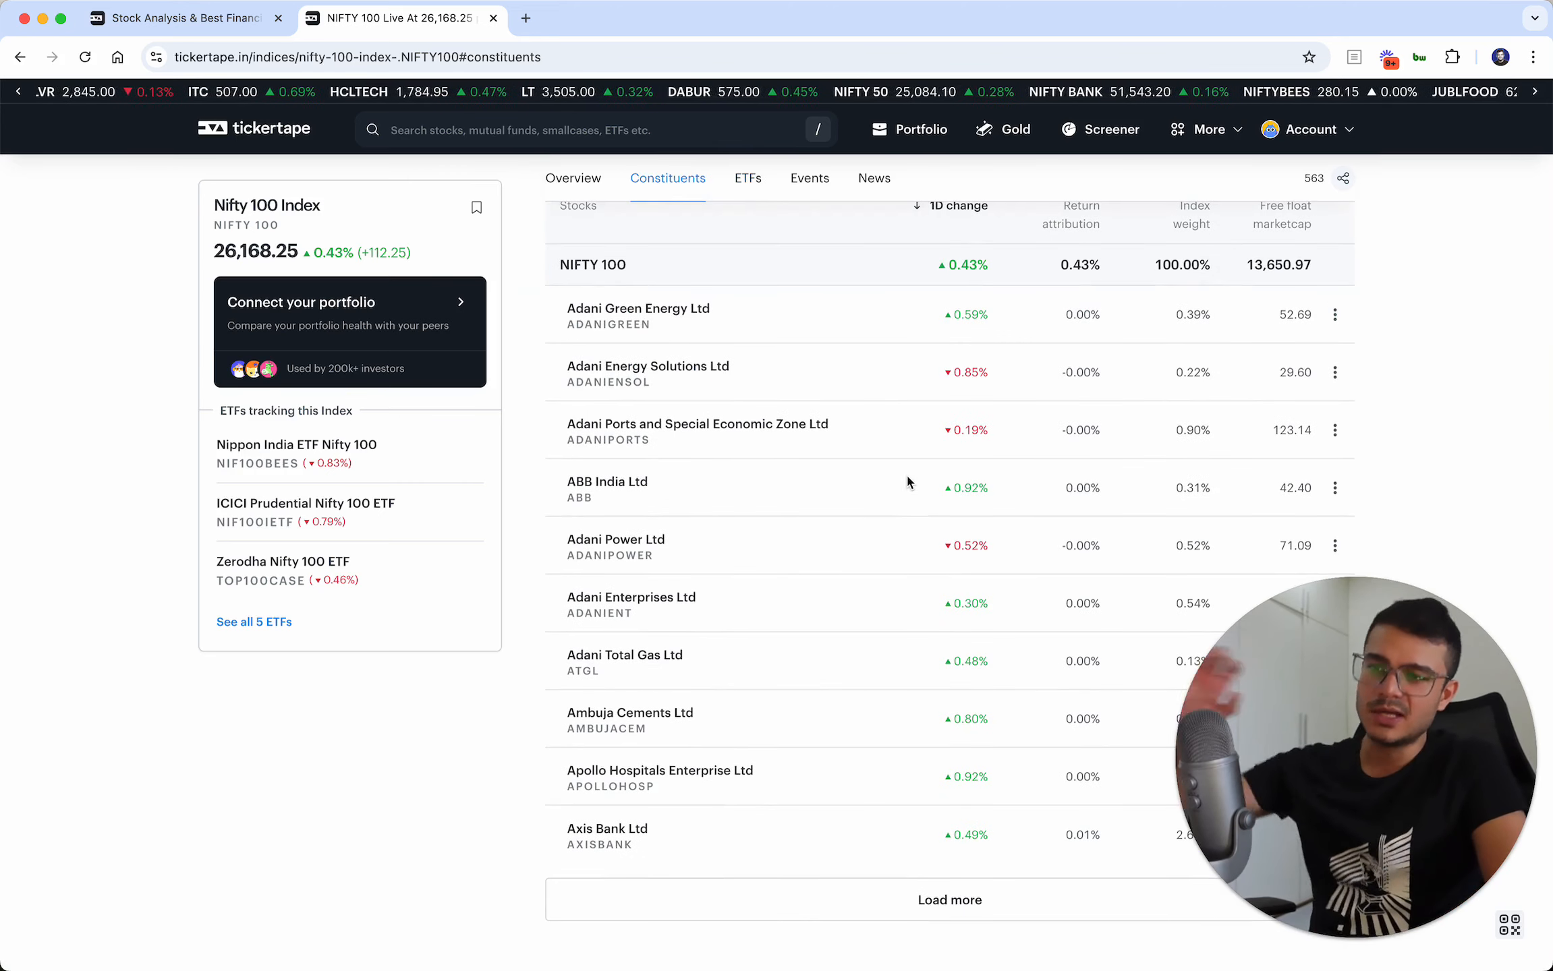
scroll("down", 3)
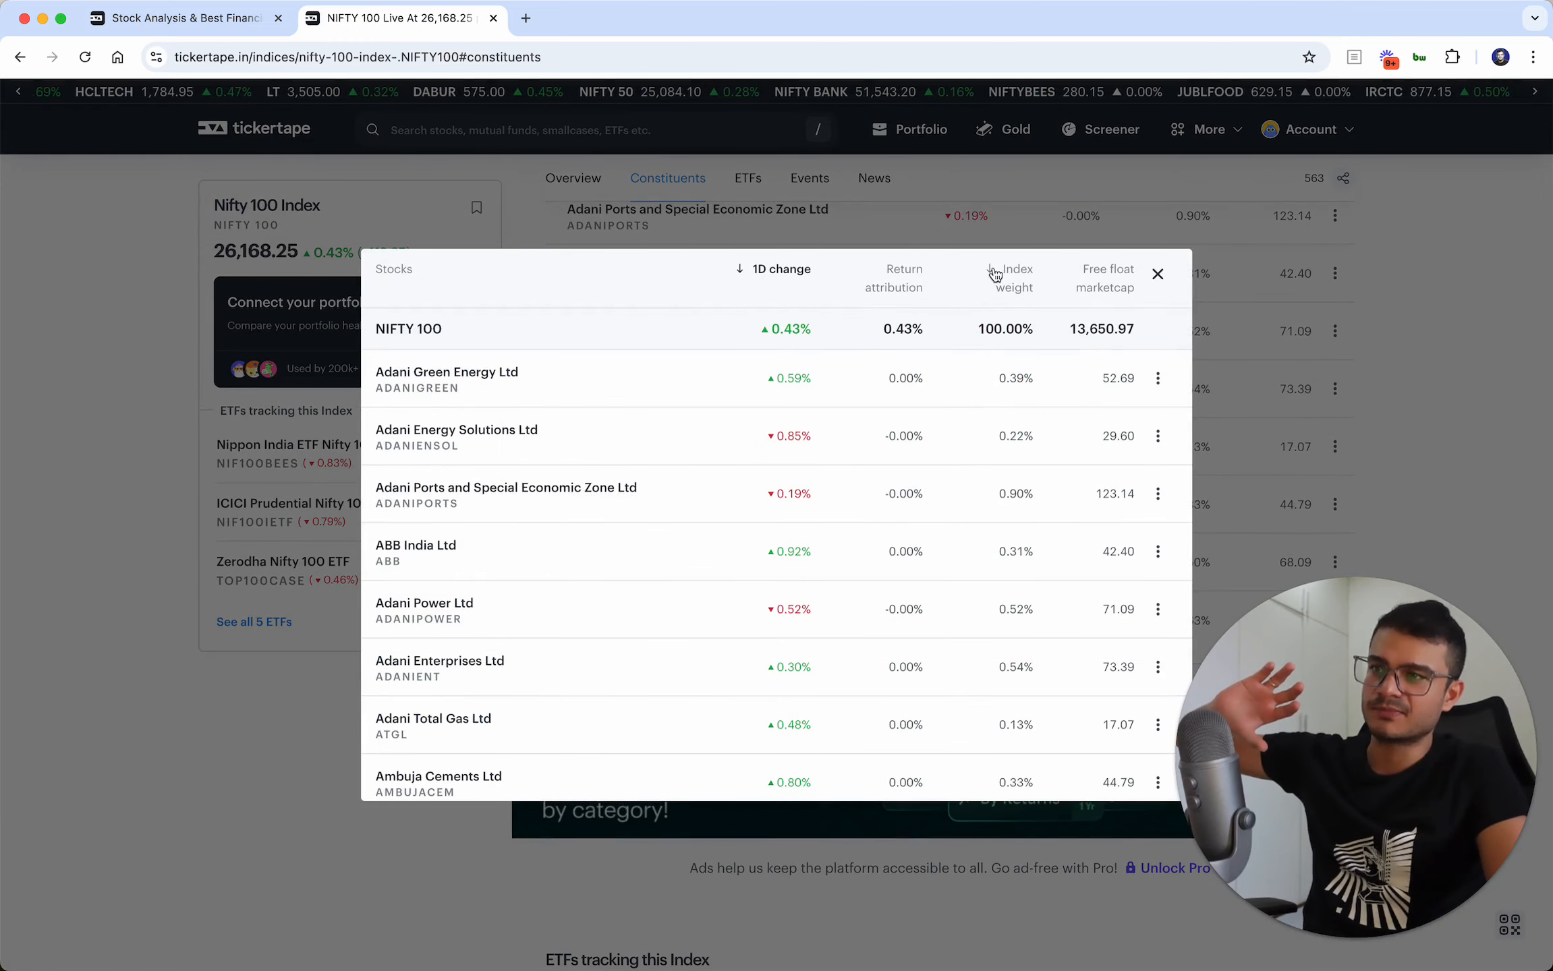
left_click(1012, 279)
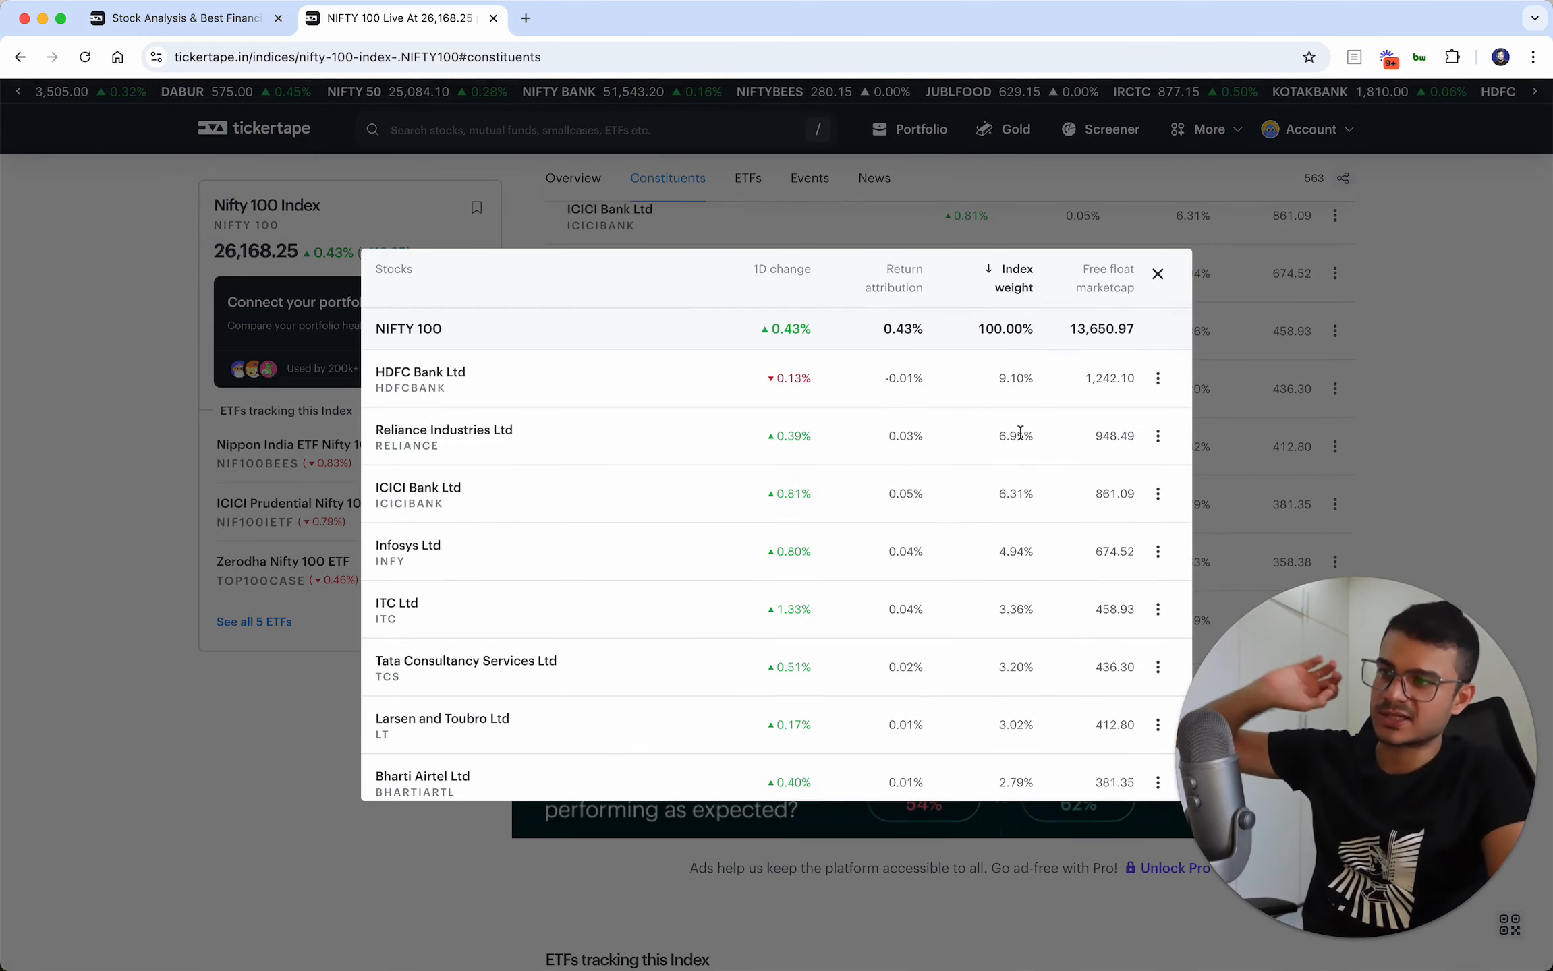
scroll("down", 3)
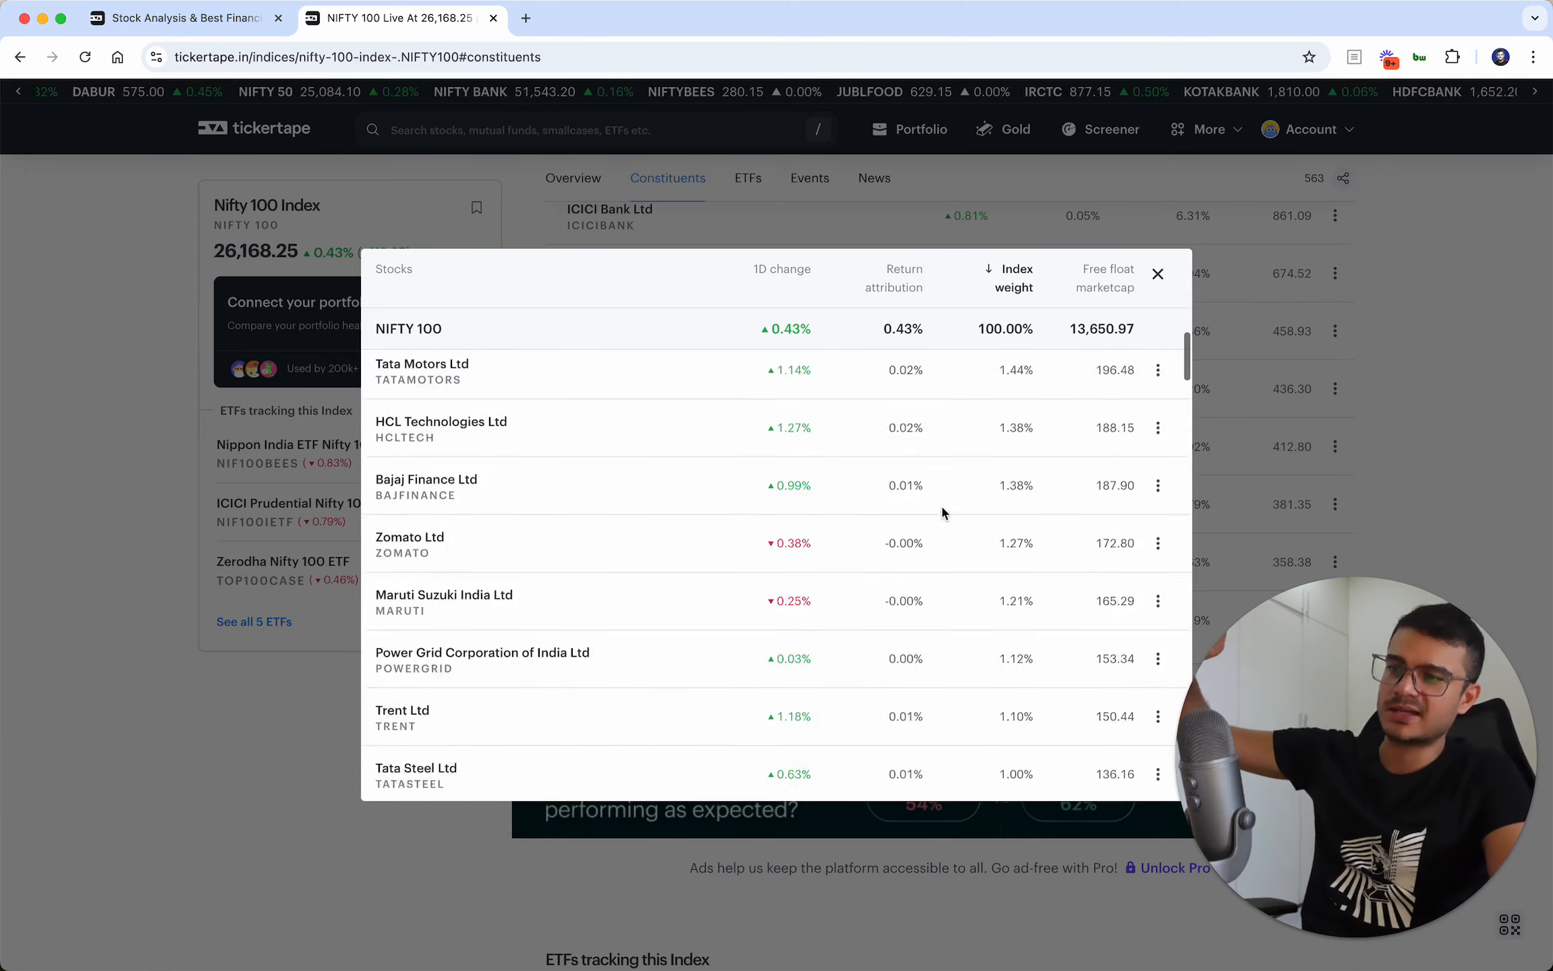
scroll("down", 3)
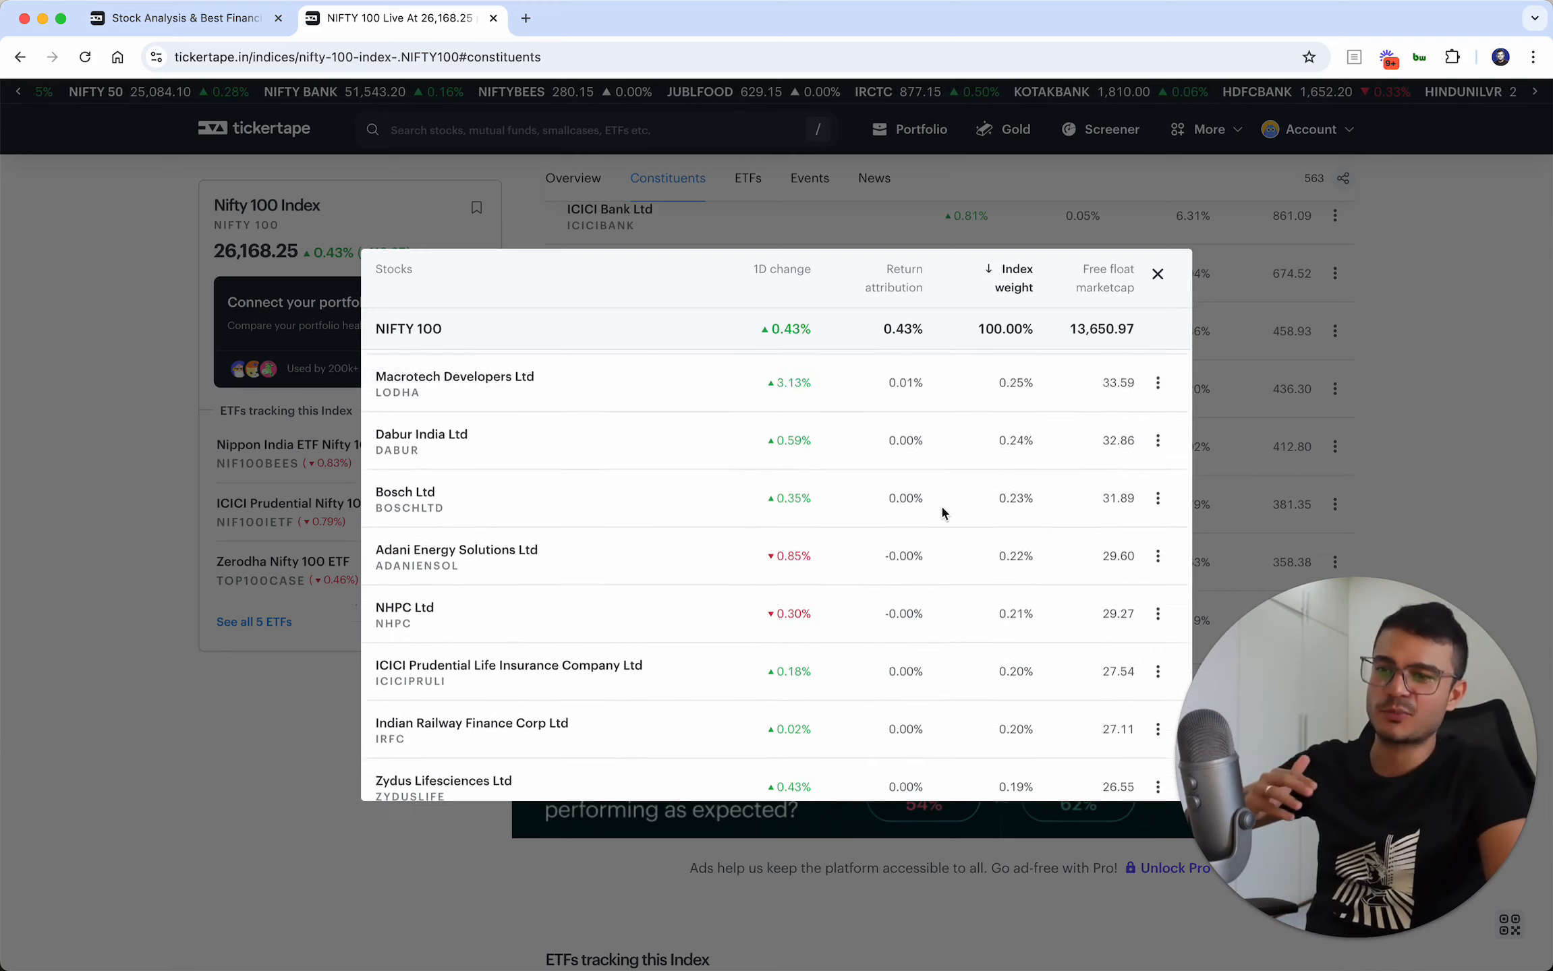
scroll("up", 3)
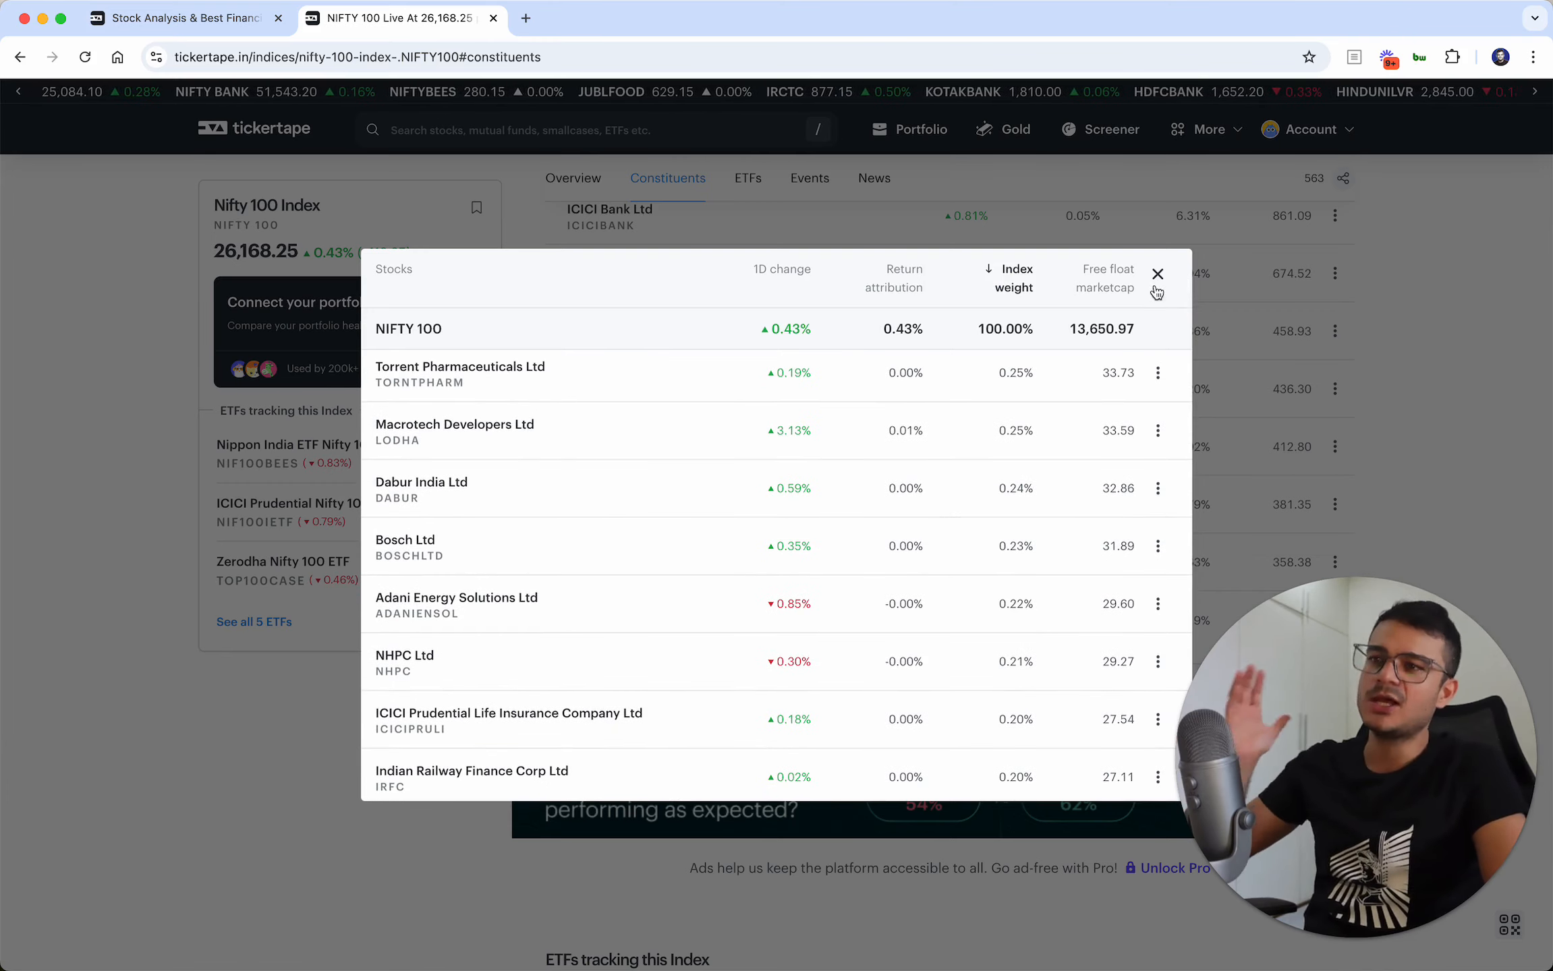
Close the expanded constituents table and scroll back to the five tracking ETFs
left_click(1157, 273)
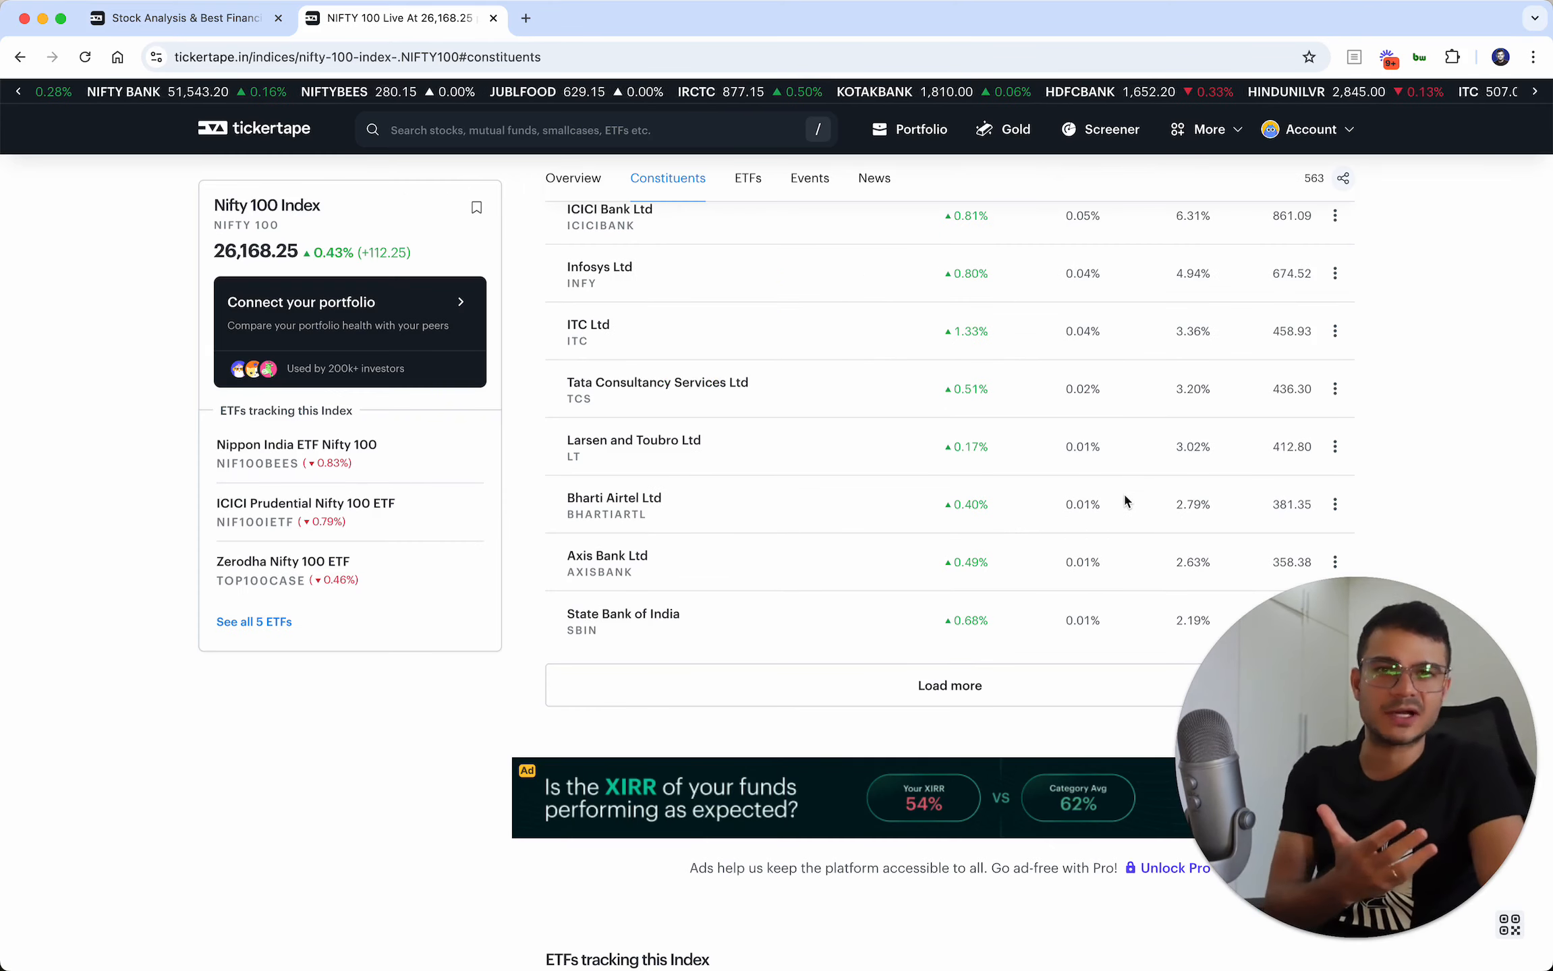
scroll("down", 3)
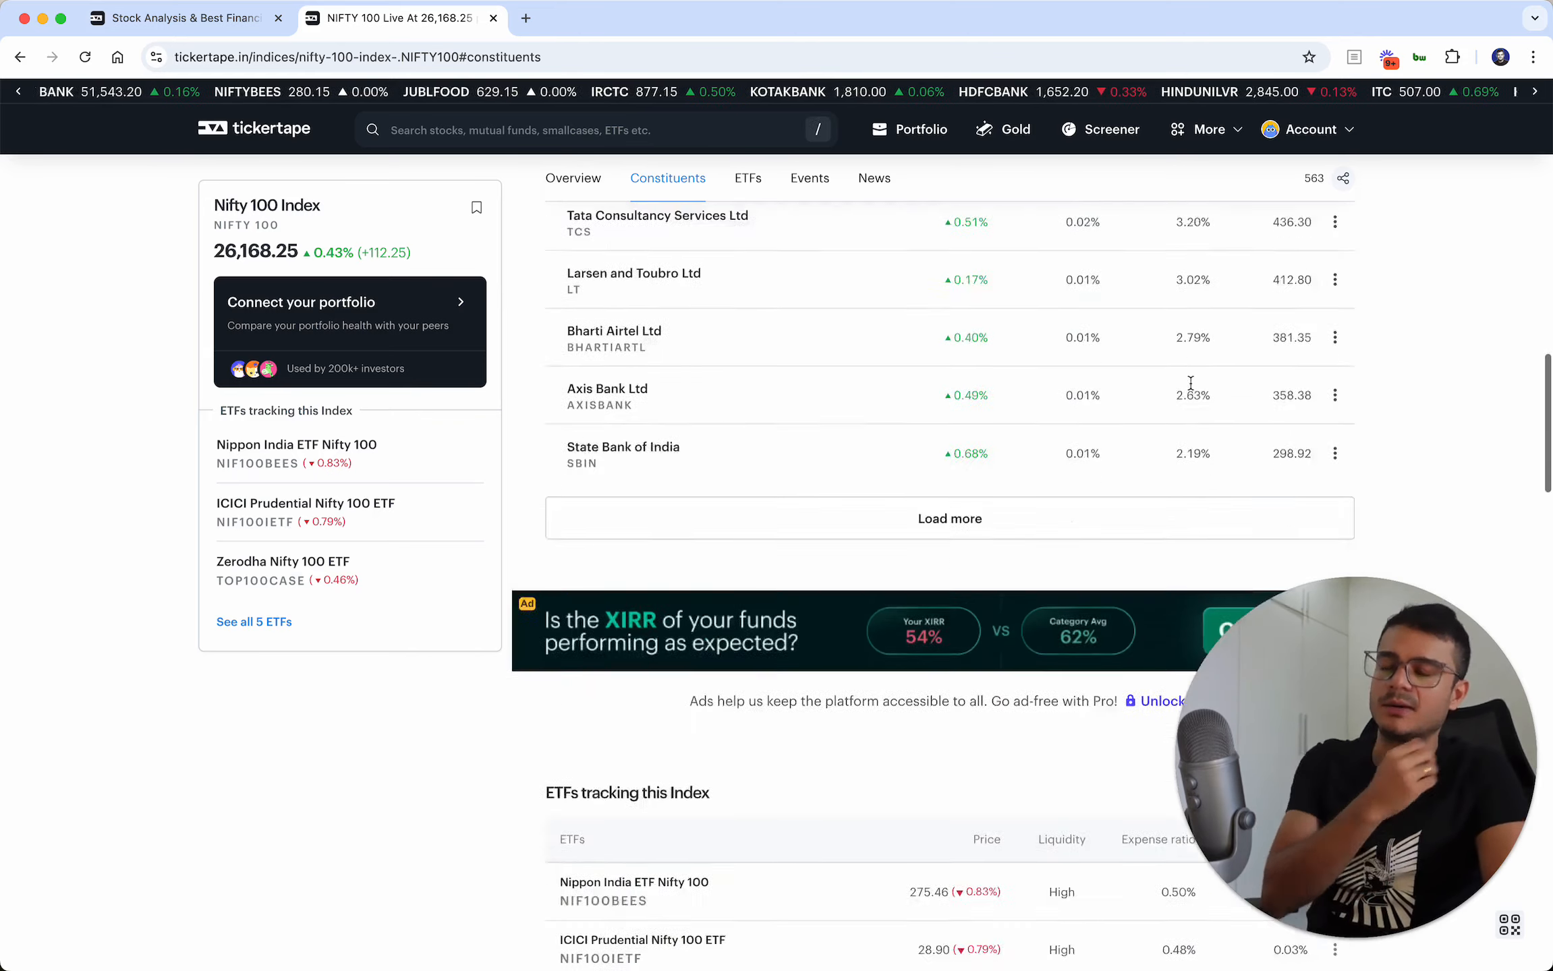
scroll("down", 3)
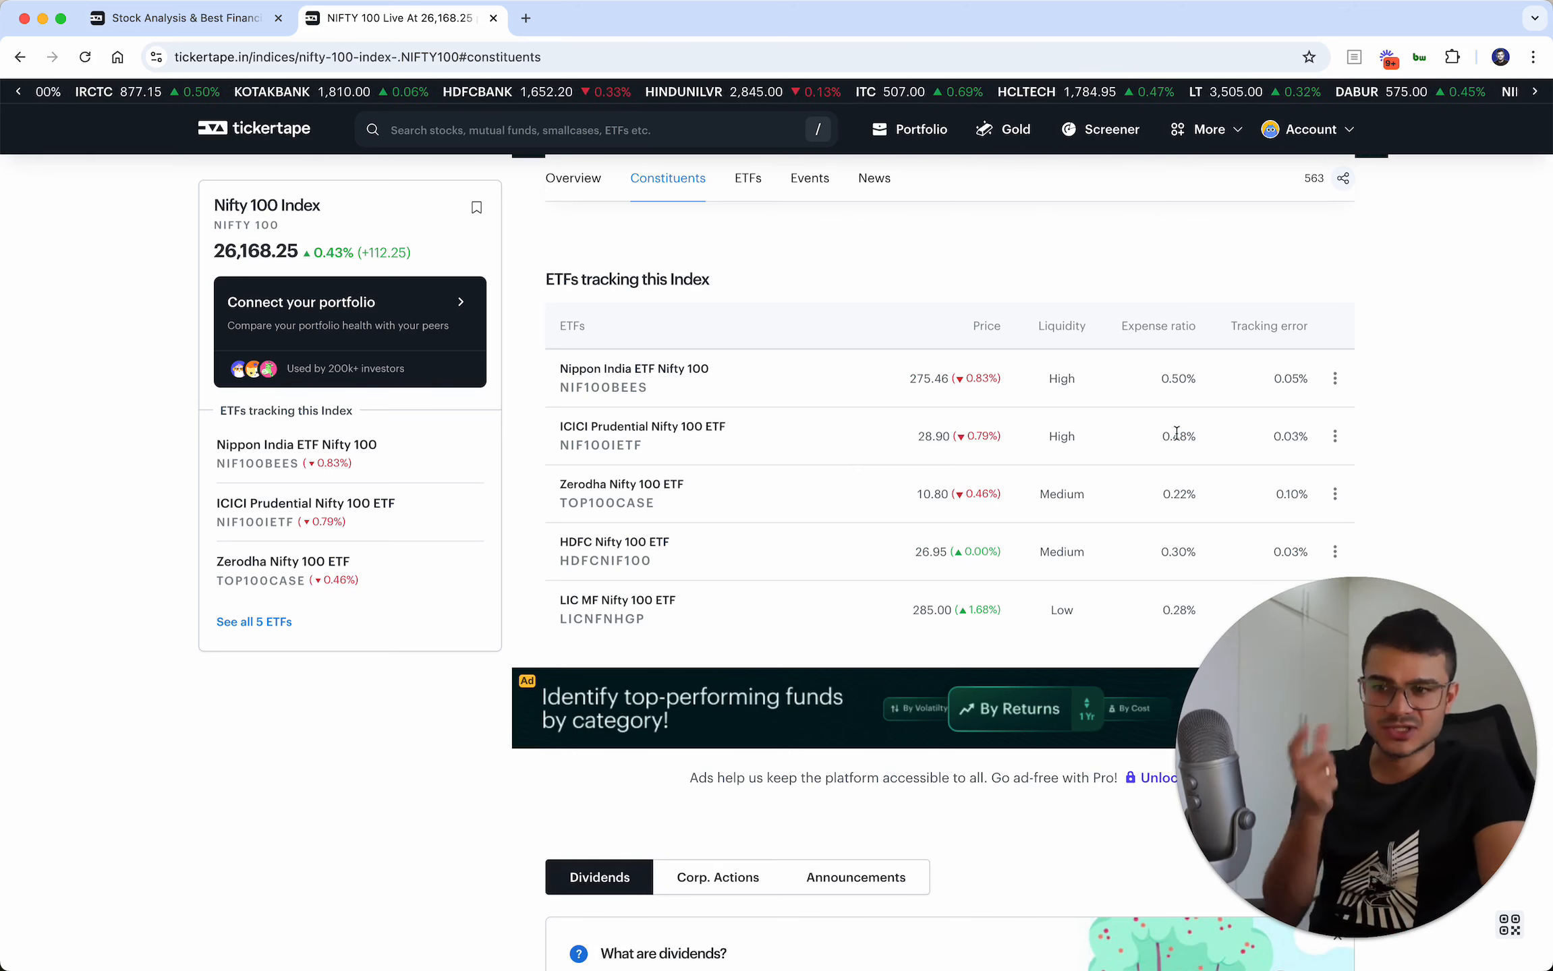
Search Tickertape for 'NIFTY 500' and open the Nifty 500 Index page
left_click(553, 129)
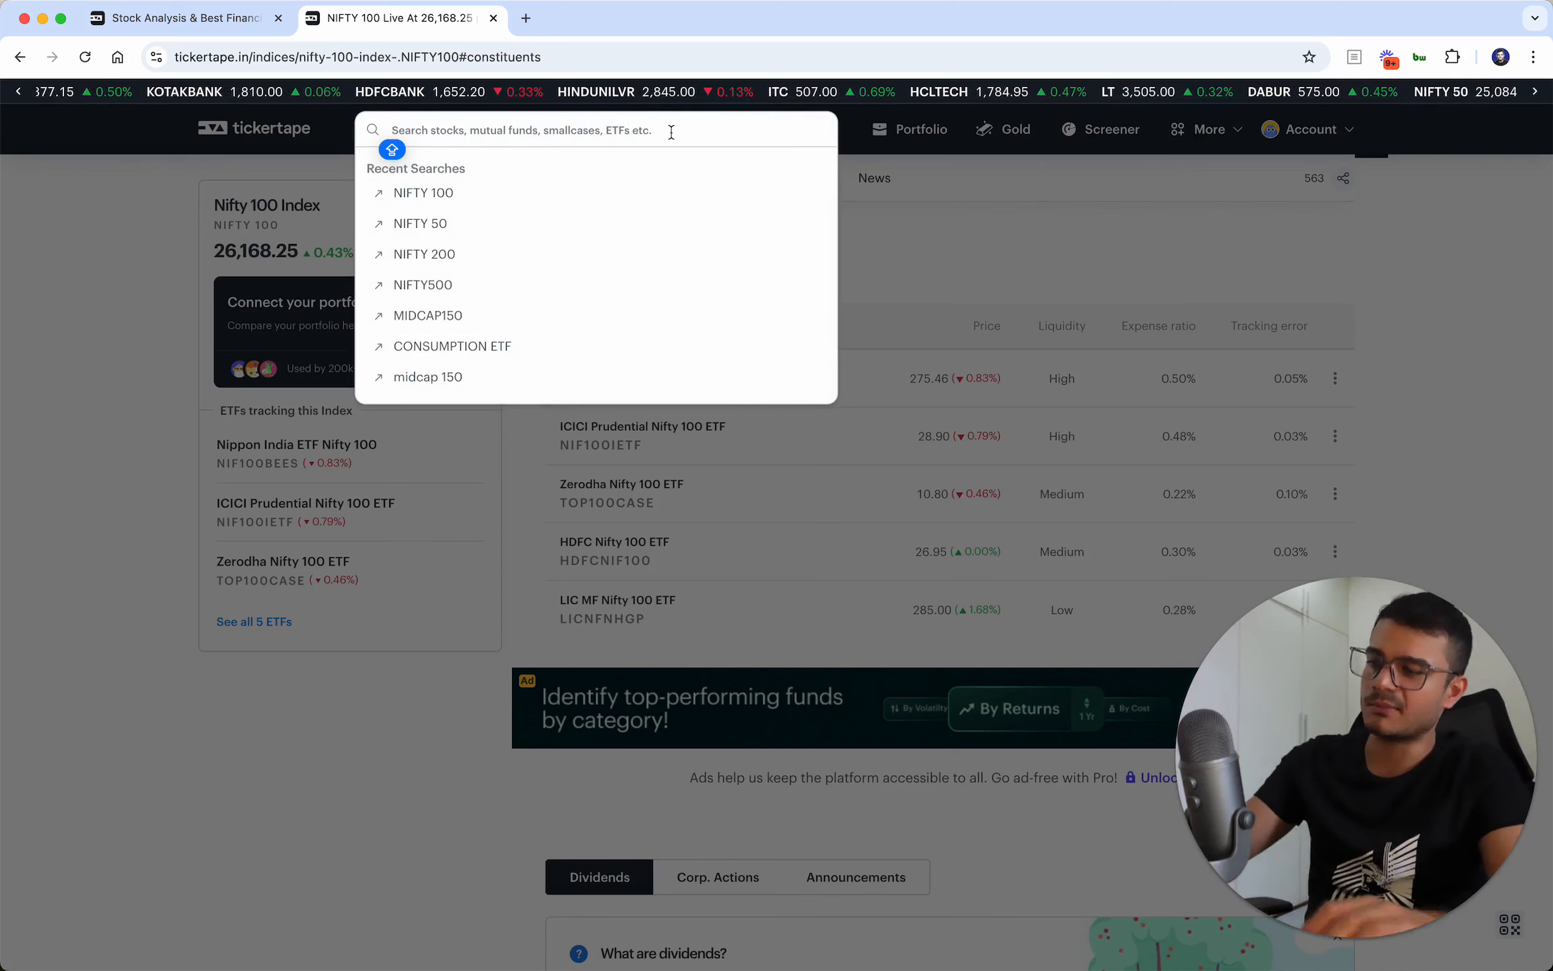
type("NIFTY 500")
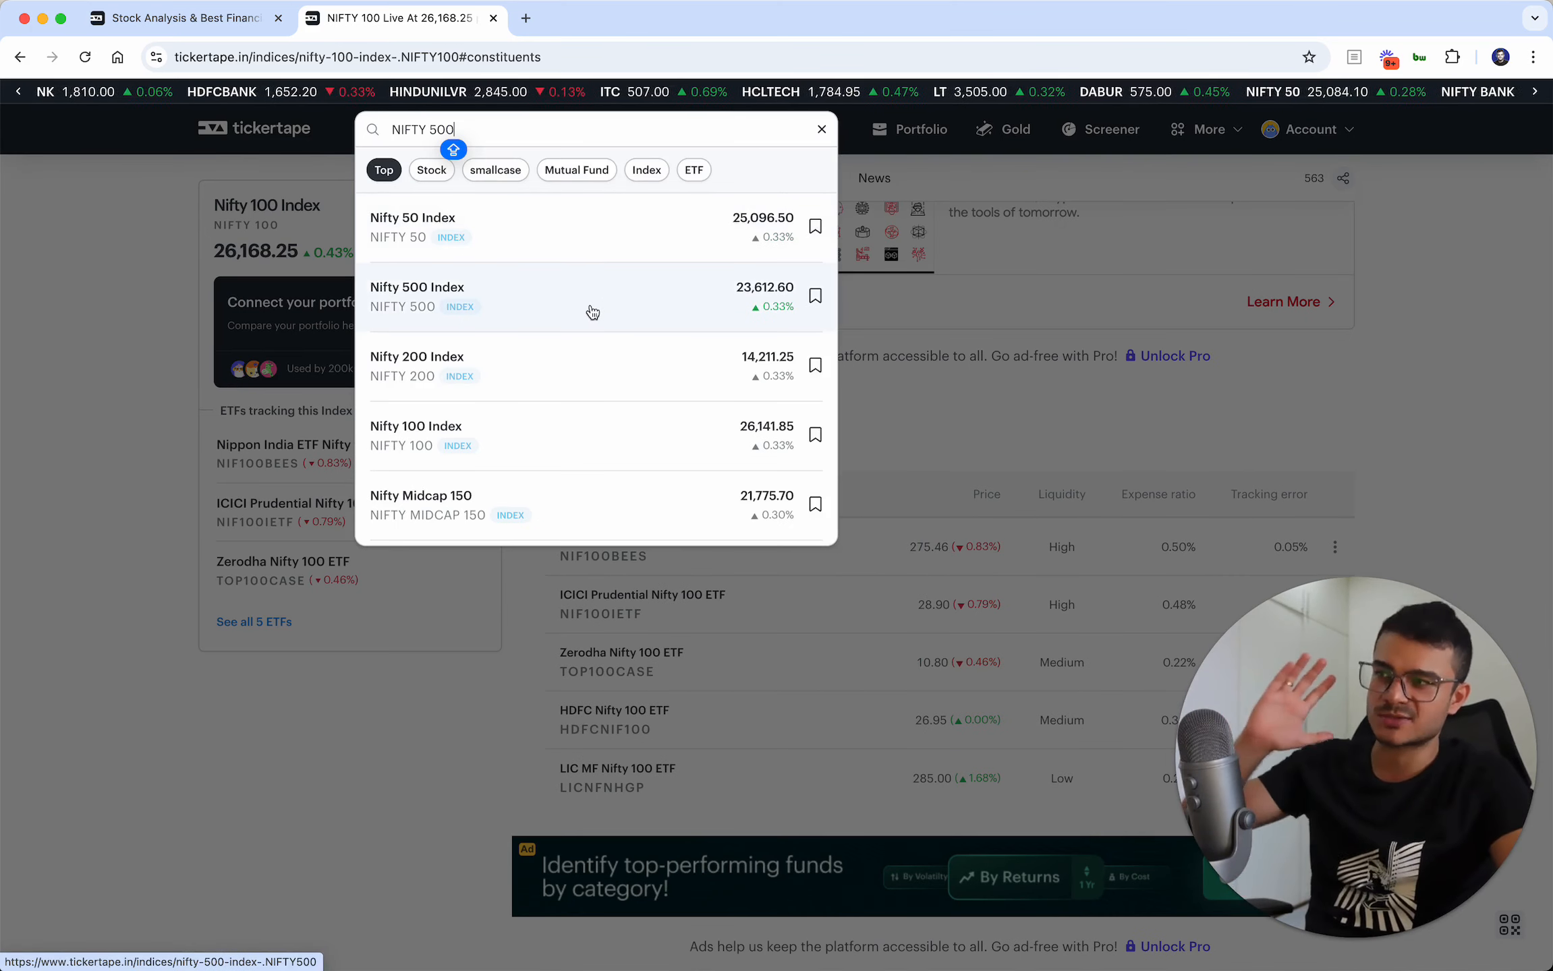
left_click(822, 129)
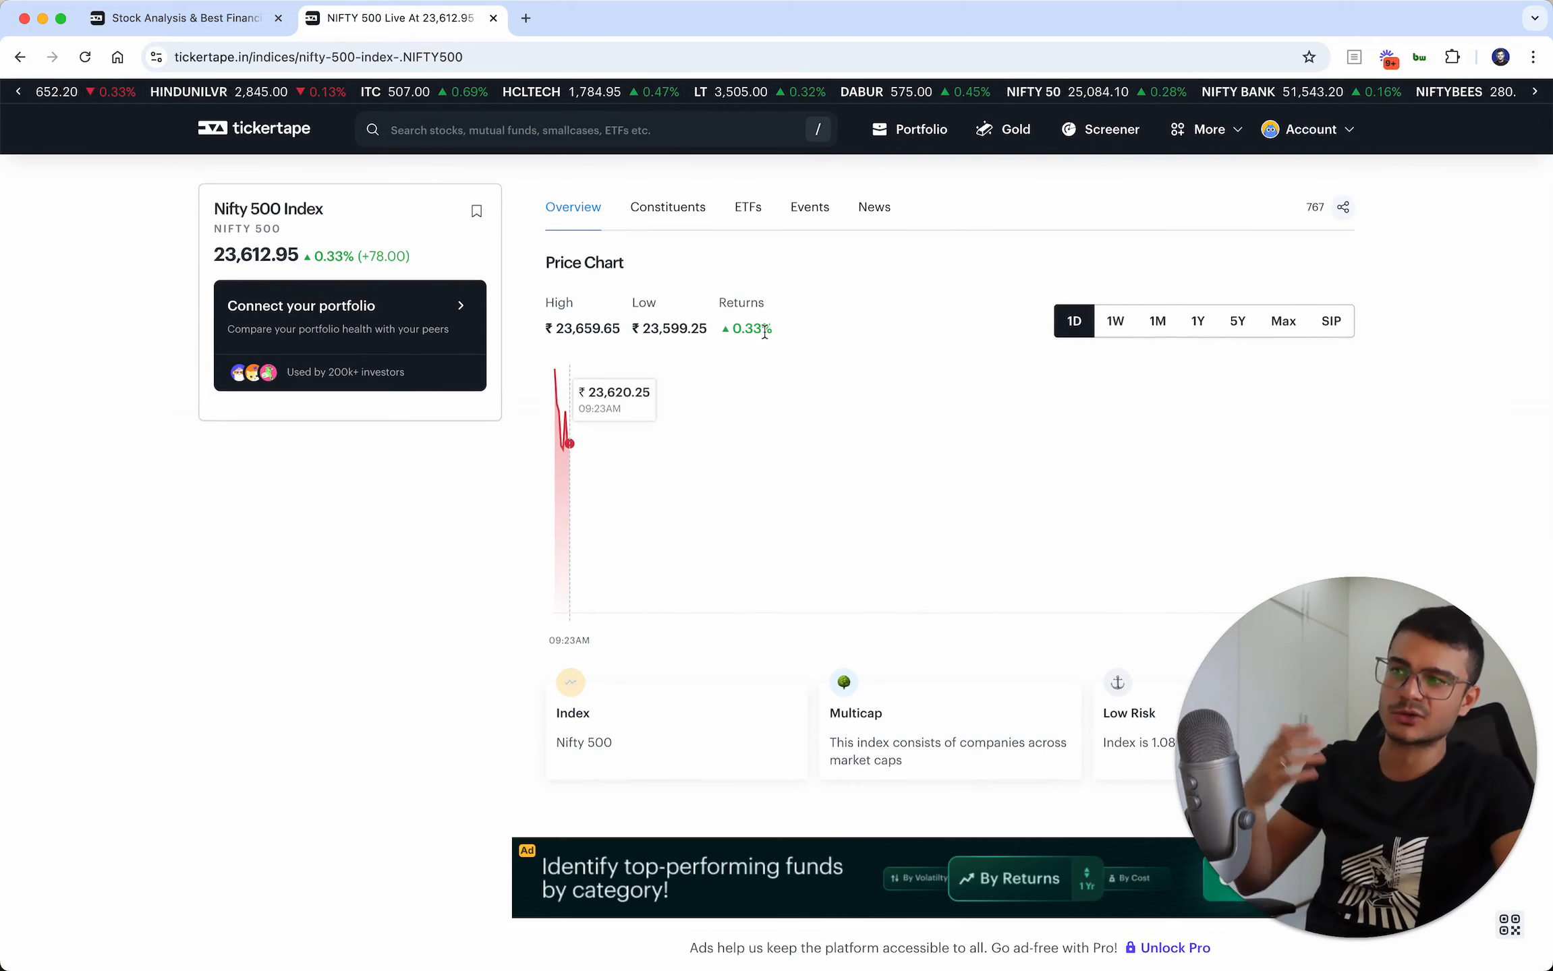
Scroll down to the Nifty 500 key metrics, then open a blank new browser tab
scroll("down", 3)
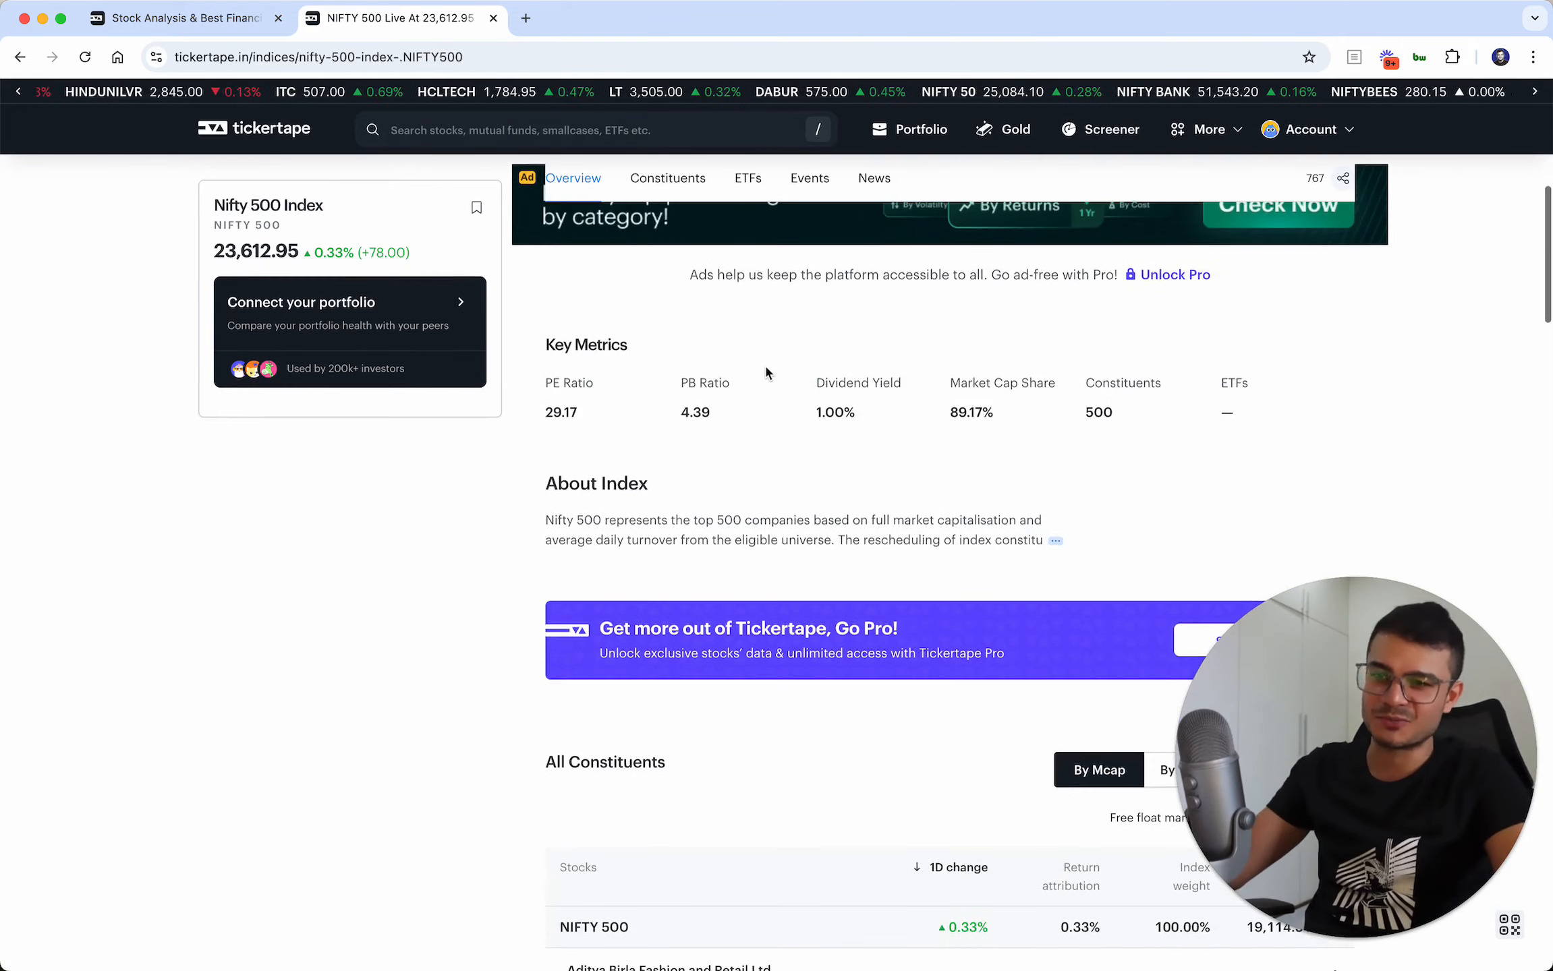
scroll("down", 3)
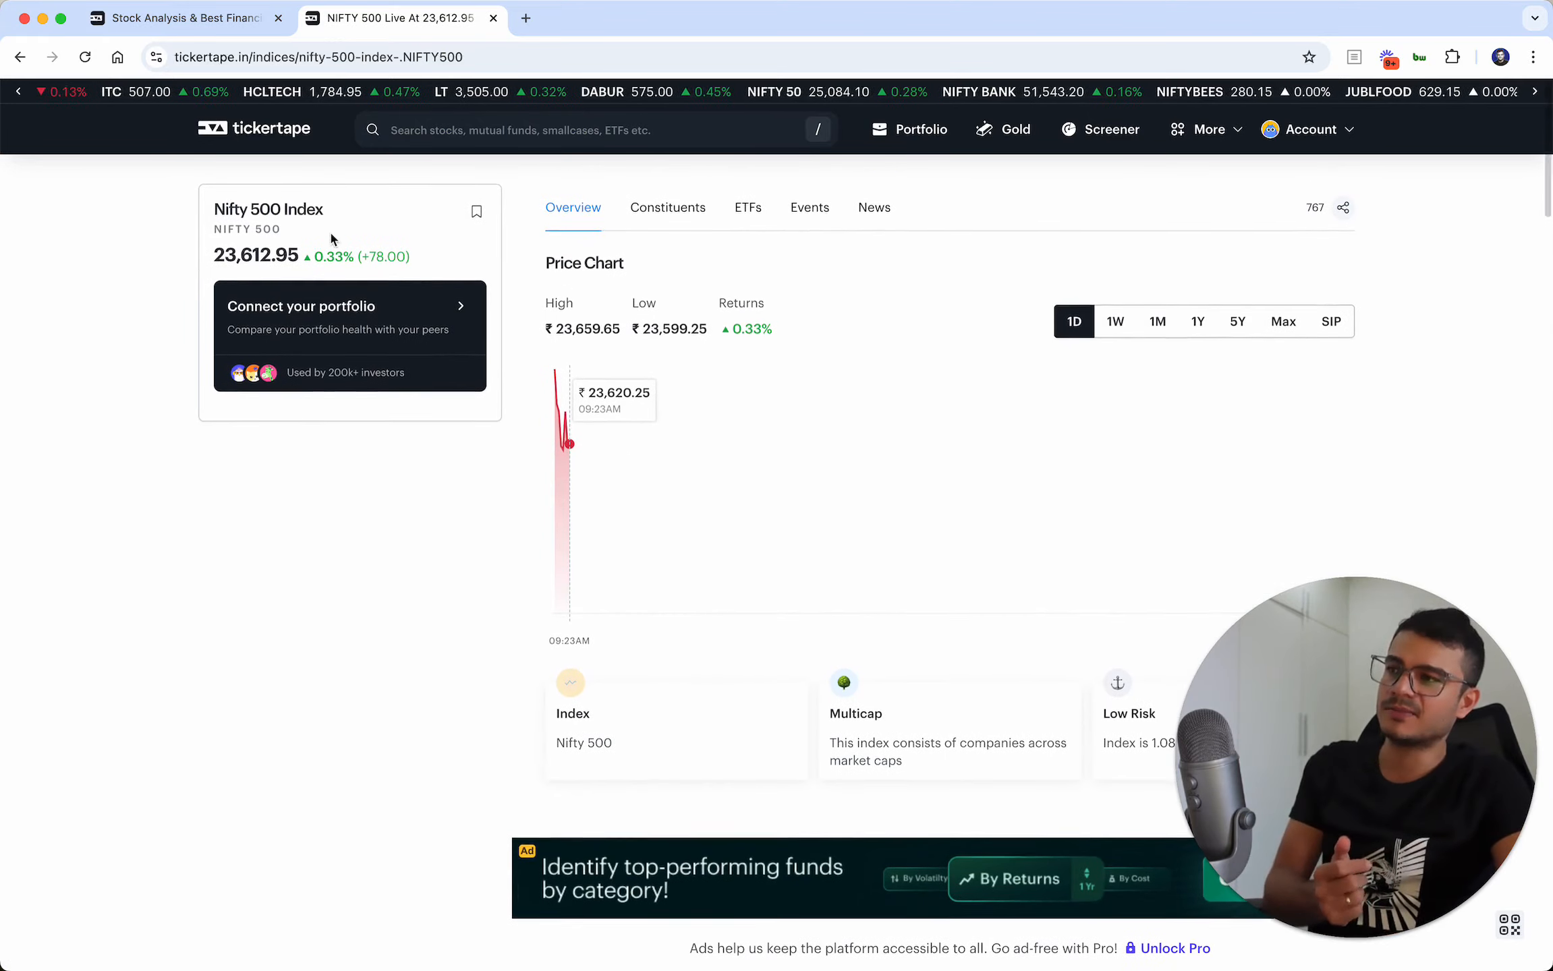
left_click(747, 207)
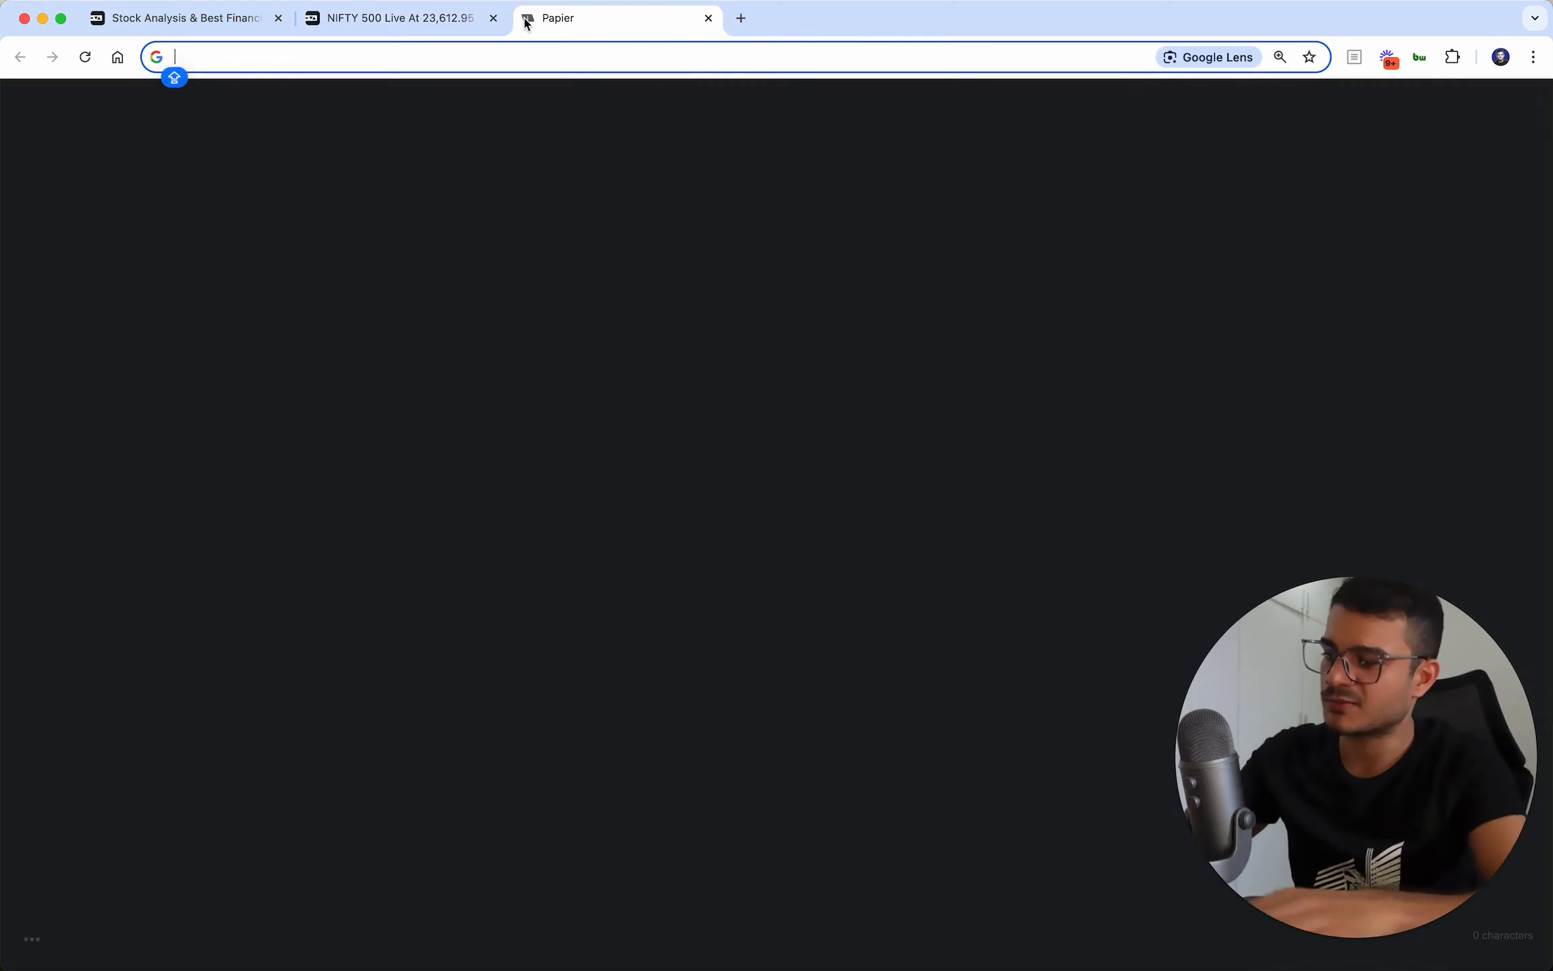
Browse Google results for 'NIFTY 500 IND' index funds, then go back to the Tickertape Nifty 500 page
type("NIFTY 500 IND")
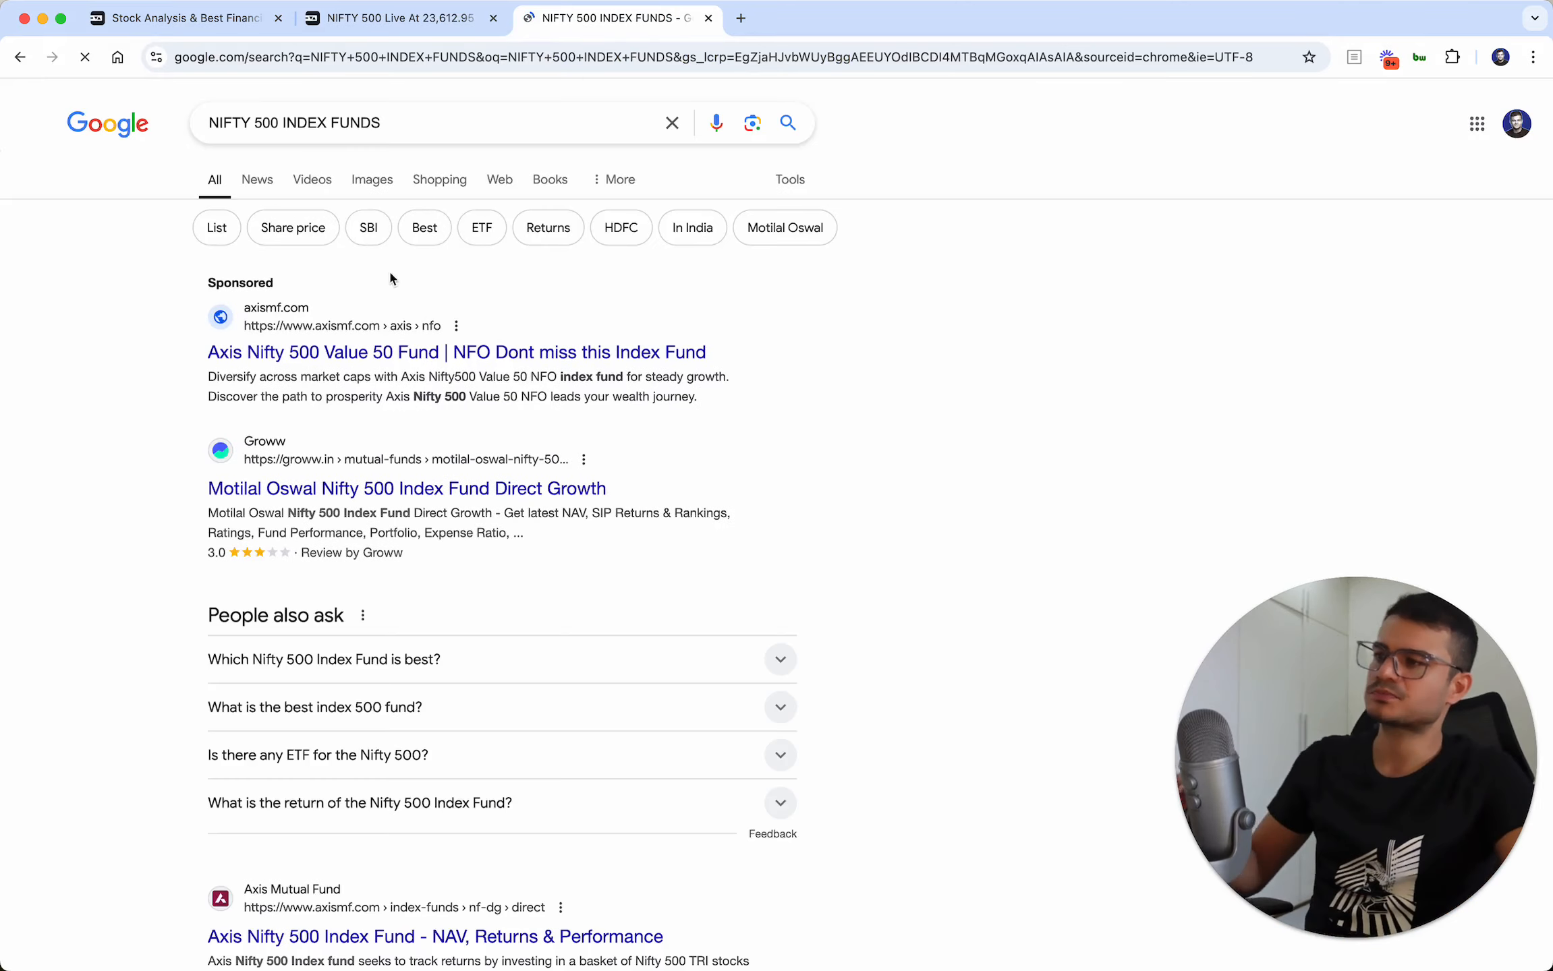
scroll("down", 3)
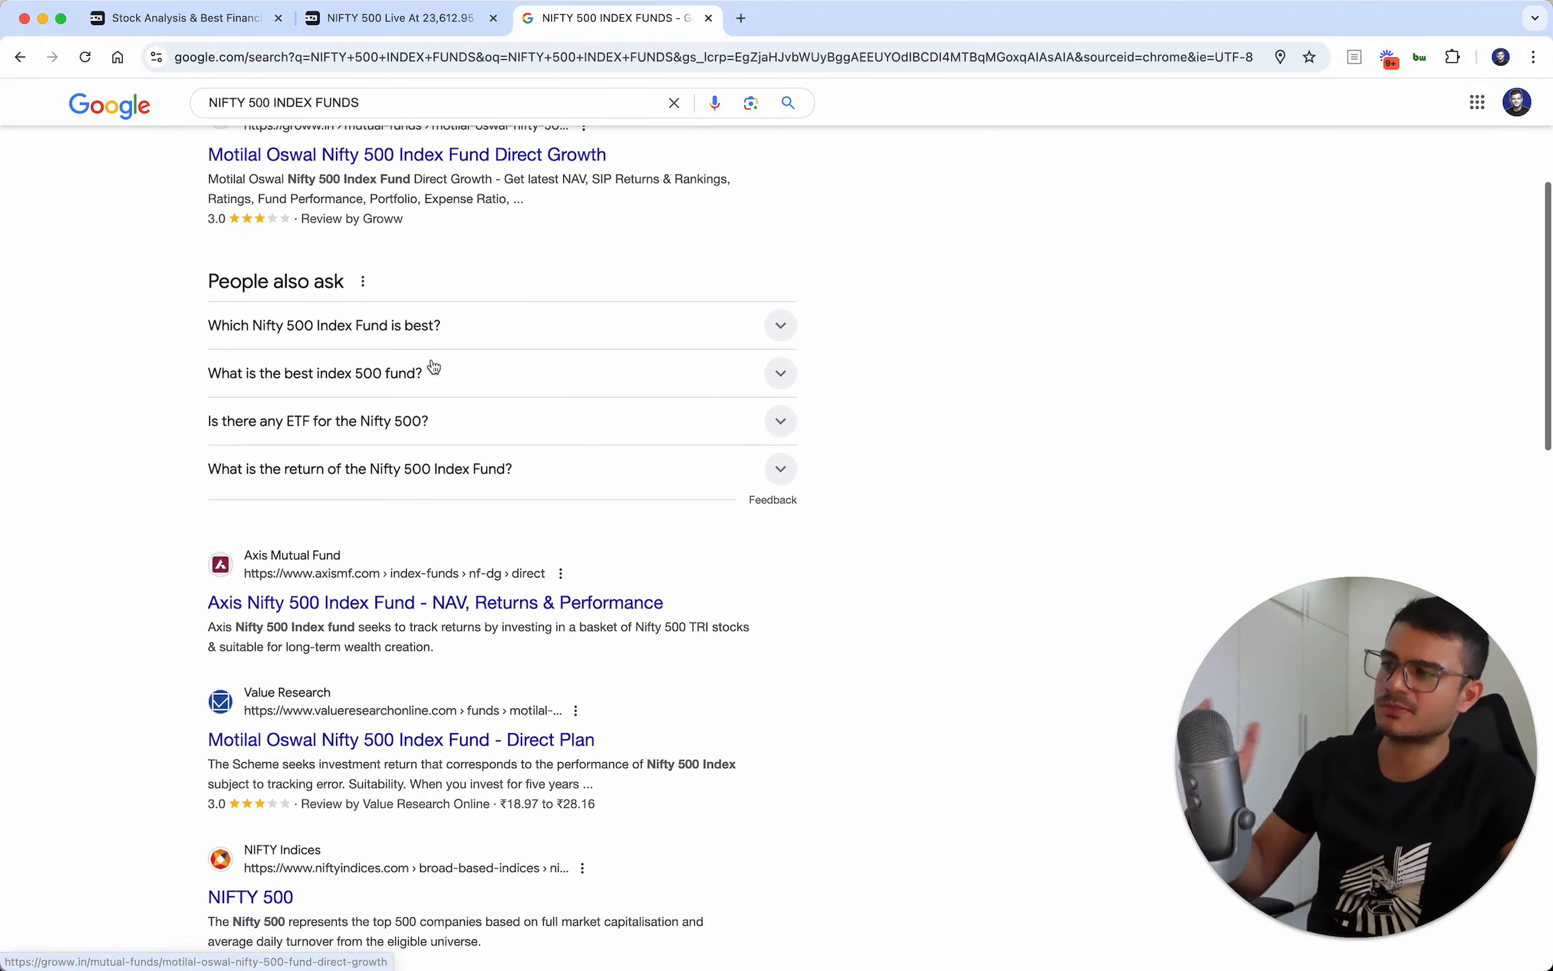
scroll("down", 3)
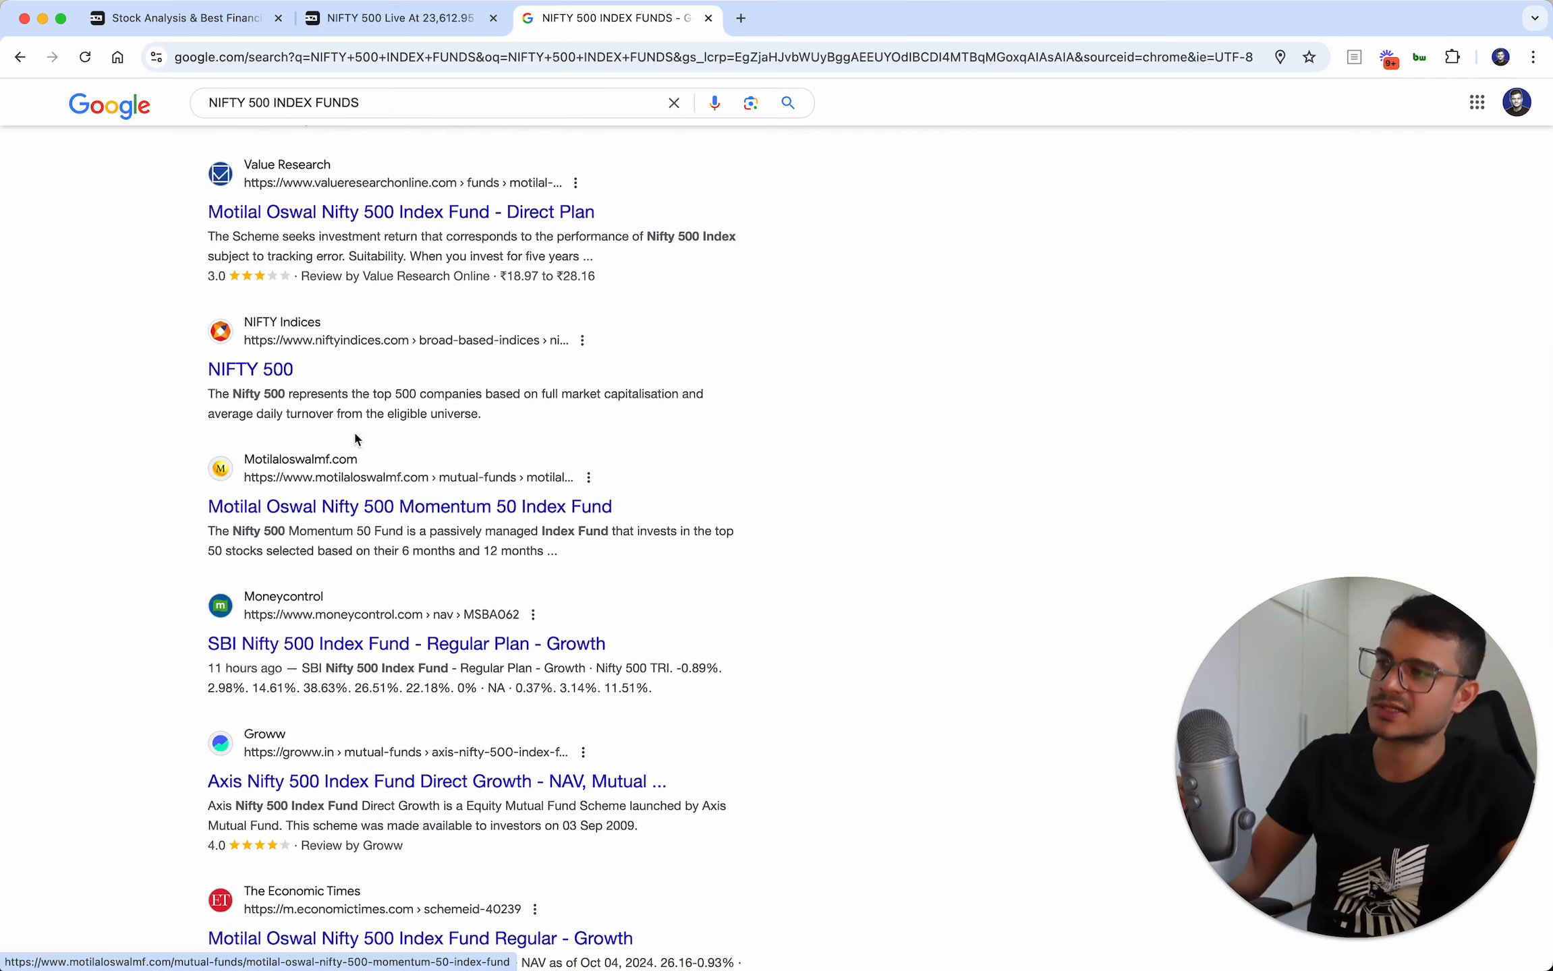
scroll("down", 3)
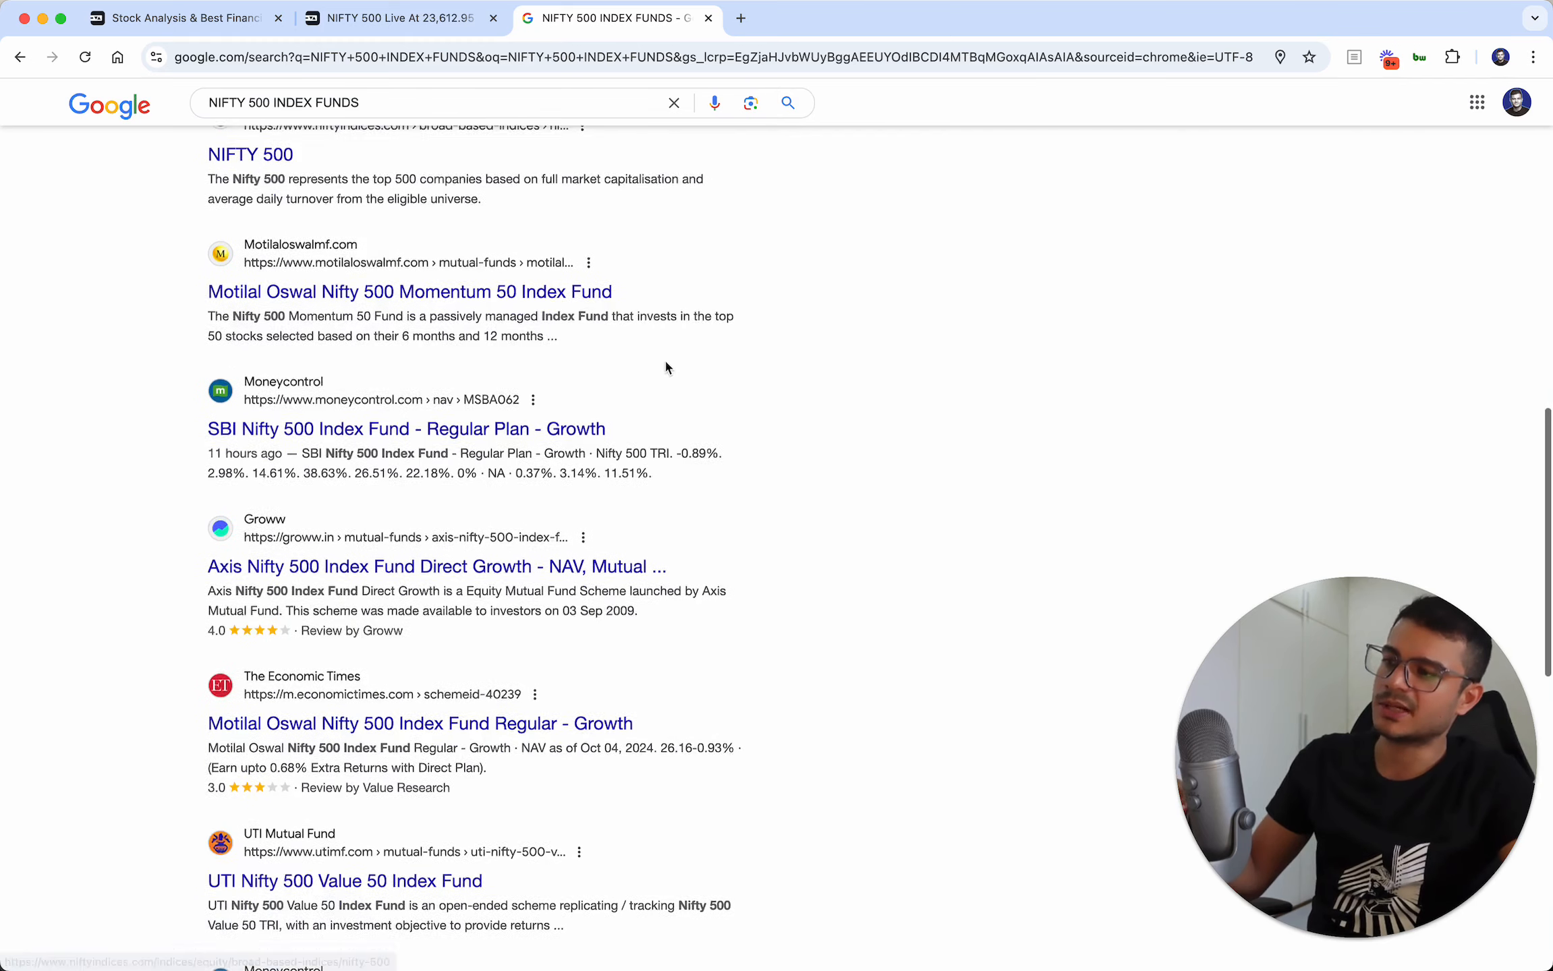
scroll("down", 3)
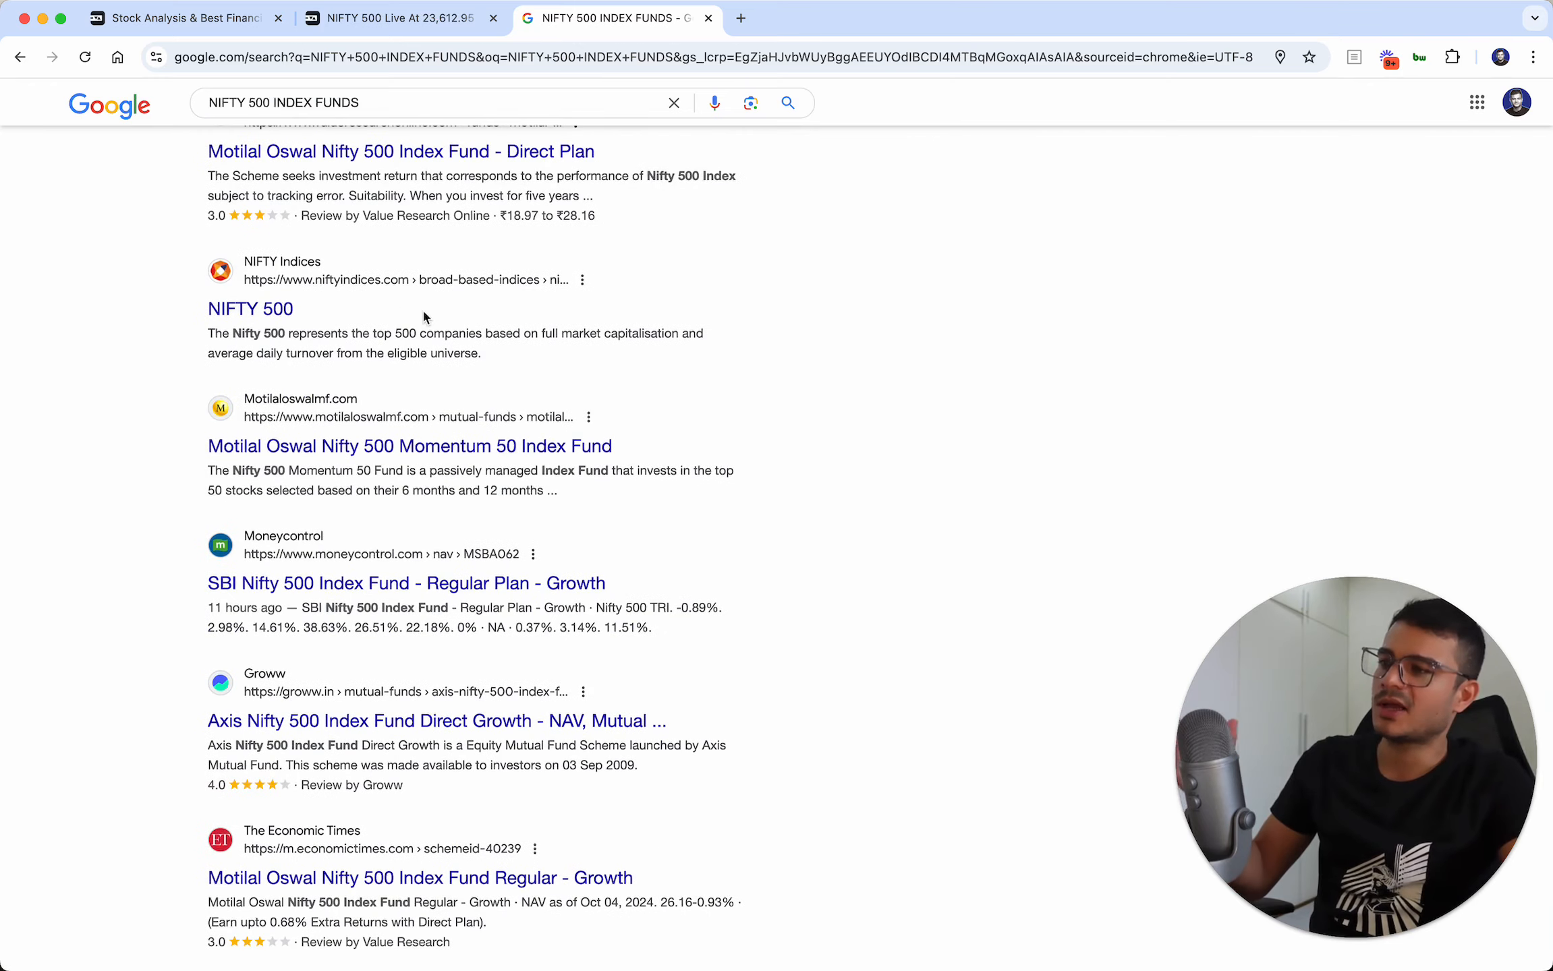
left_click(400, 18)
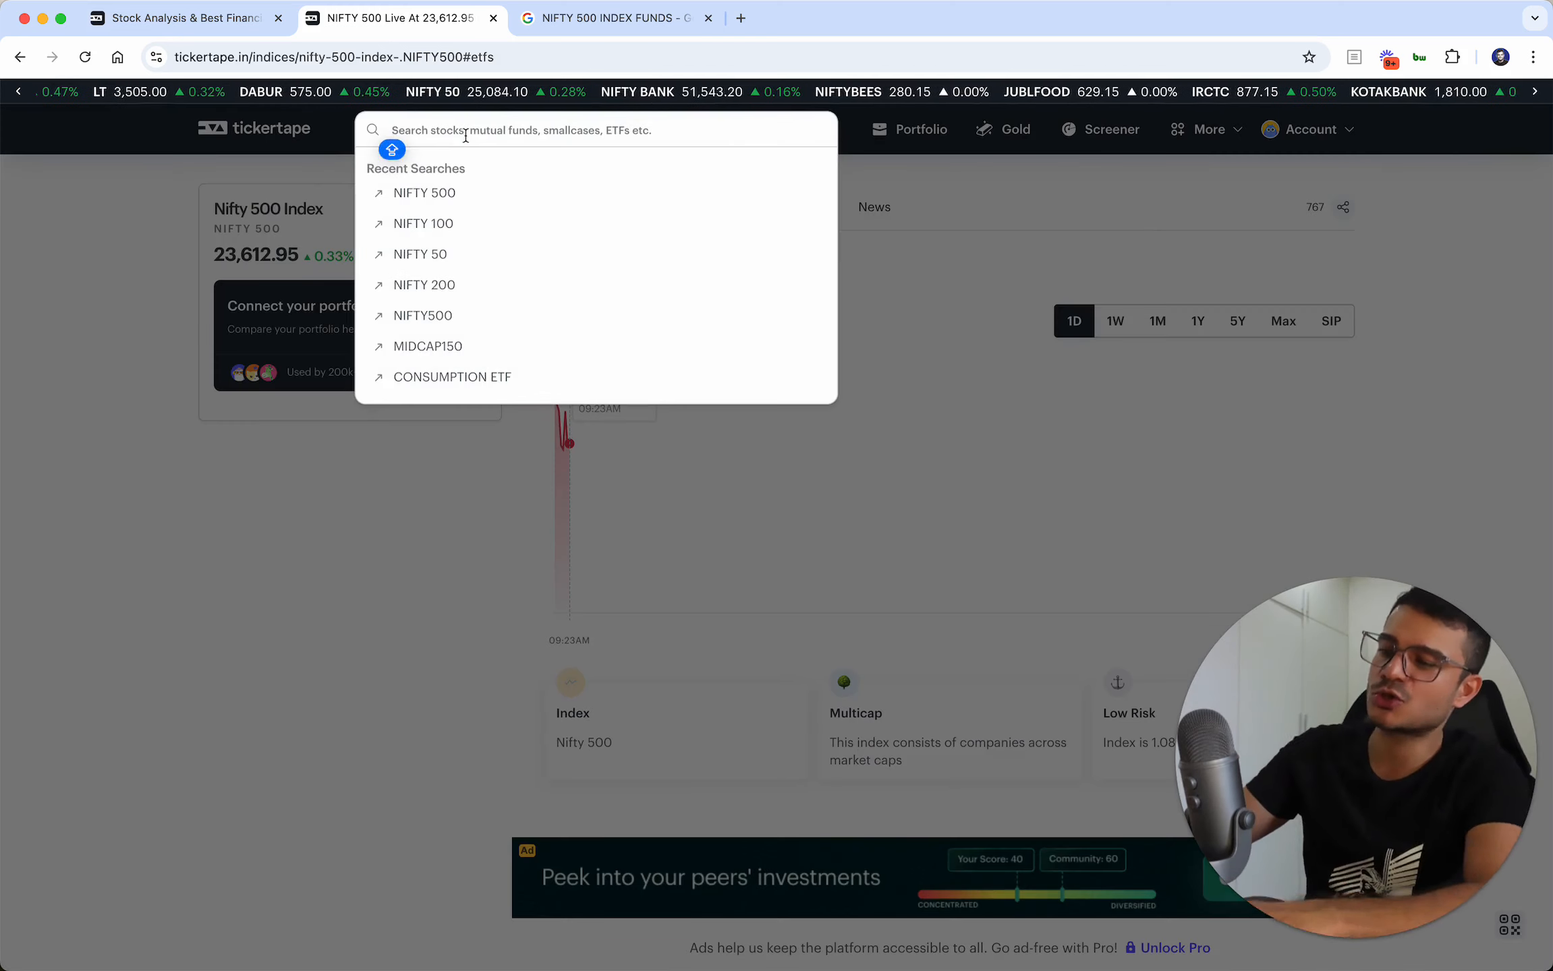
Search Tickertape for 'NIFTY 250', browse the matches, then open a new browser tab
type("NIFTY 250")
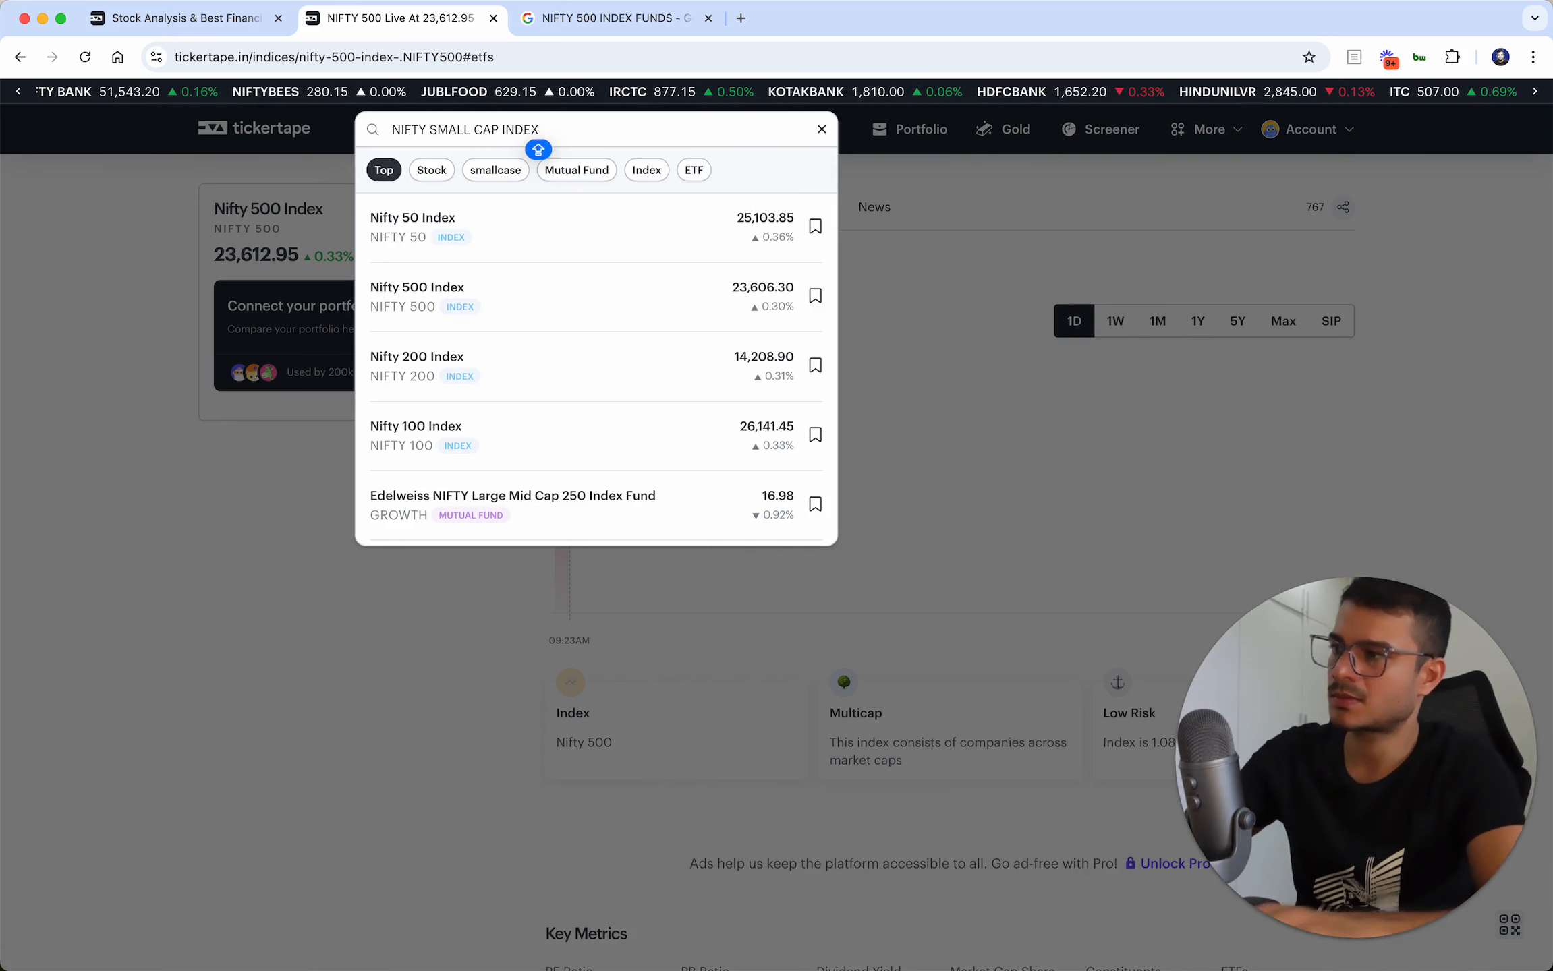
scroll("down", 3)
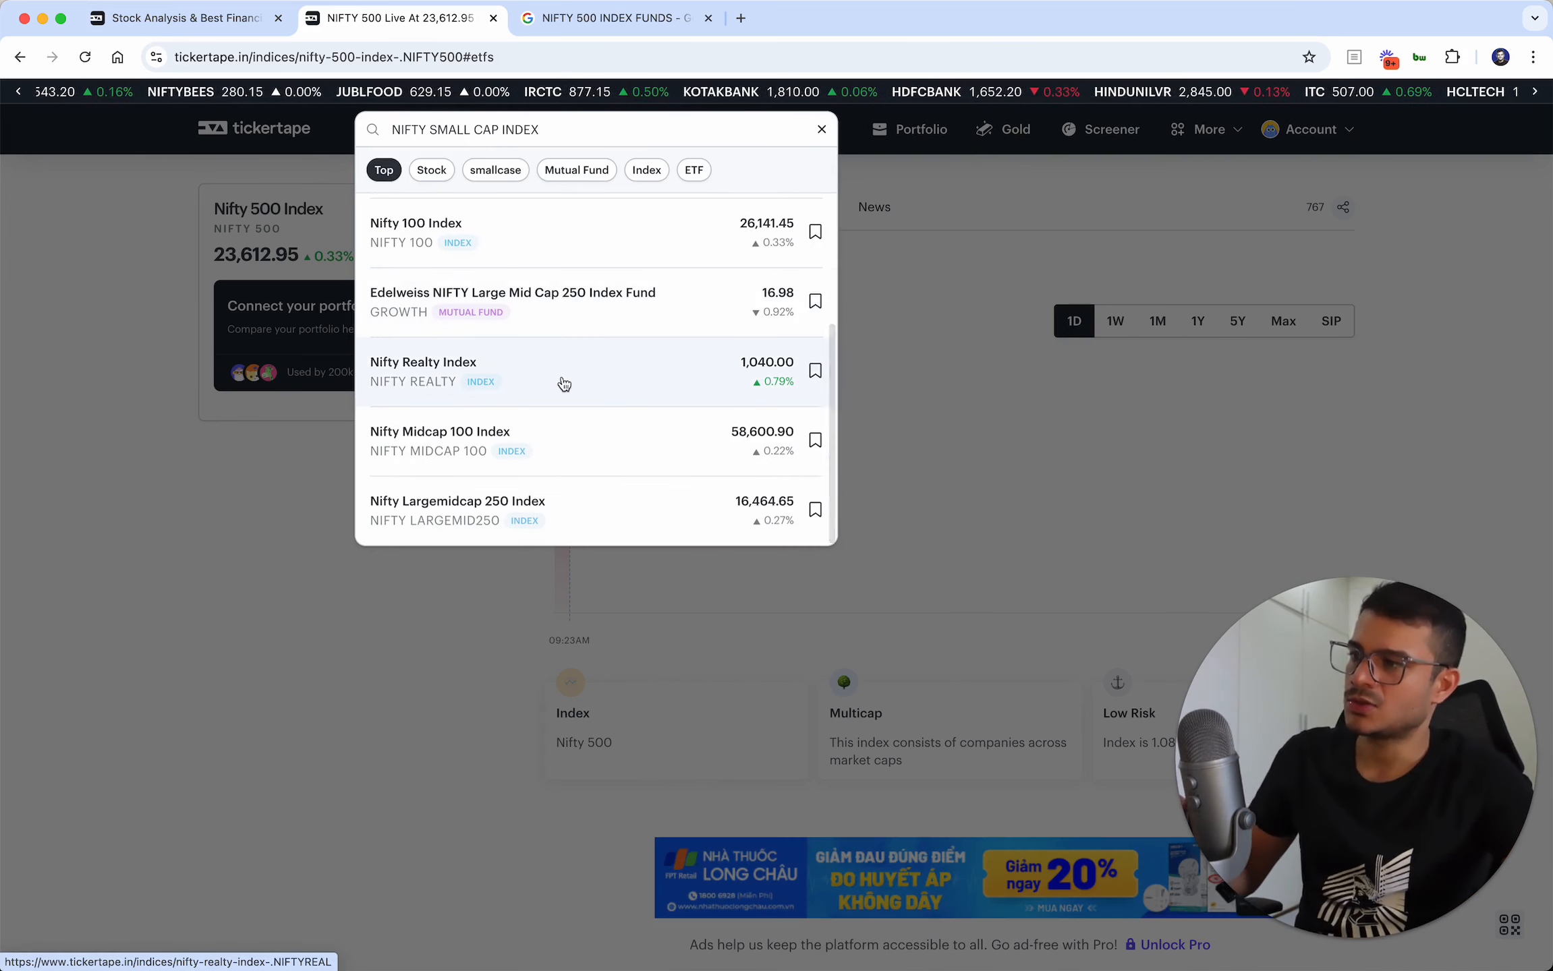
left_click(740, 18)
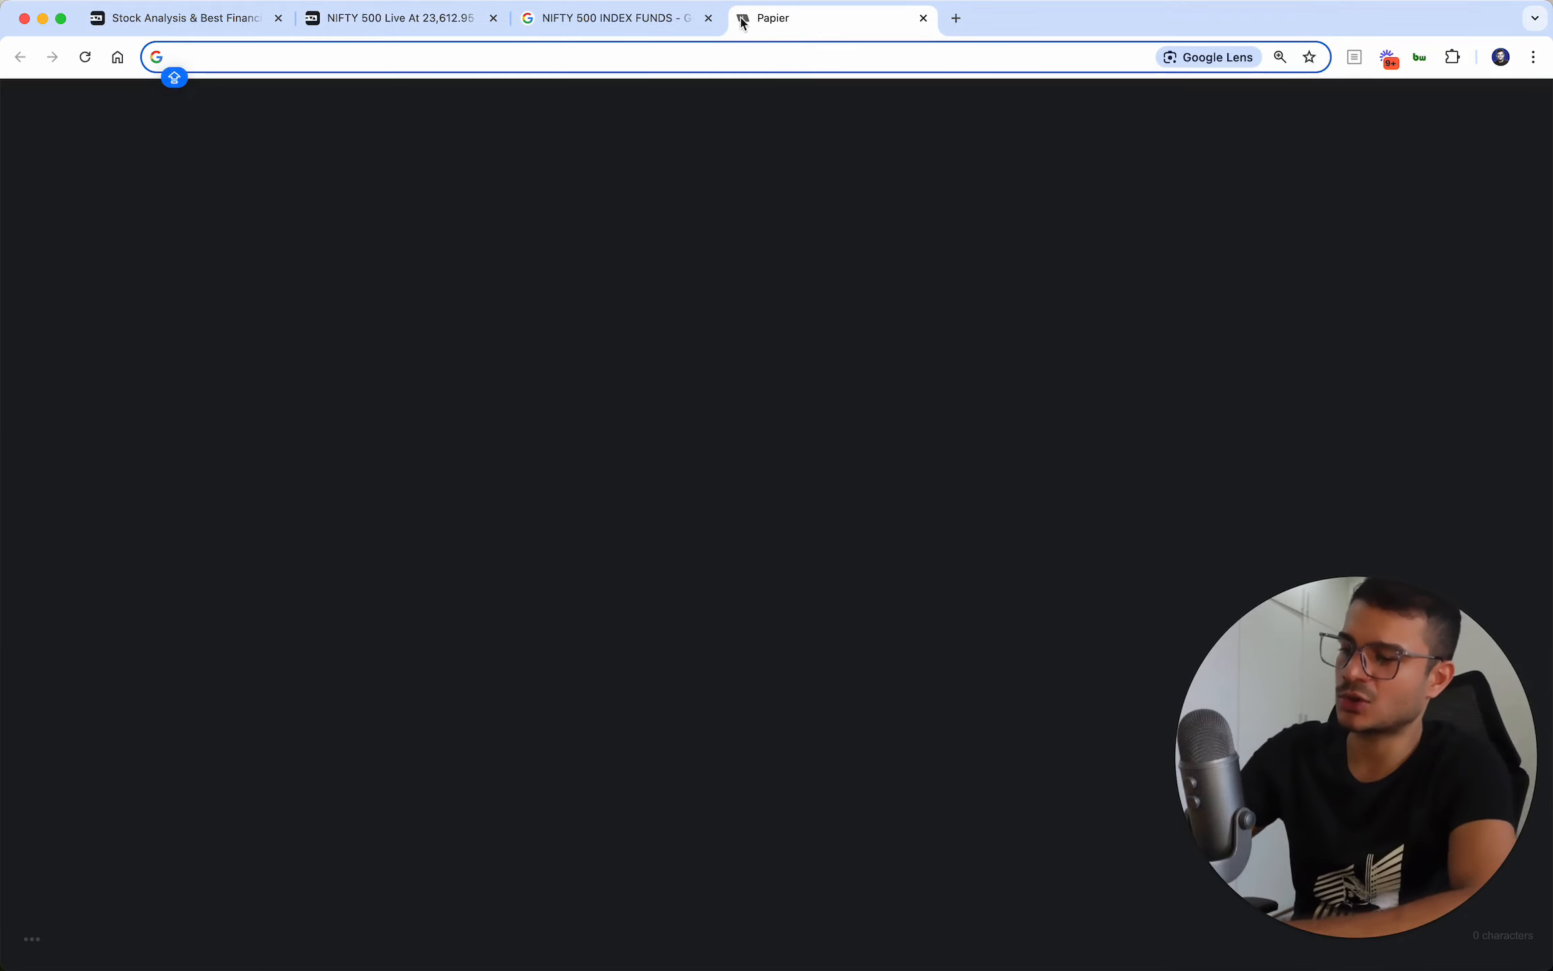
Search Google for 'Nippon' and open the Nippon India Nifty Smallcap 250 Index Fund page
type("Nippon")
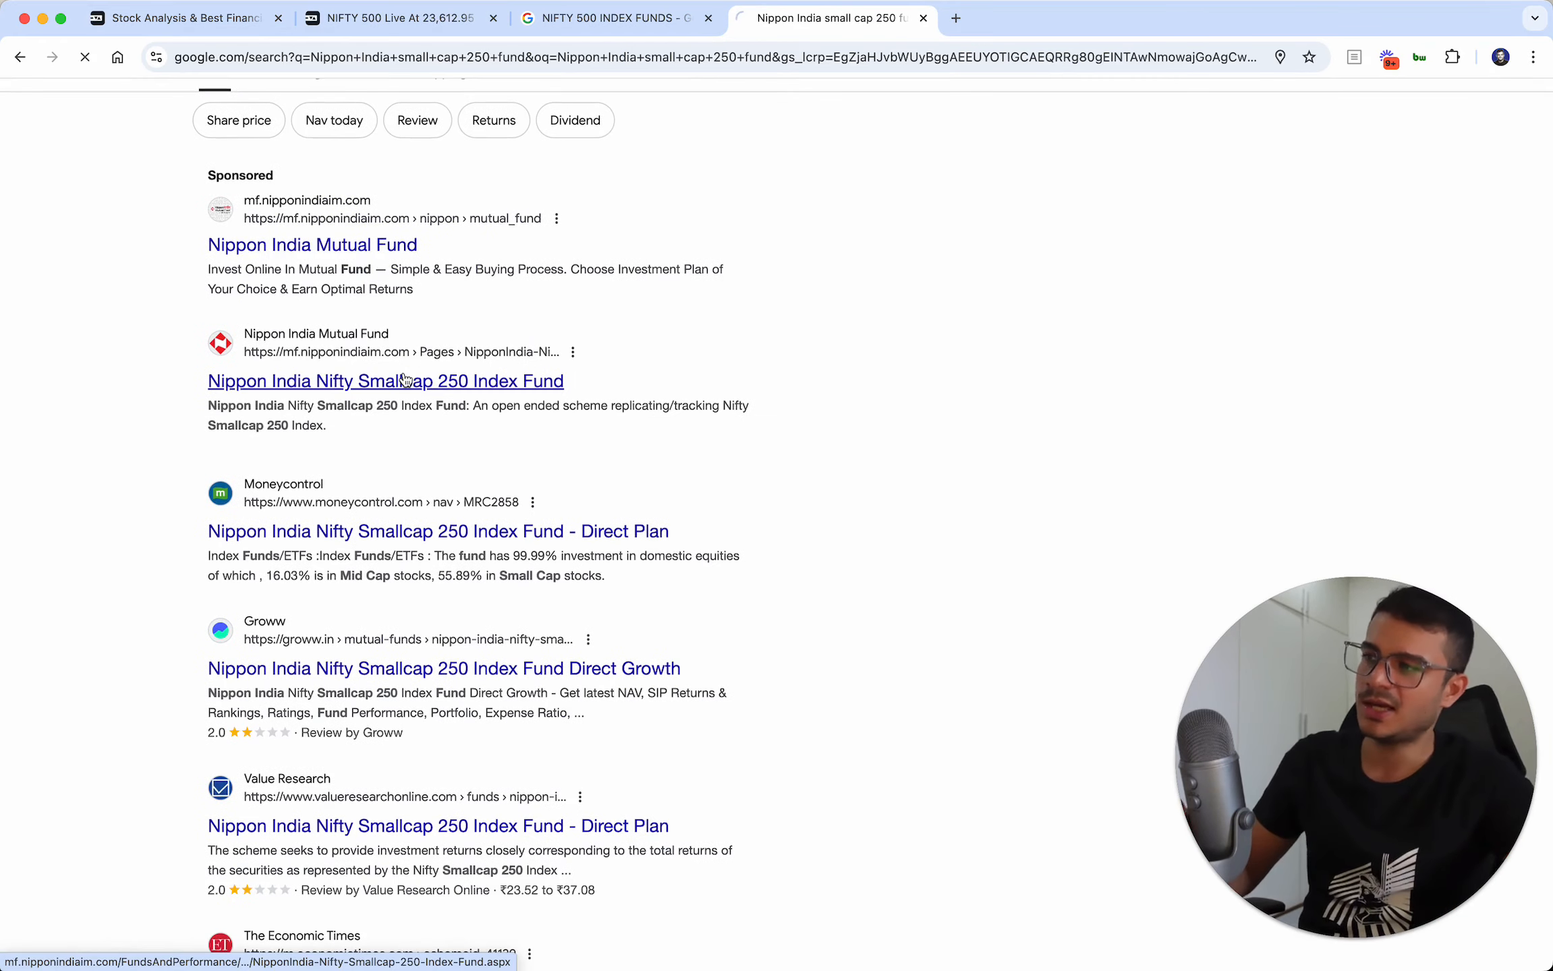
left_click(386, 381)
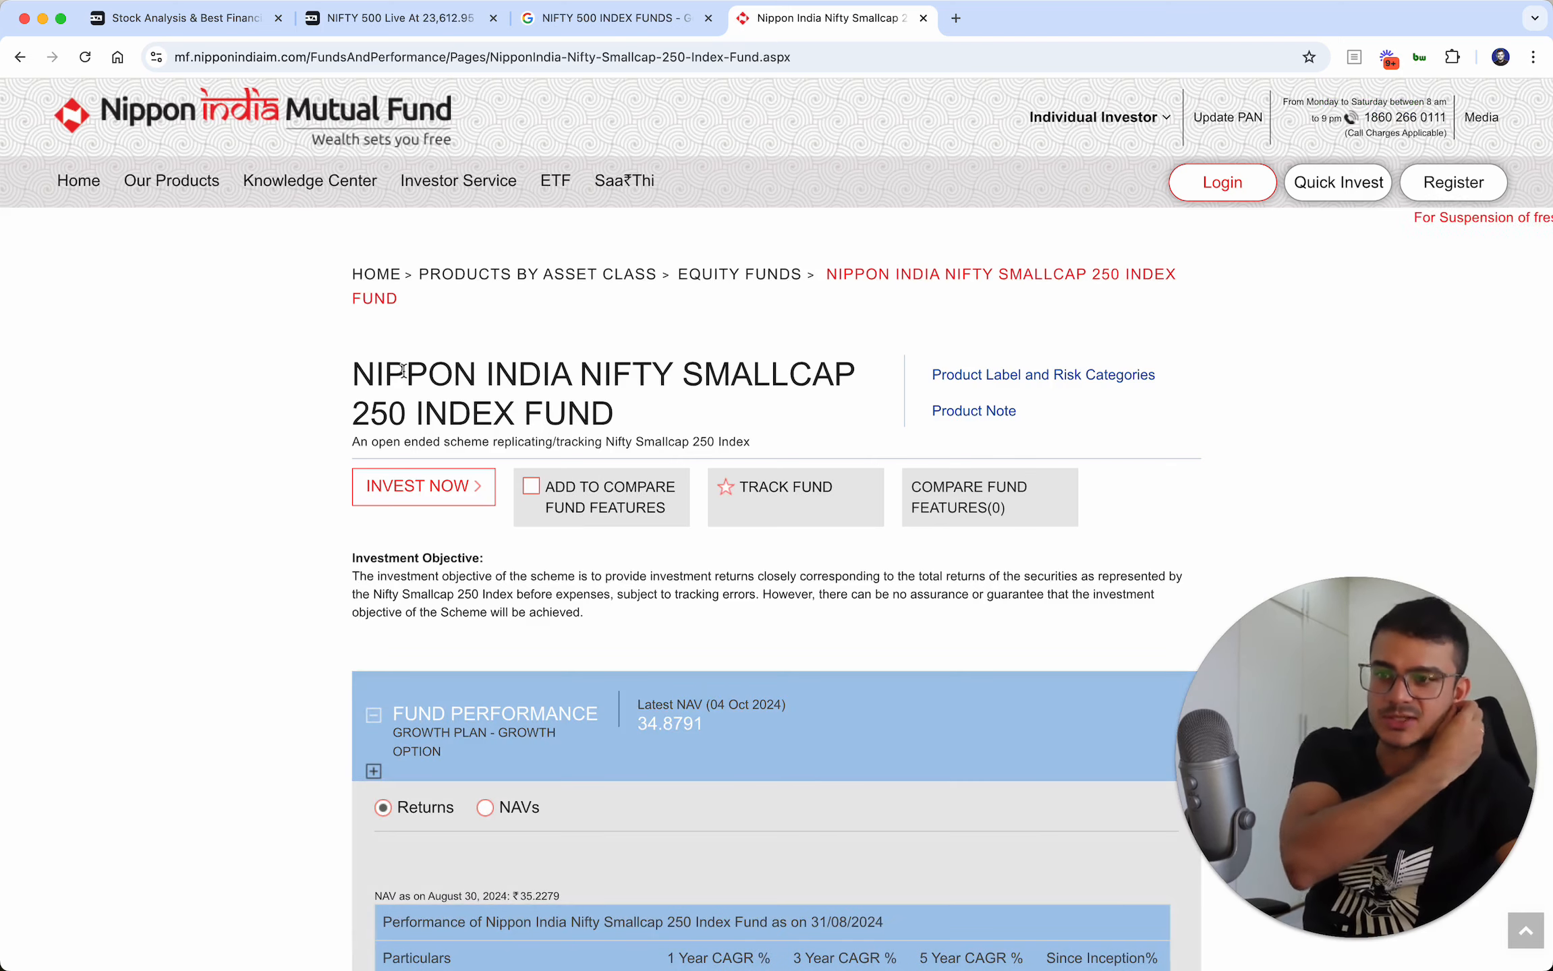
Scroll to the Smallcap 250 fund's performance table showing CAGR and value-of-10000 versus benchmarks
scroll("down", 3)
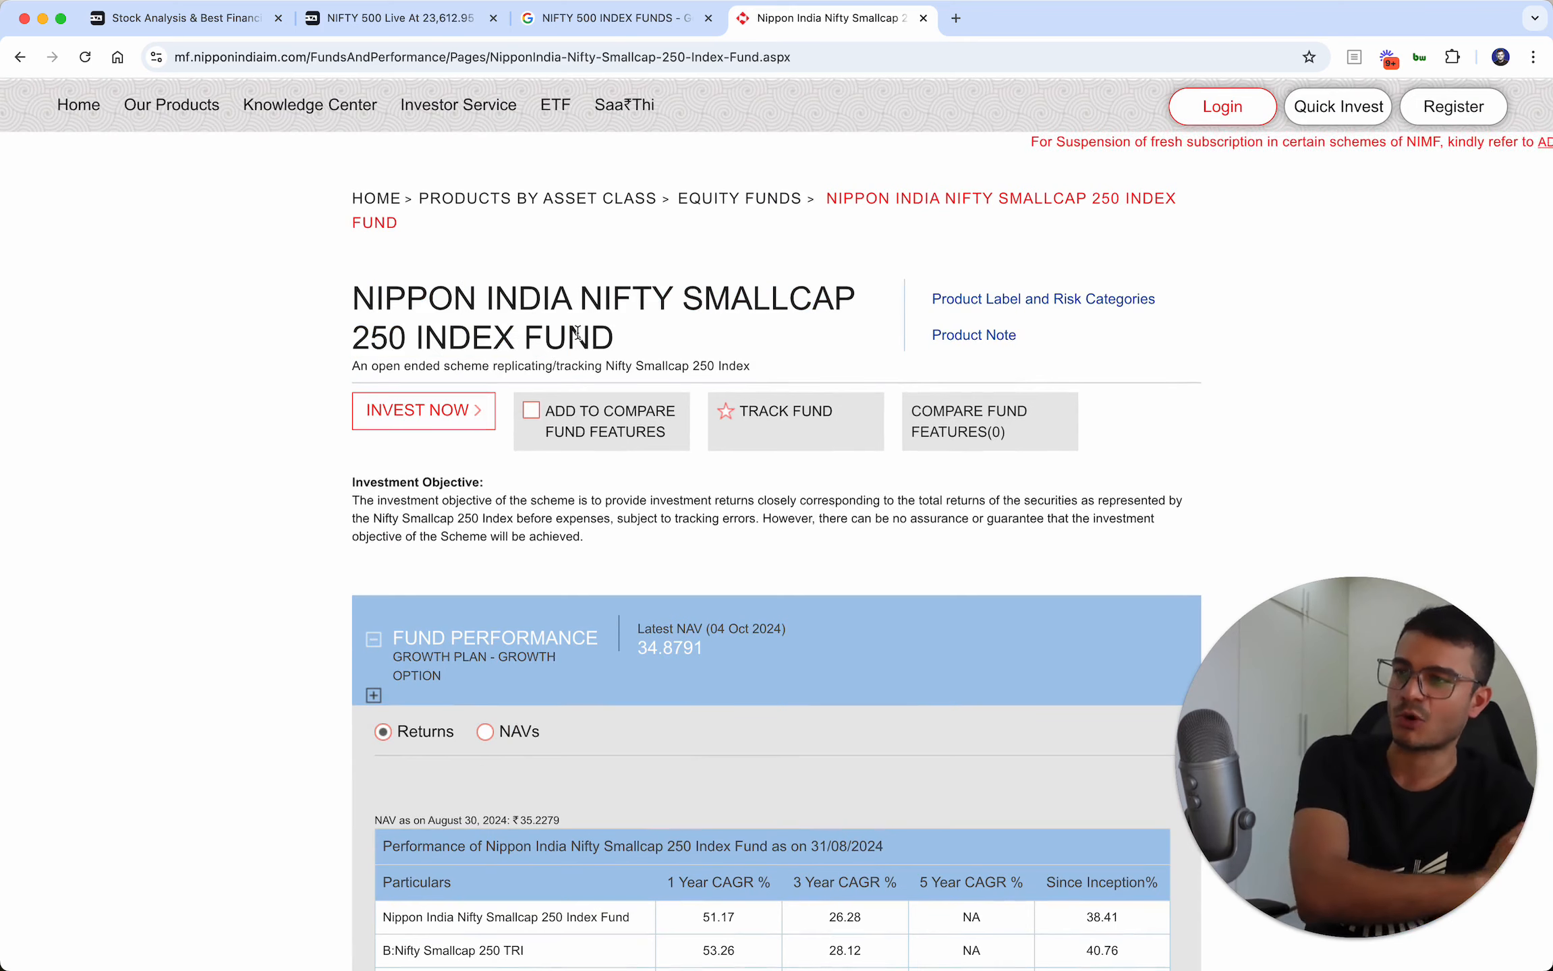
scroll("down", 3)
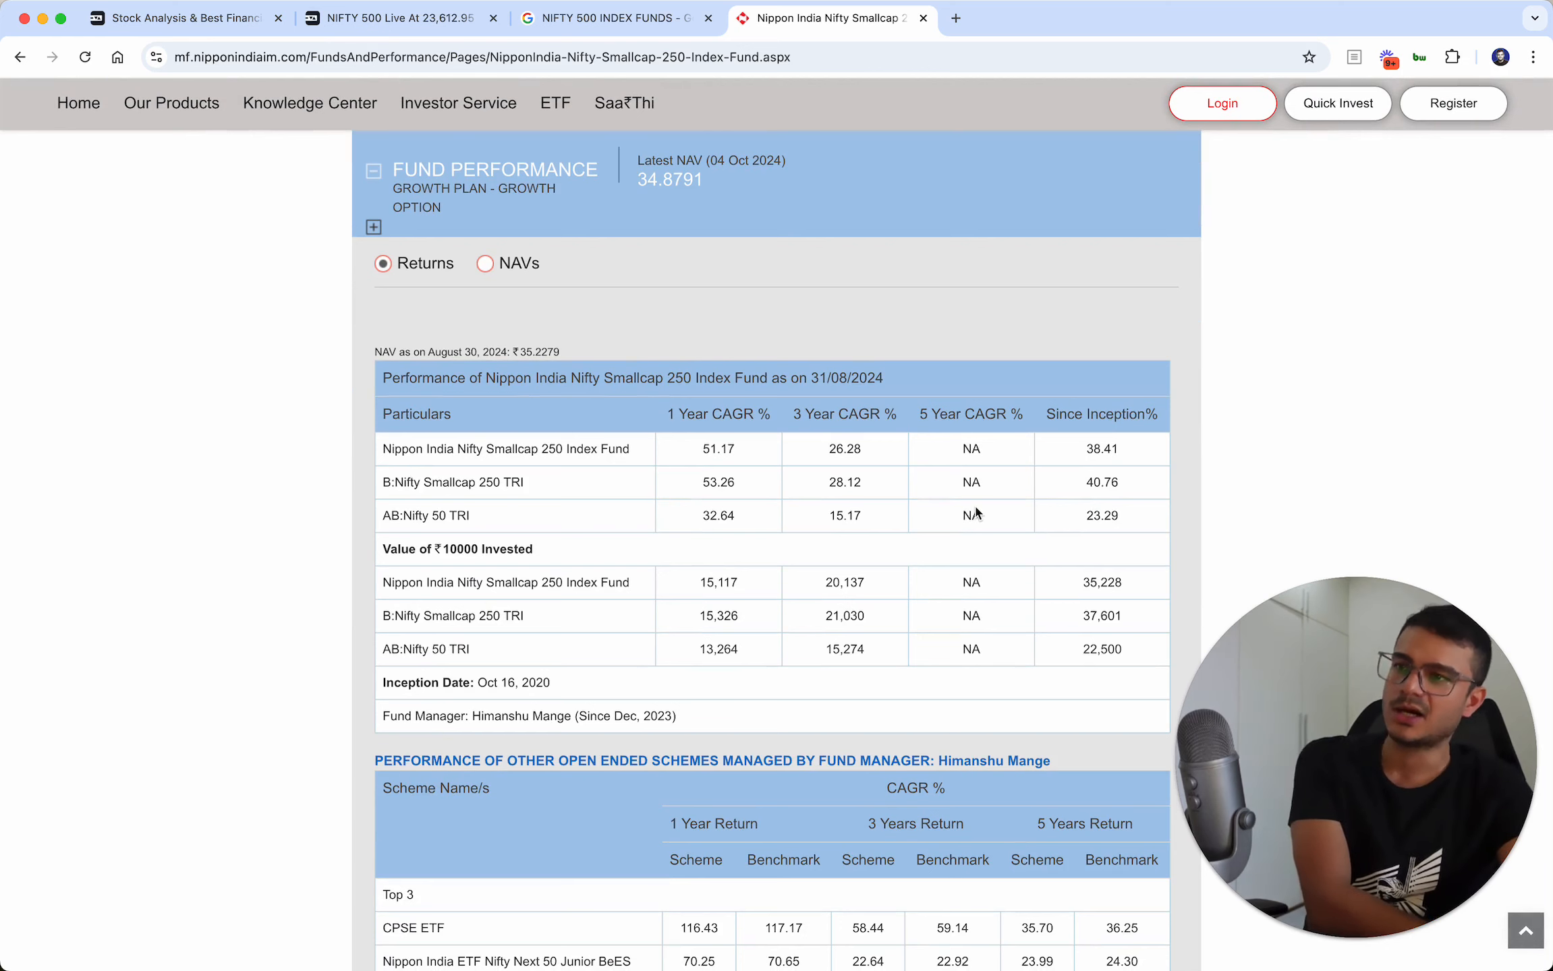
scroll("down", 3)
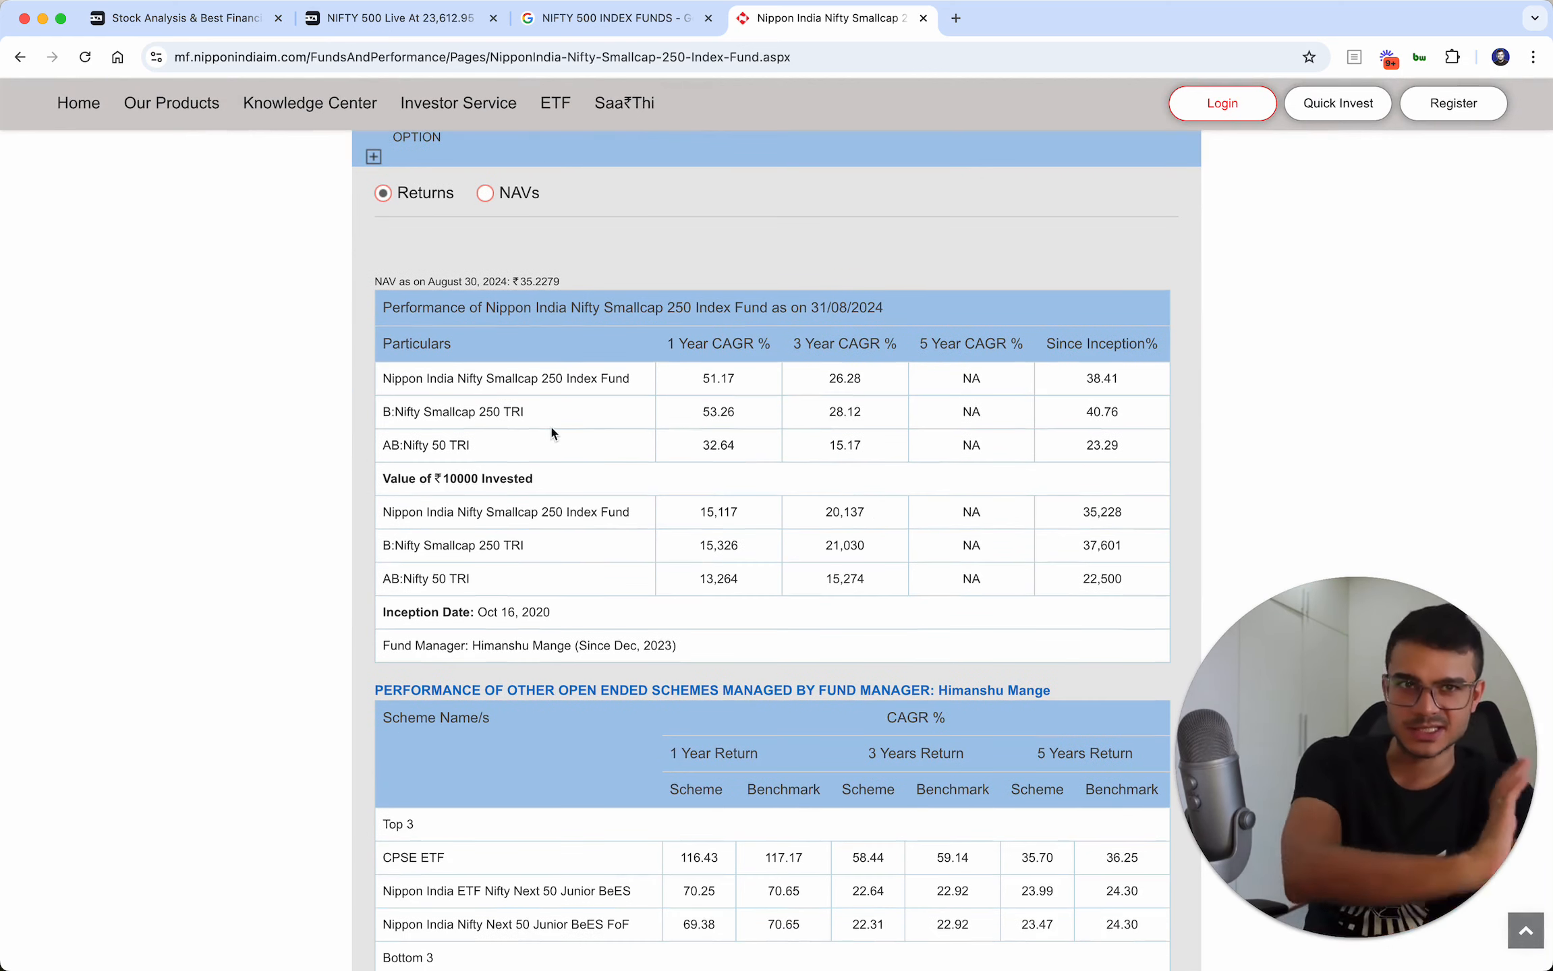
scroll("down", 3)
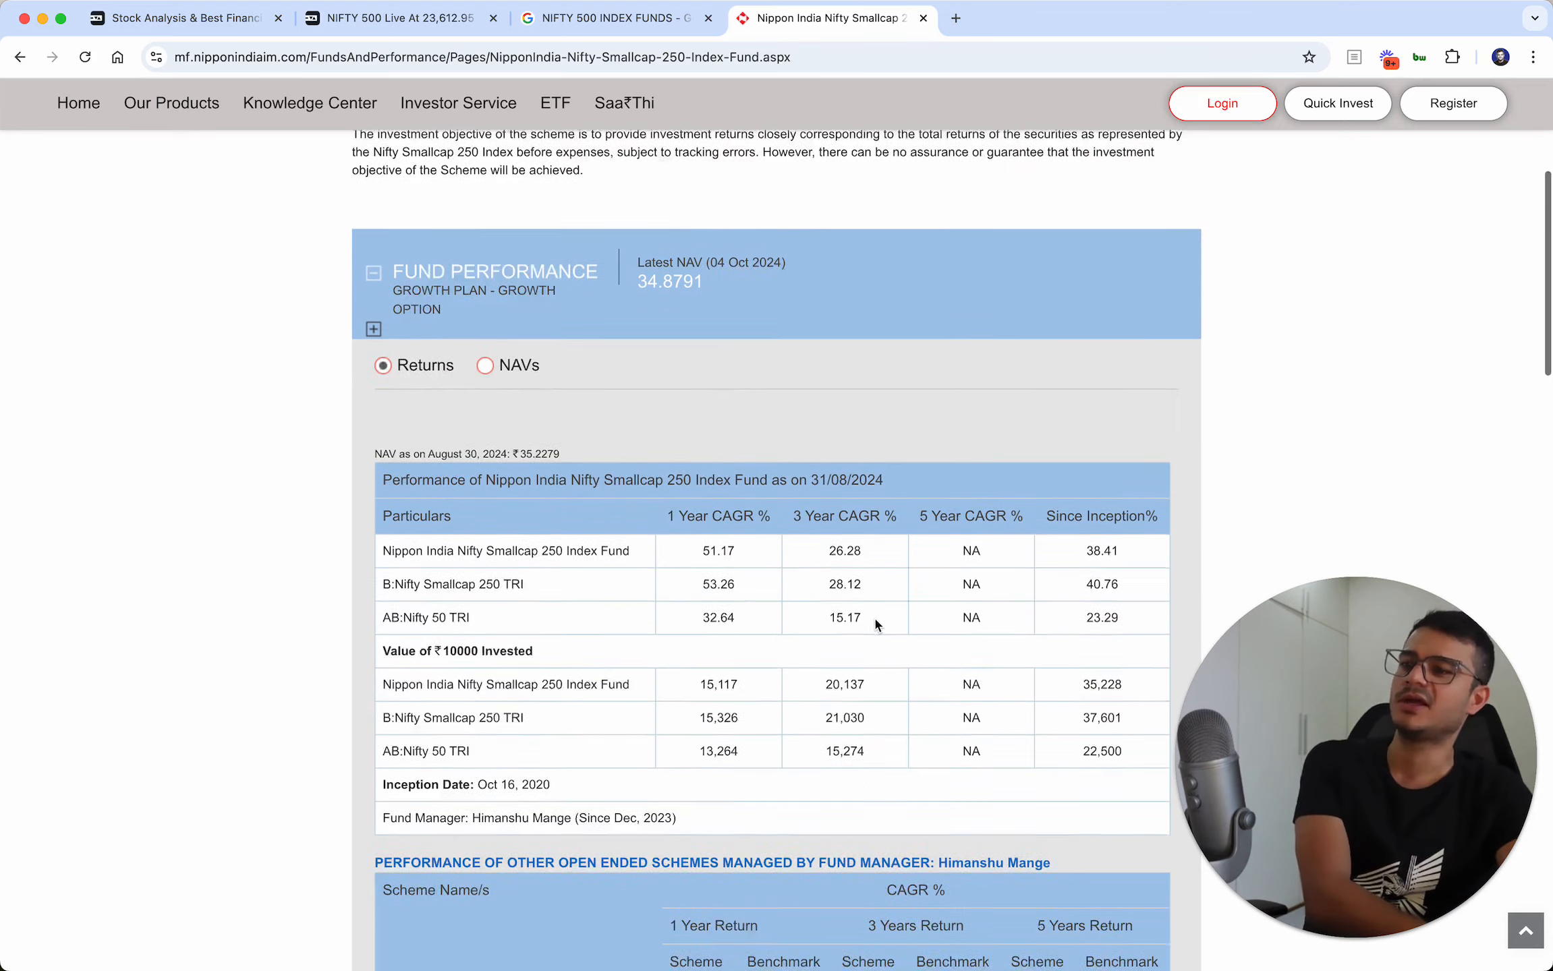
scroll("down", 3)
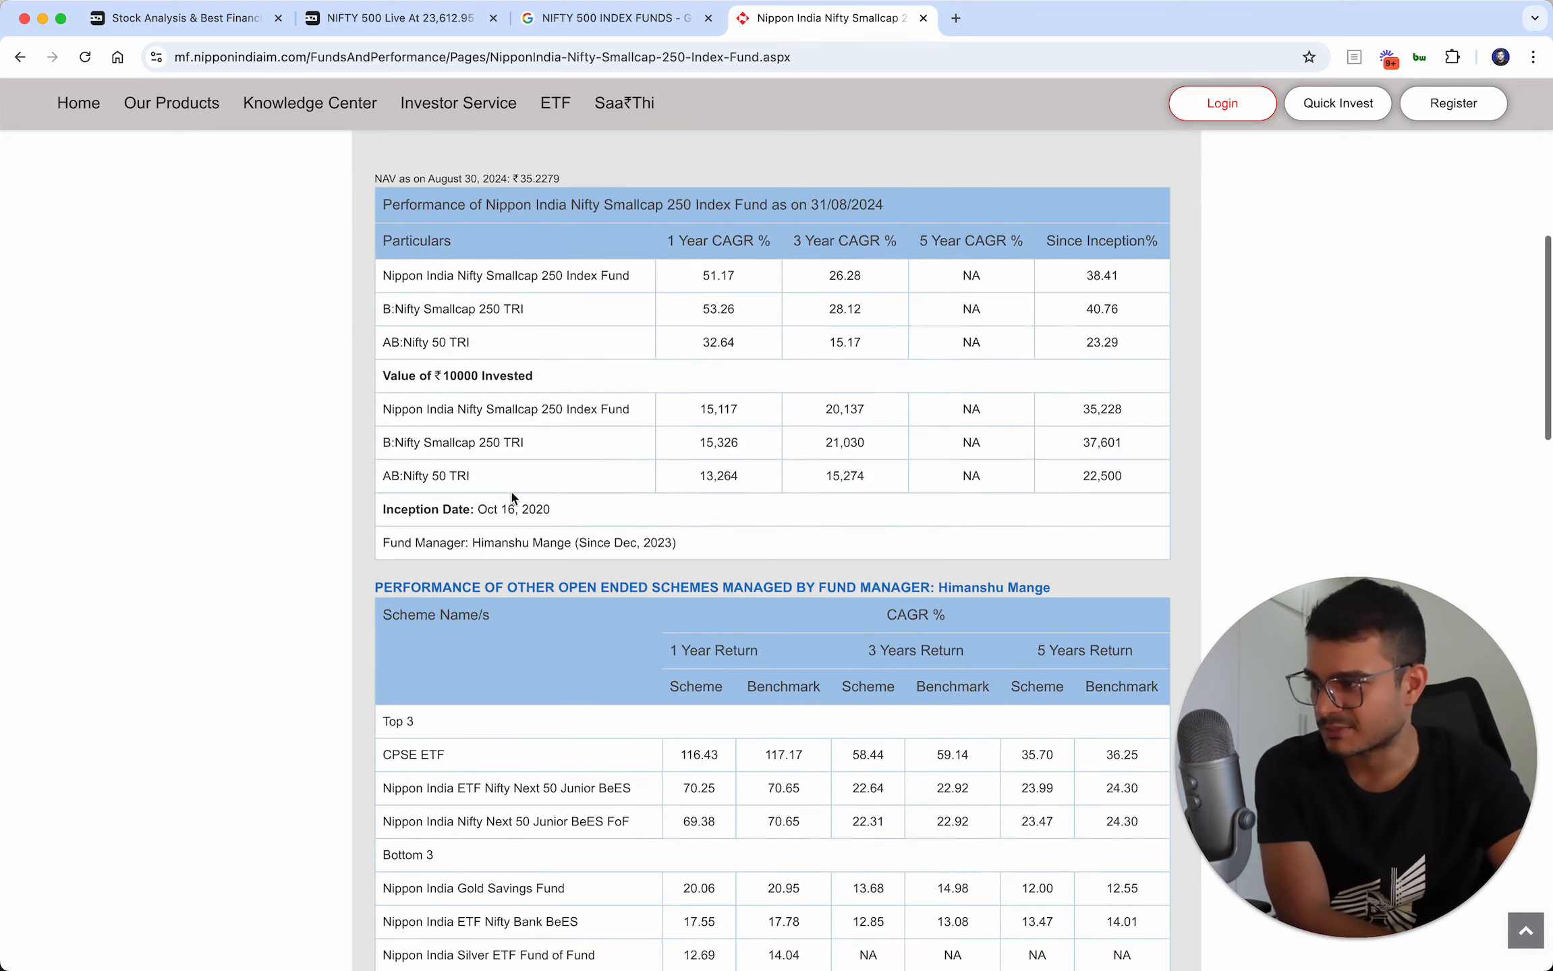
scroll("down", 3)
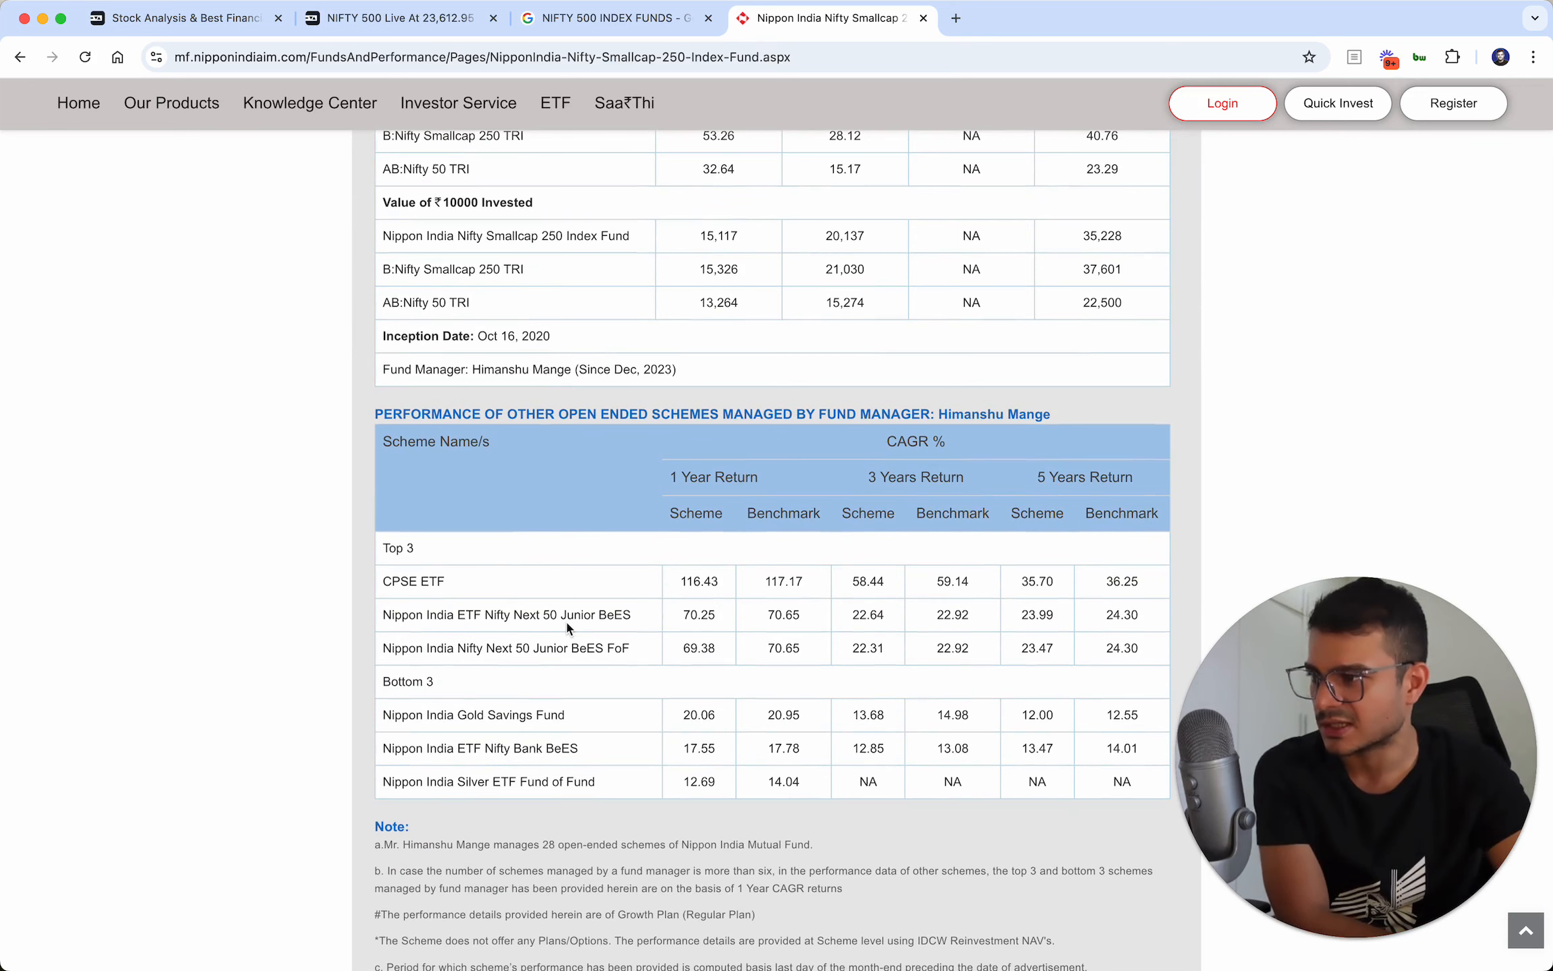
scroll("down", 3)
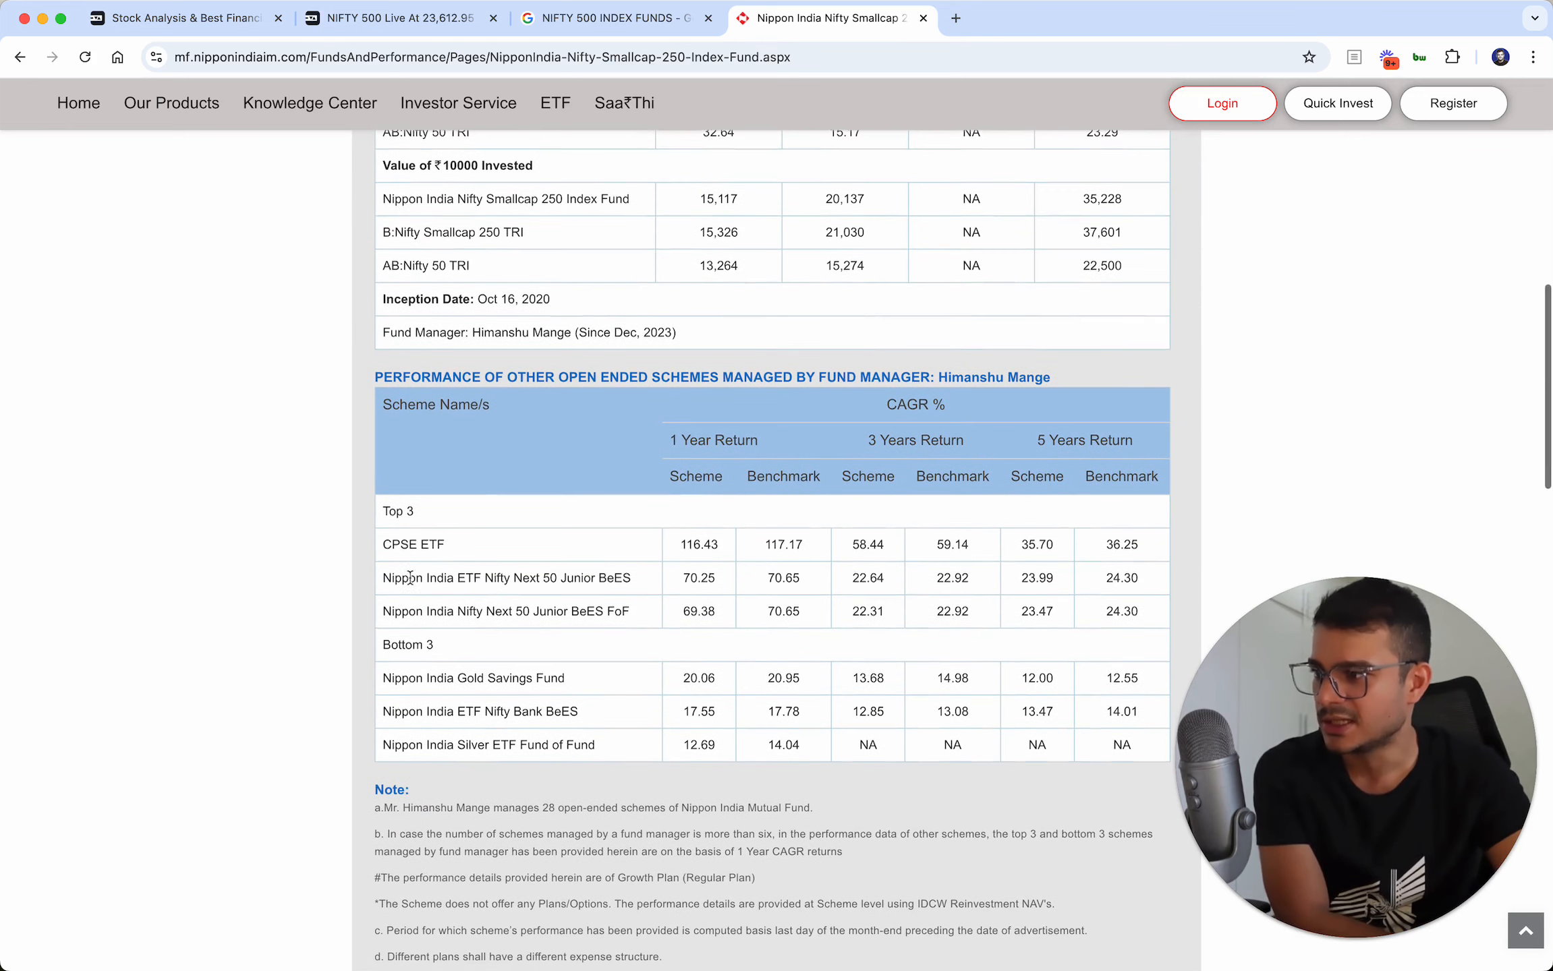
double_click(468, 611)
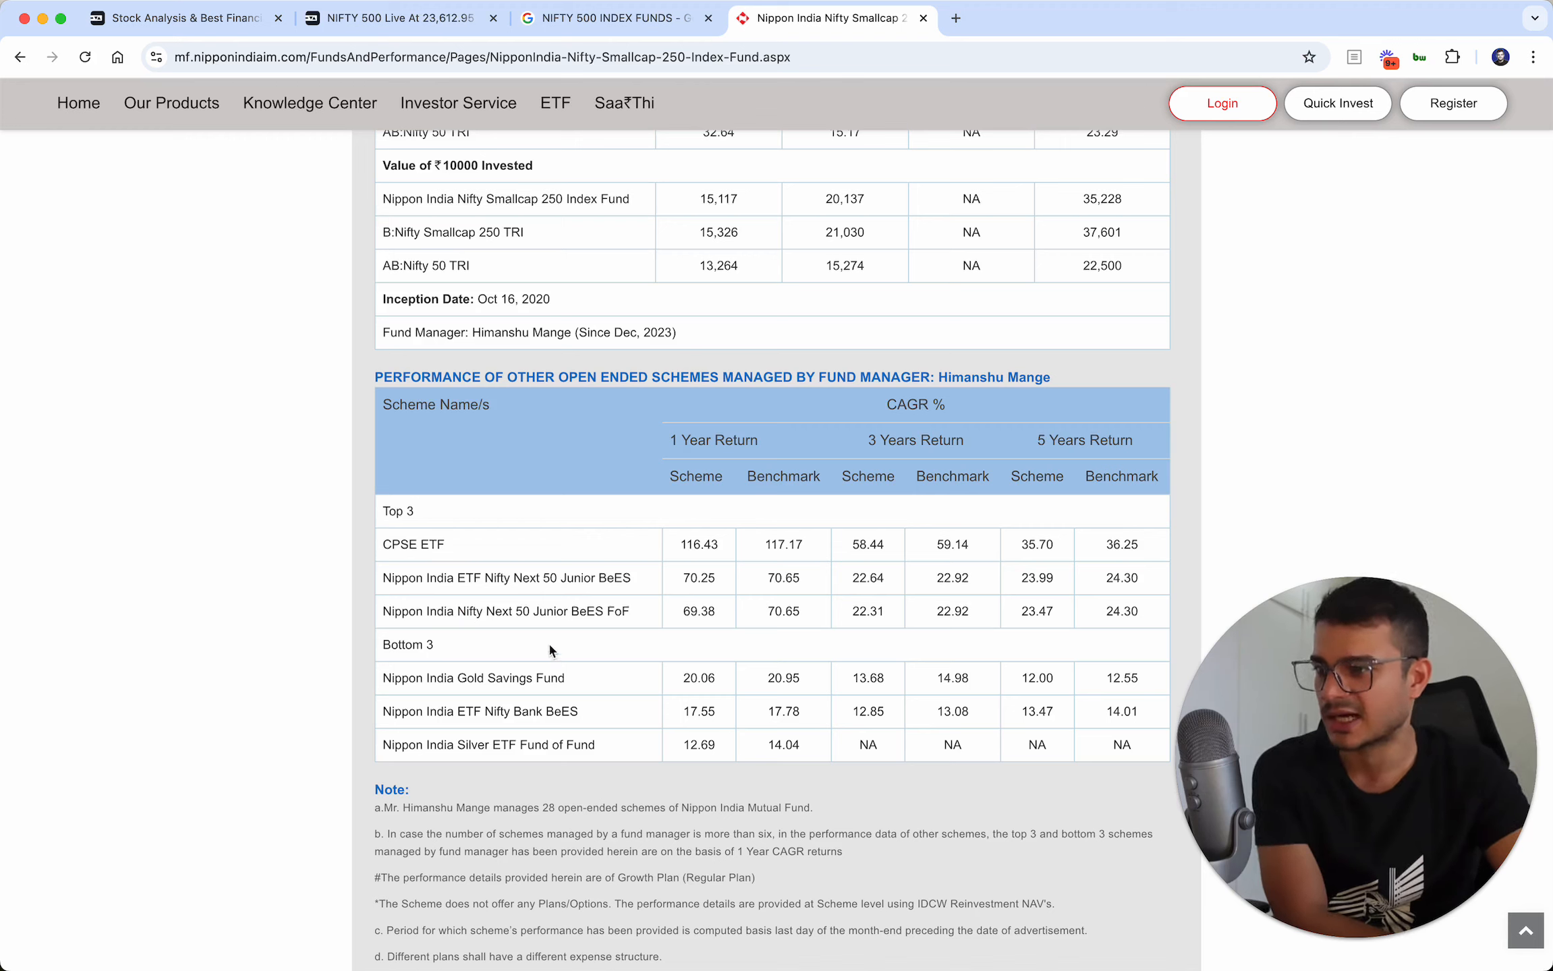
mouse_move(558, 578)
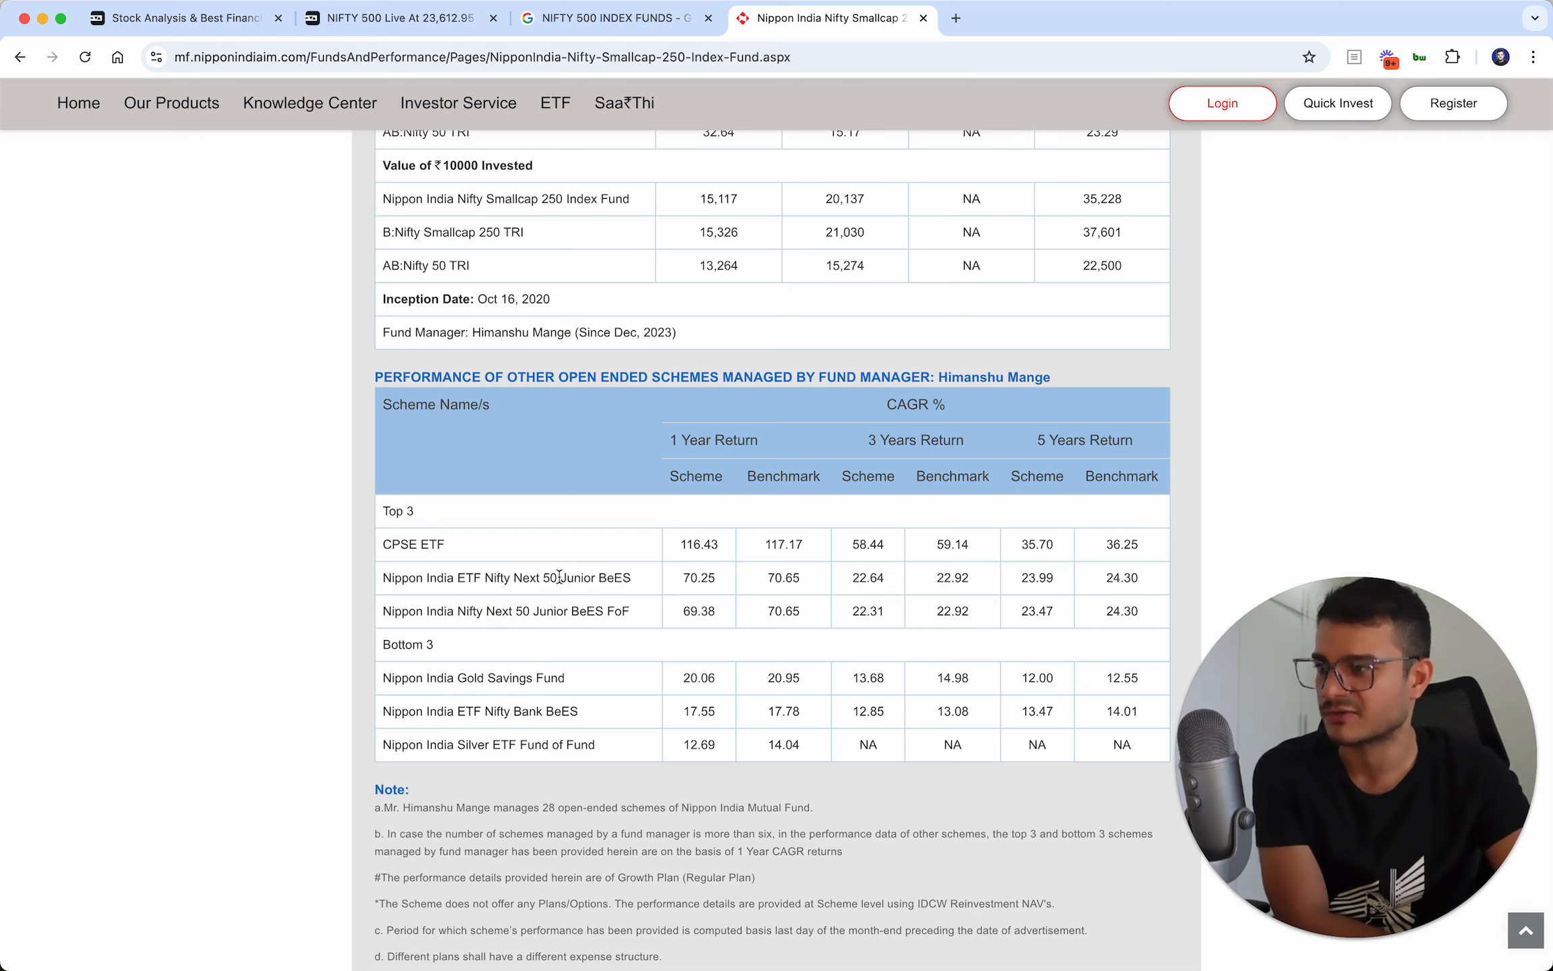
mouse_move(515, 592)
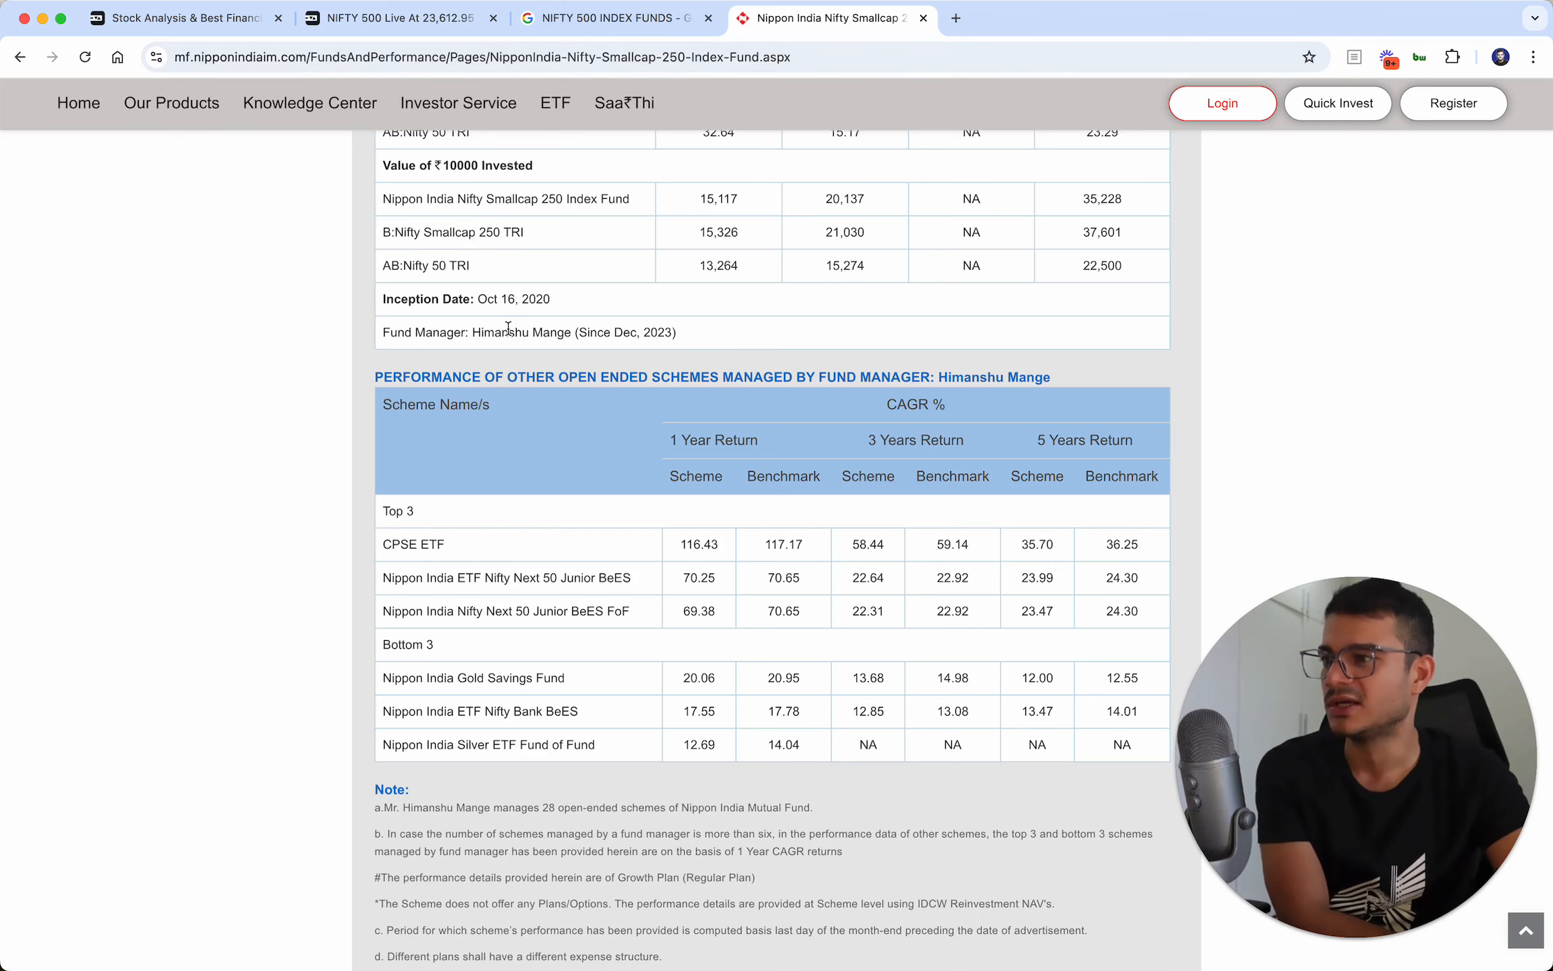
scroll("up", 3)
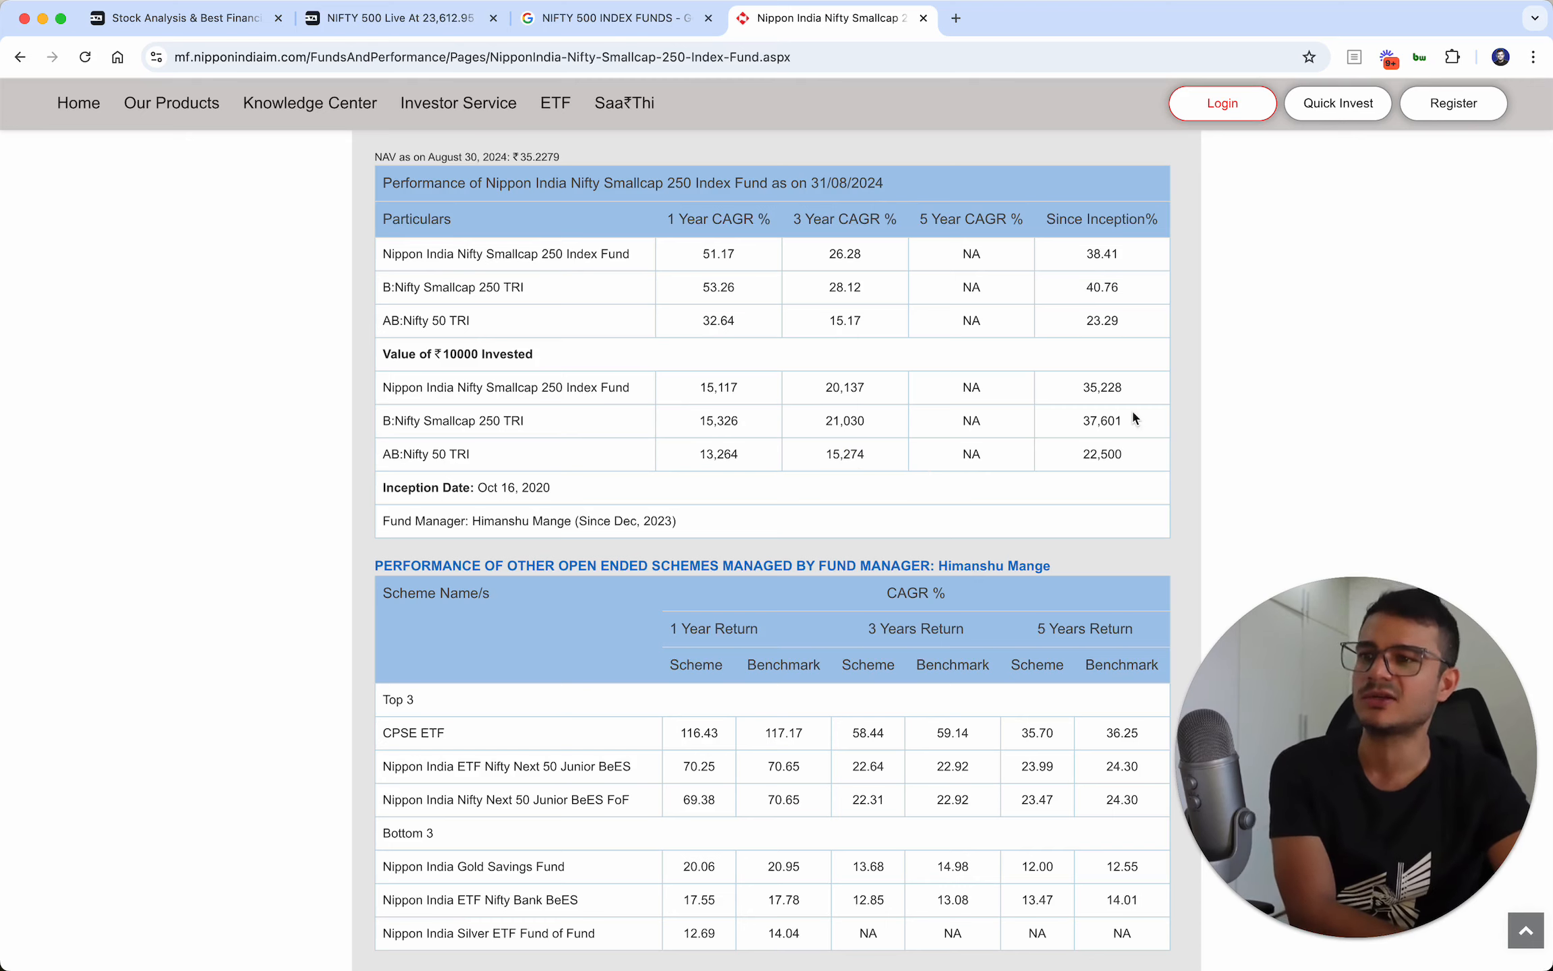
mouse_move(1111, 463)
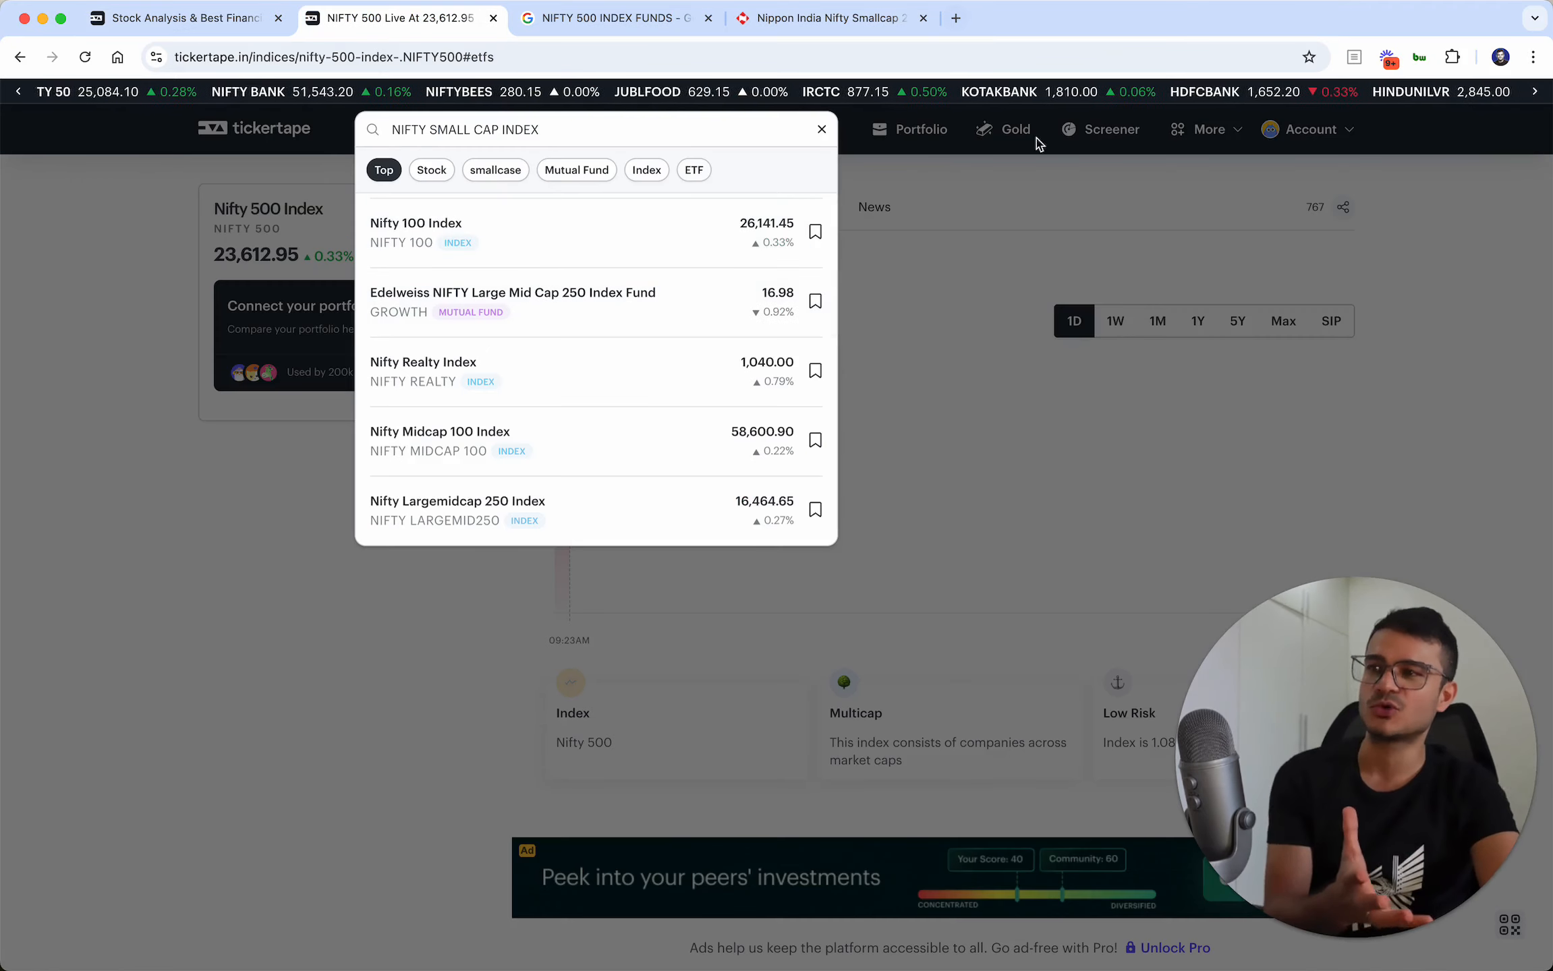
Go to the Tickertape home page and scroll down to the portfolio summary
left_click(821, 128)
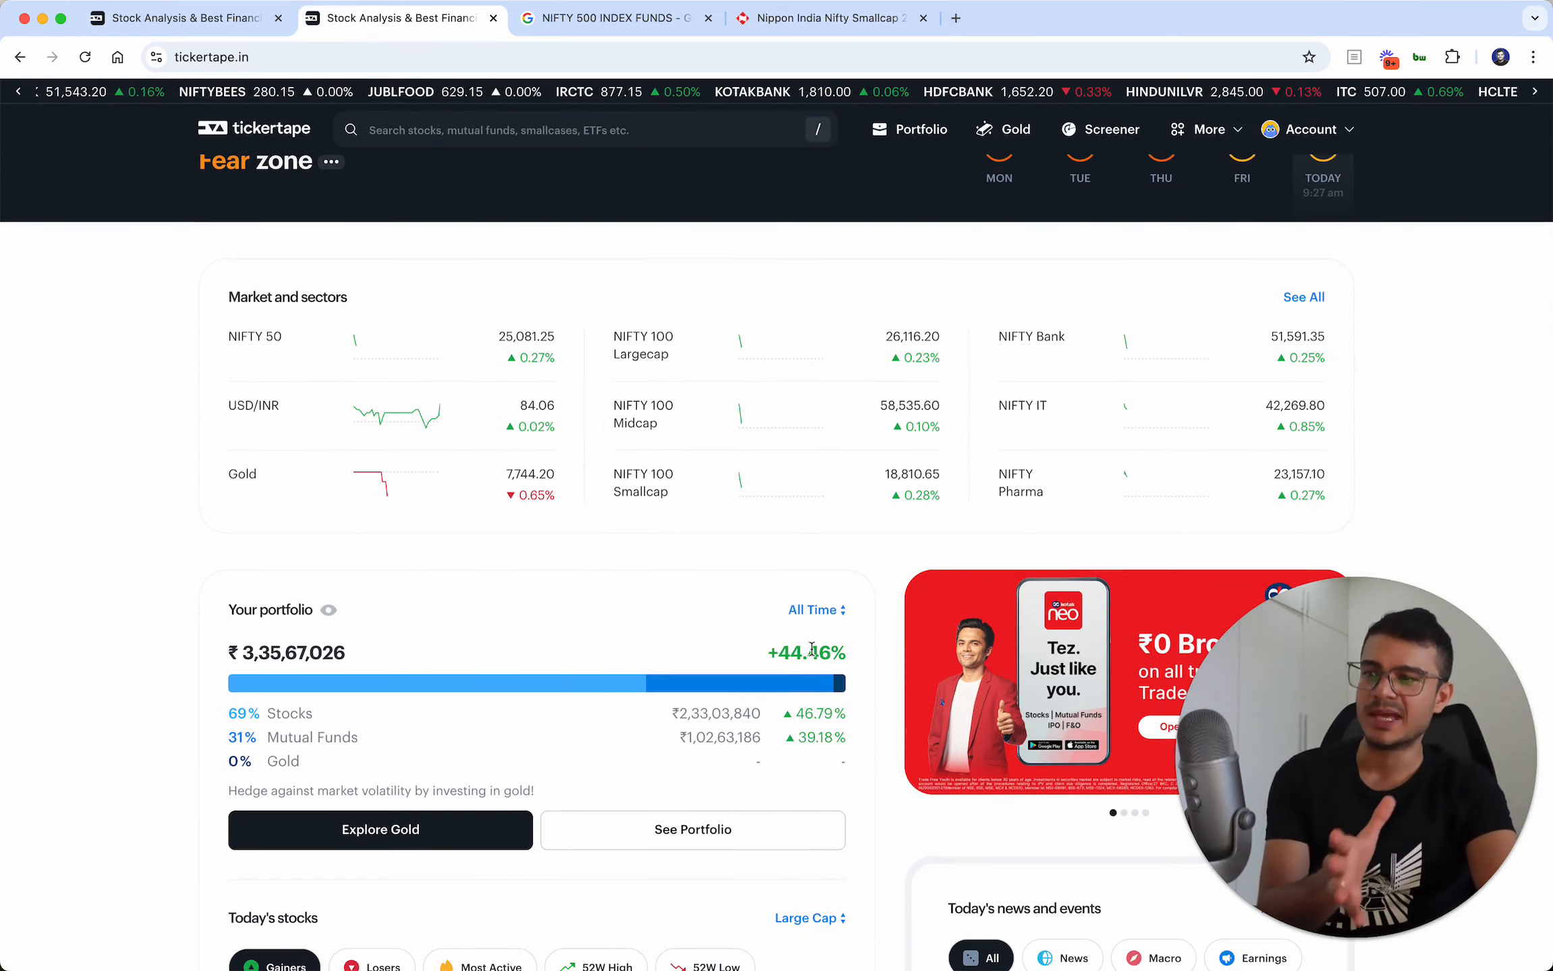
scroll("down", 3)
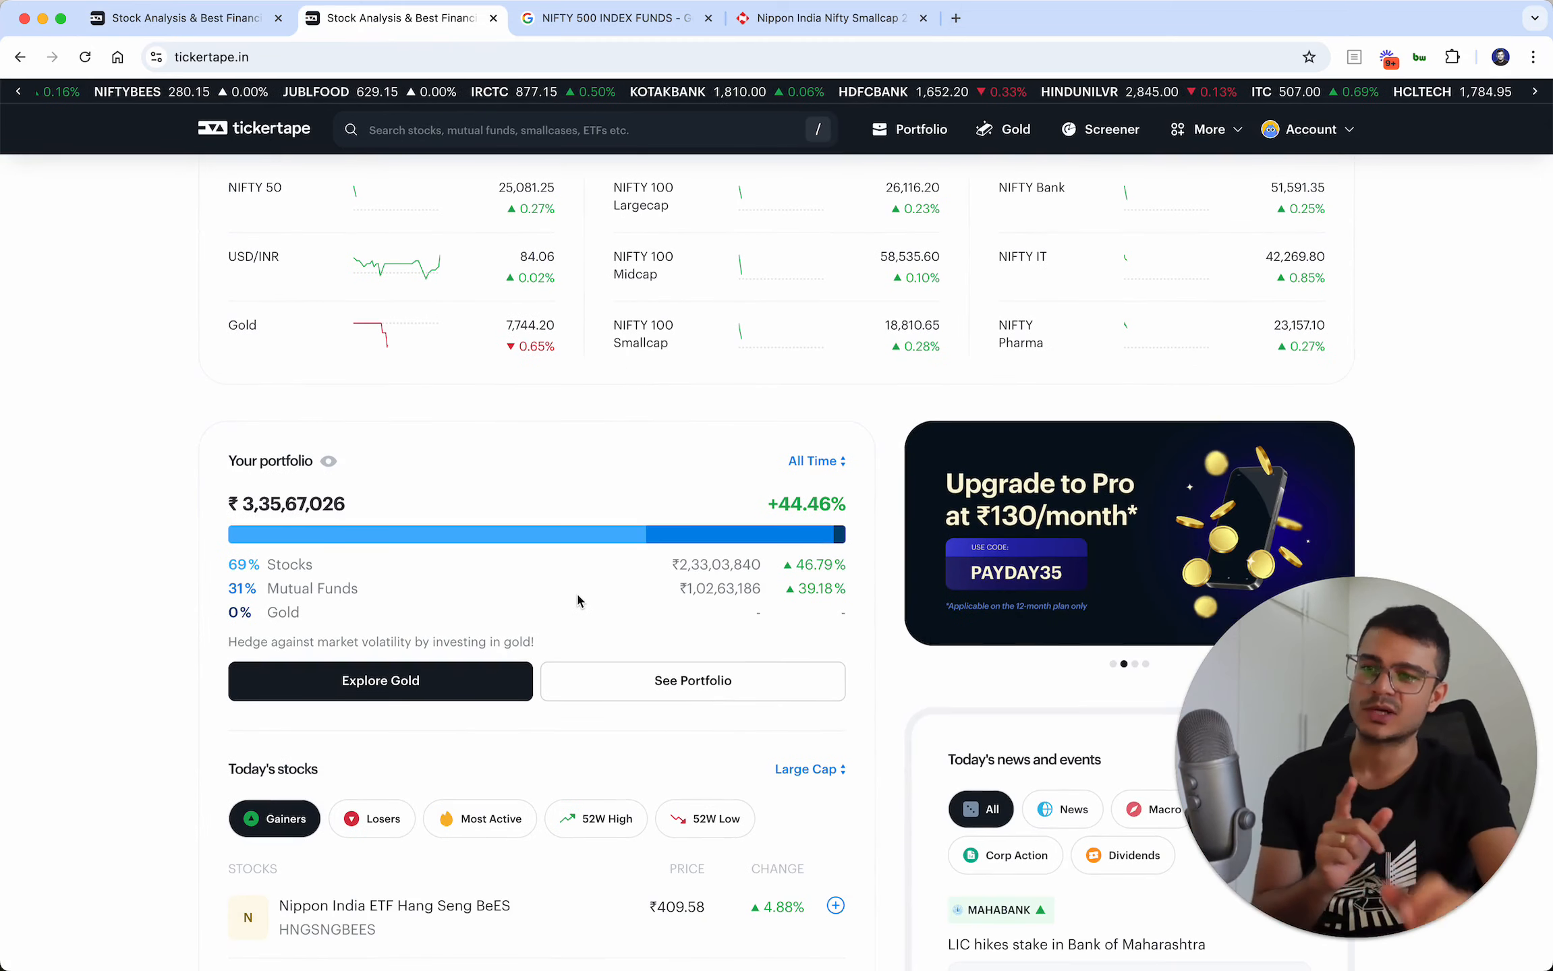